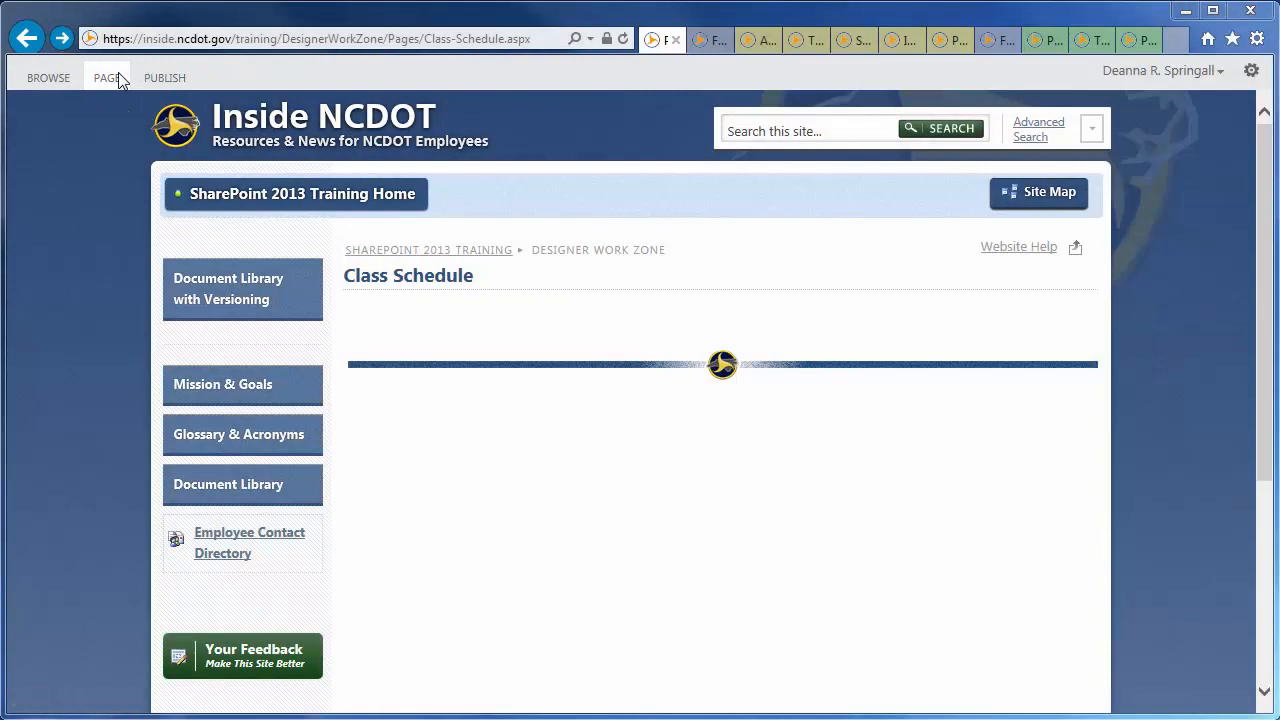
Check out the Class Schedule page for editing from the PAGE ribbon.
{"action": "left_click", "coordinate": [104, 76]}
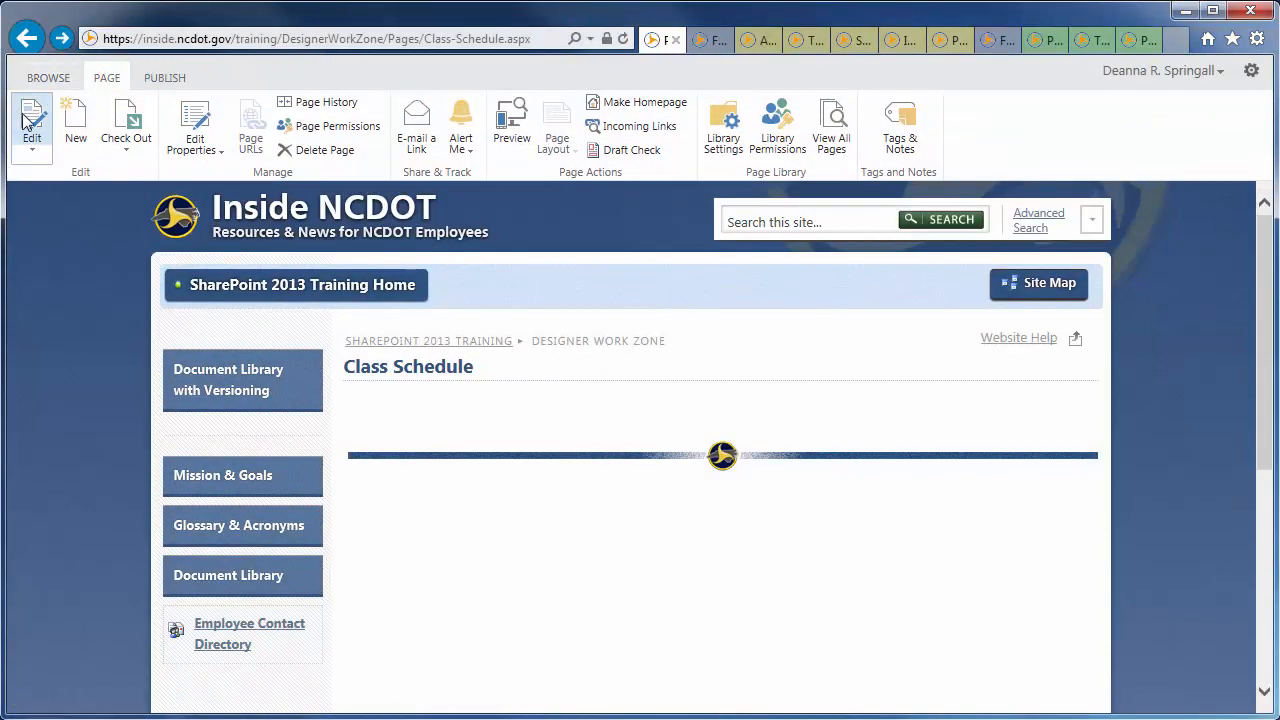
{"action": "left_click", "coordinate": [32, 124]}
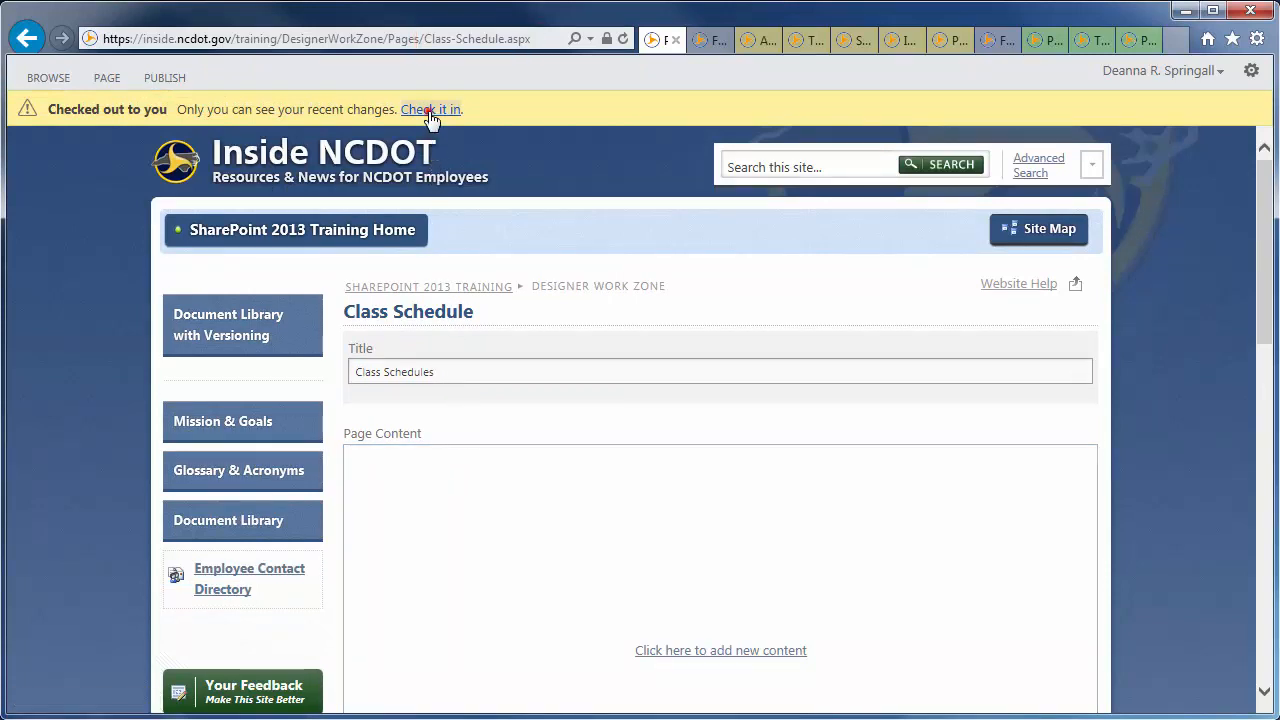
Check the page back in with the comment 'Changed page'.
{"action": "left_click", "coordinate": [432, 108]}
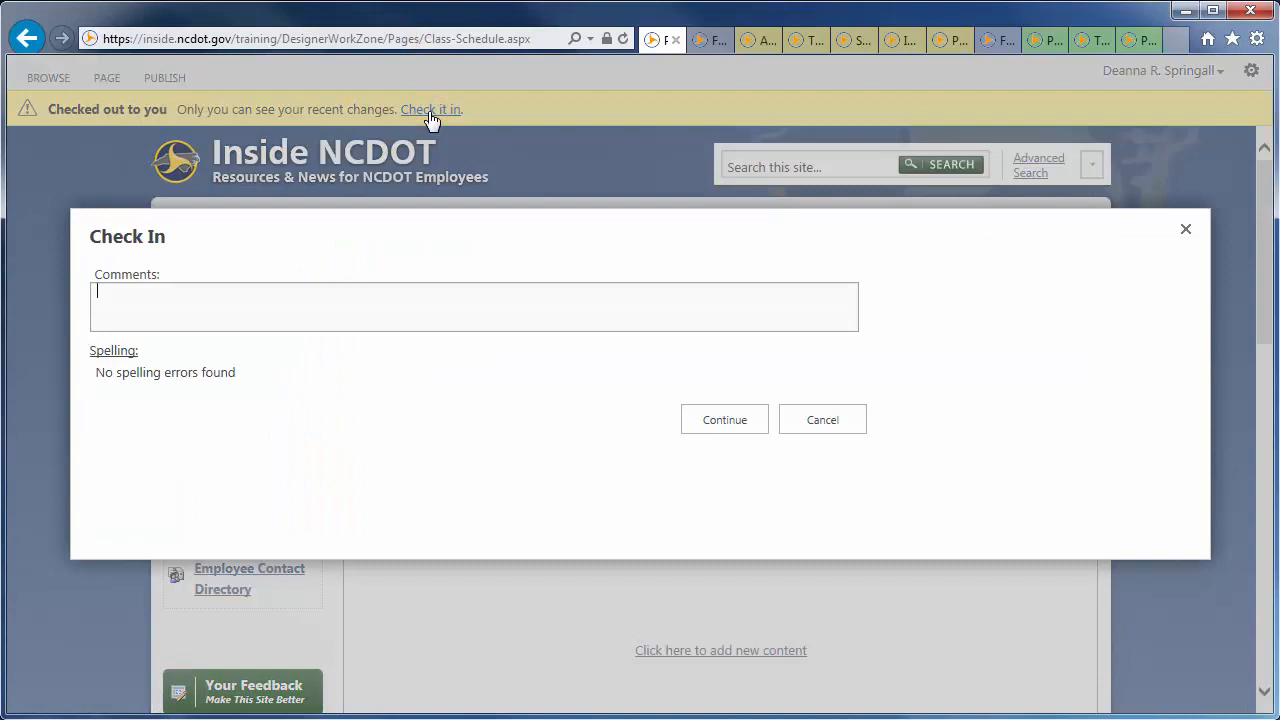
{"action": "type", "text": "Changed page"}
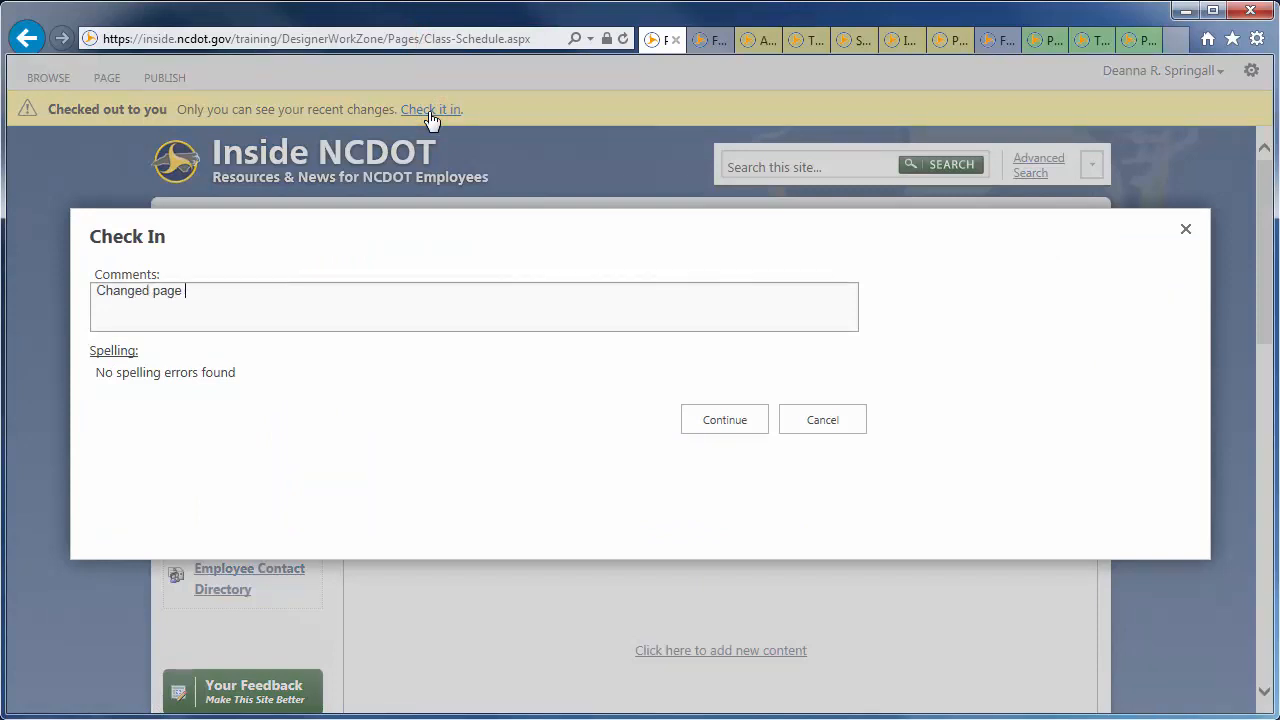
{"action": "left_click", "coordinate": [724, 420]}
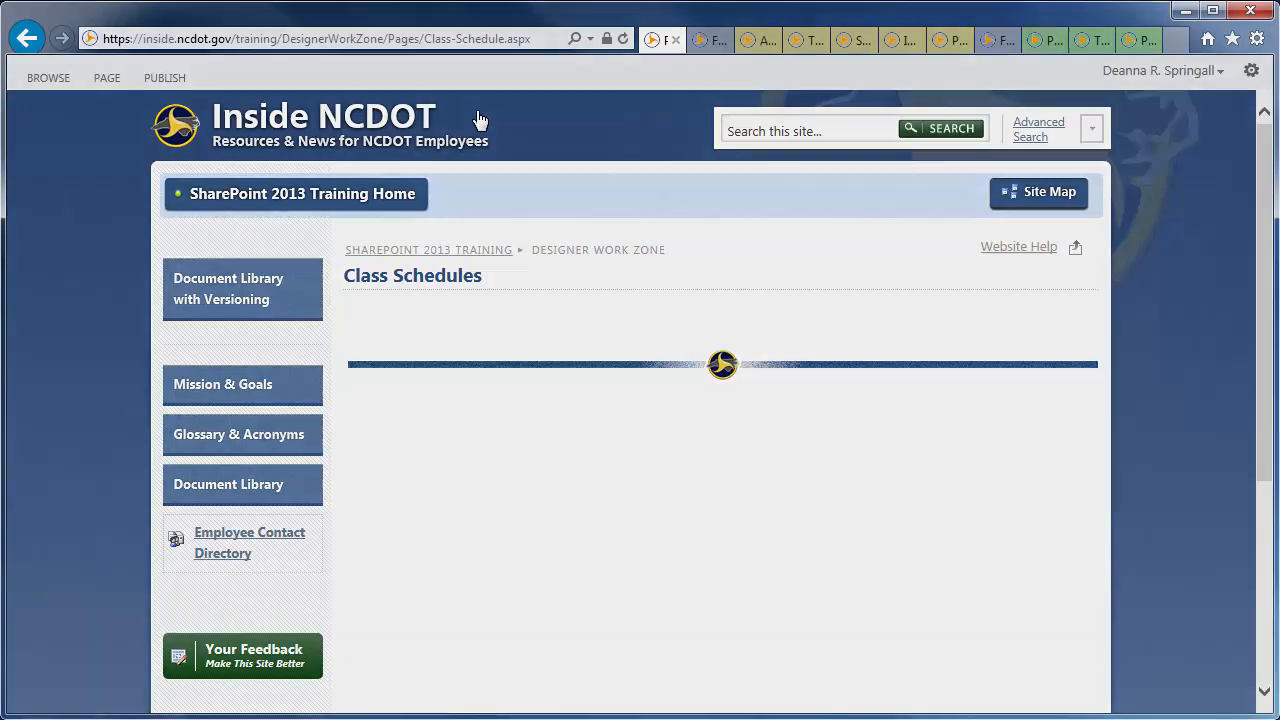
Switch to the FAQs page and check it out for editing from the PAGE ribbon.
{"action": "left_click", "coordinate": [716, 38]}
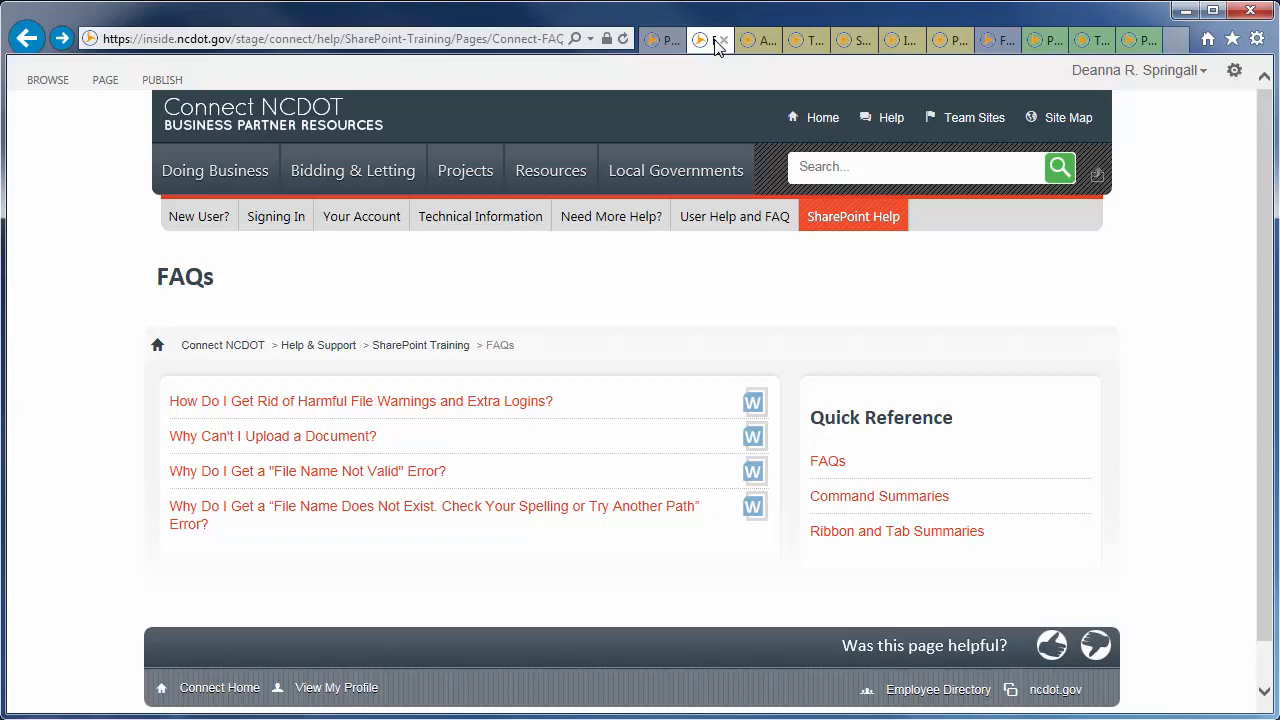
{"action": "left_click", "coordinate": [104, 80]}
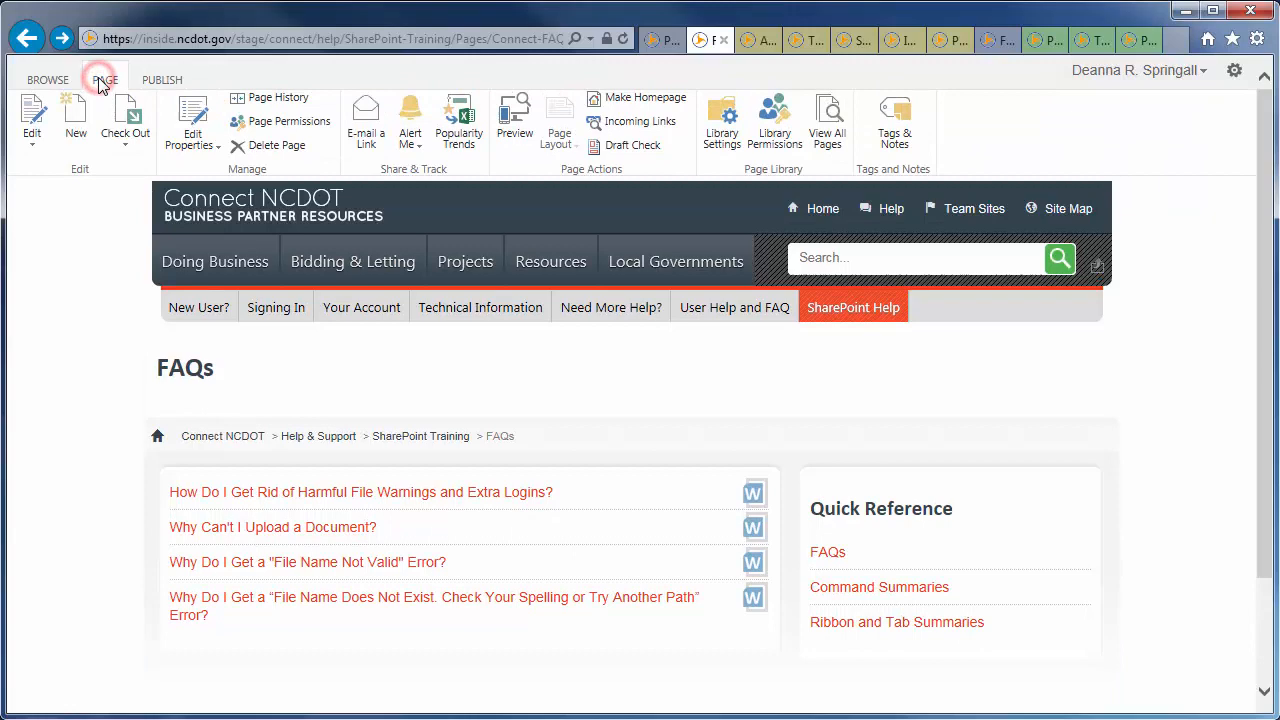
{"action": "left_click", "coordinate": [30, 120]}
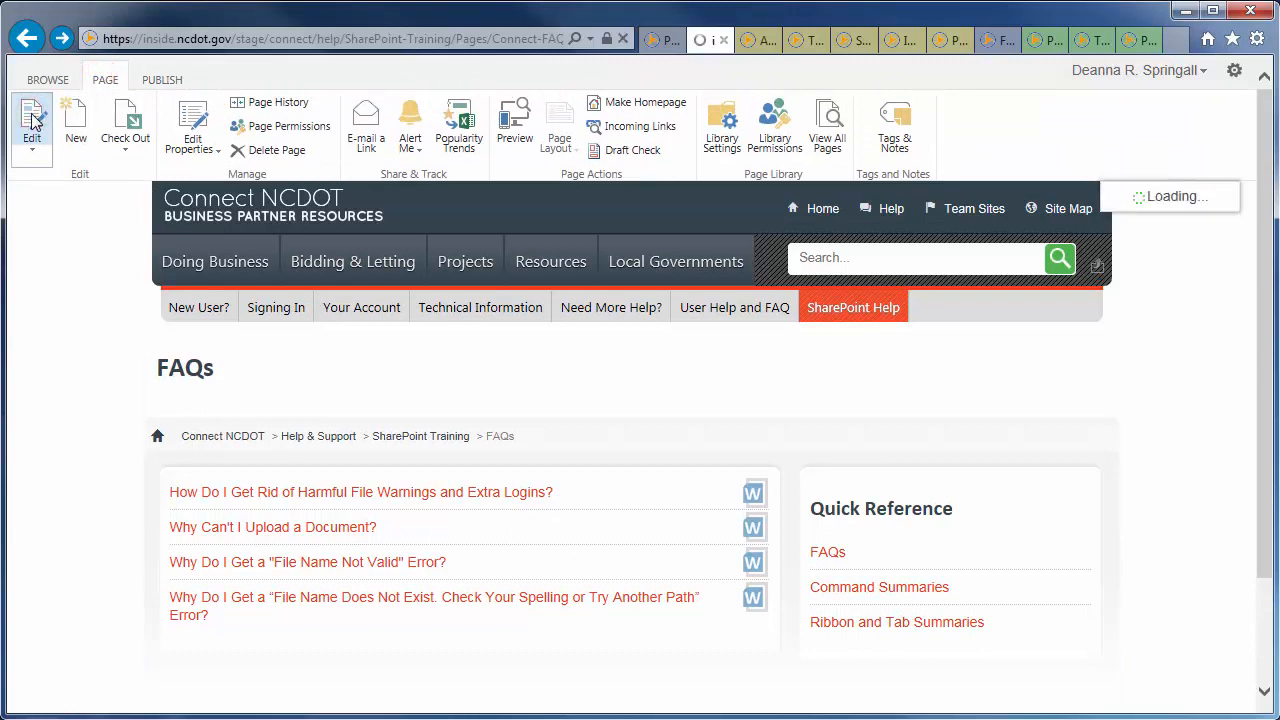
{"action": "left_click", "coordinate": [30, 120]}
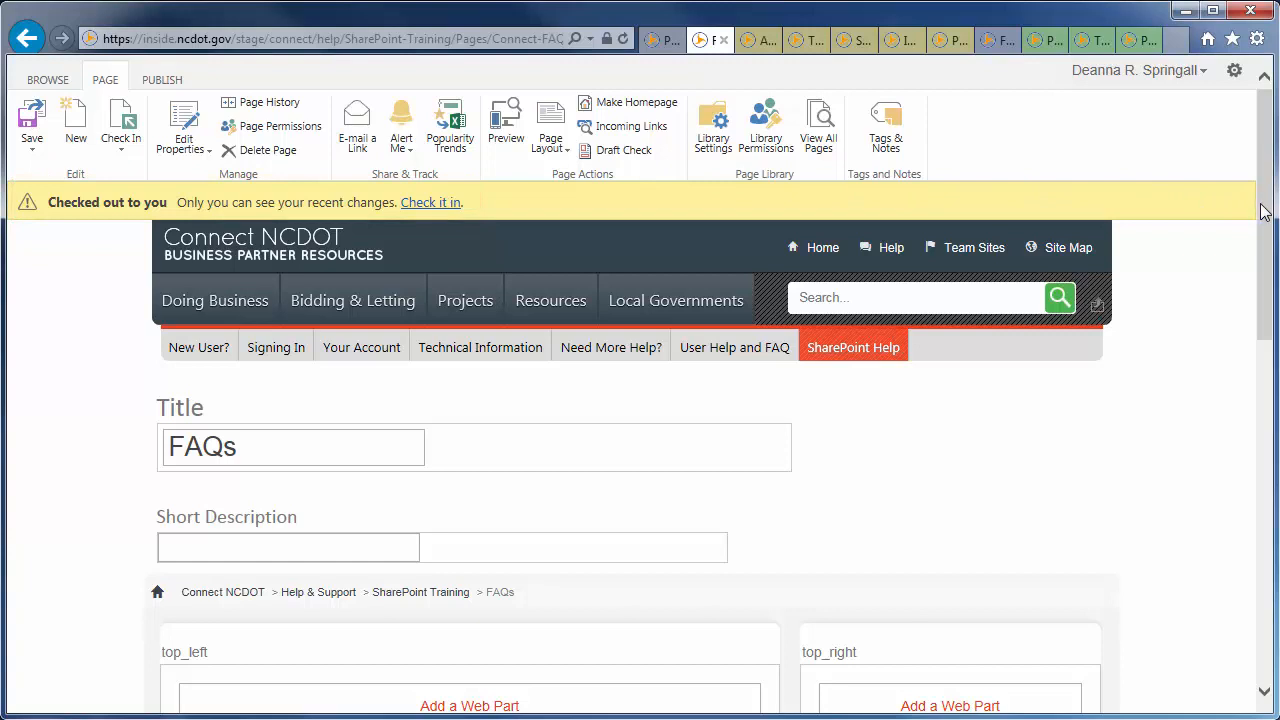
{"action": "scroll", "scroll_direction": "down", "scroll_amount": 3}
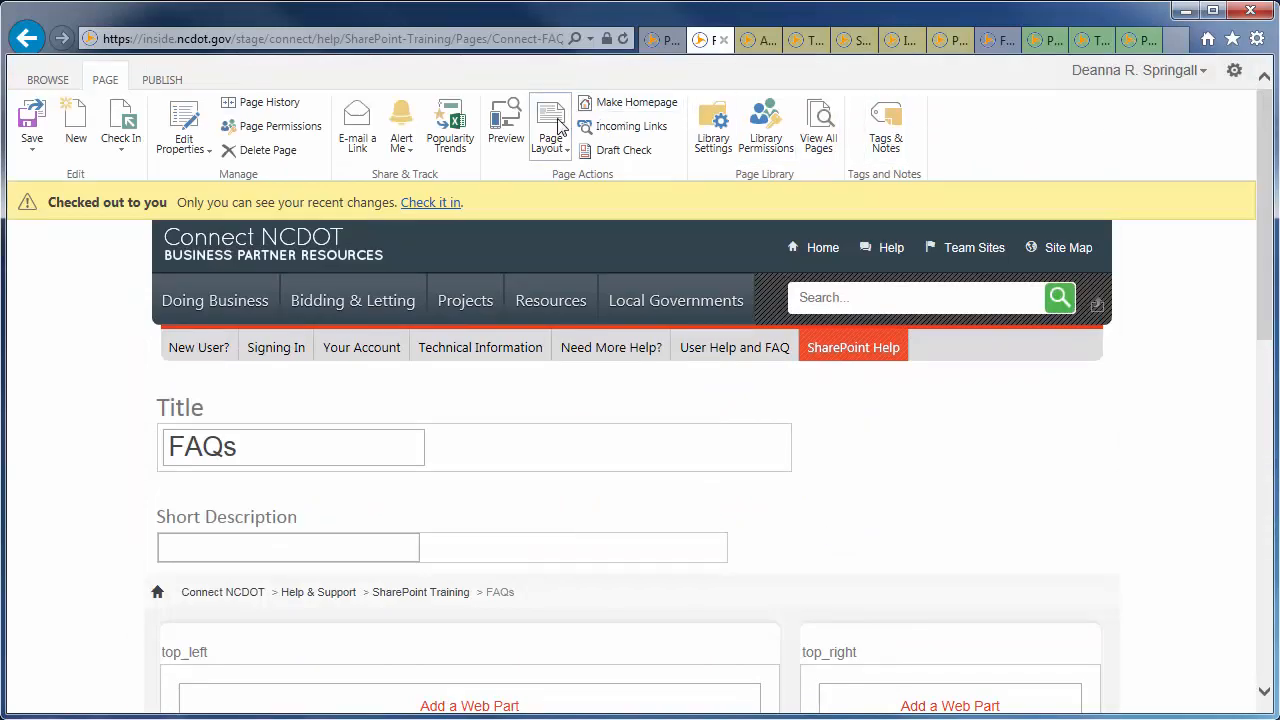
Apply the Connect-Content-Wide-Top-Wide-Bottom page layout and review the resulting zones.
{"action": "left_click", "coordinate": [550, 122]}
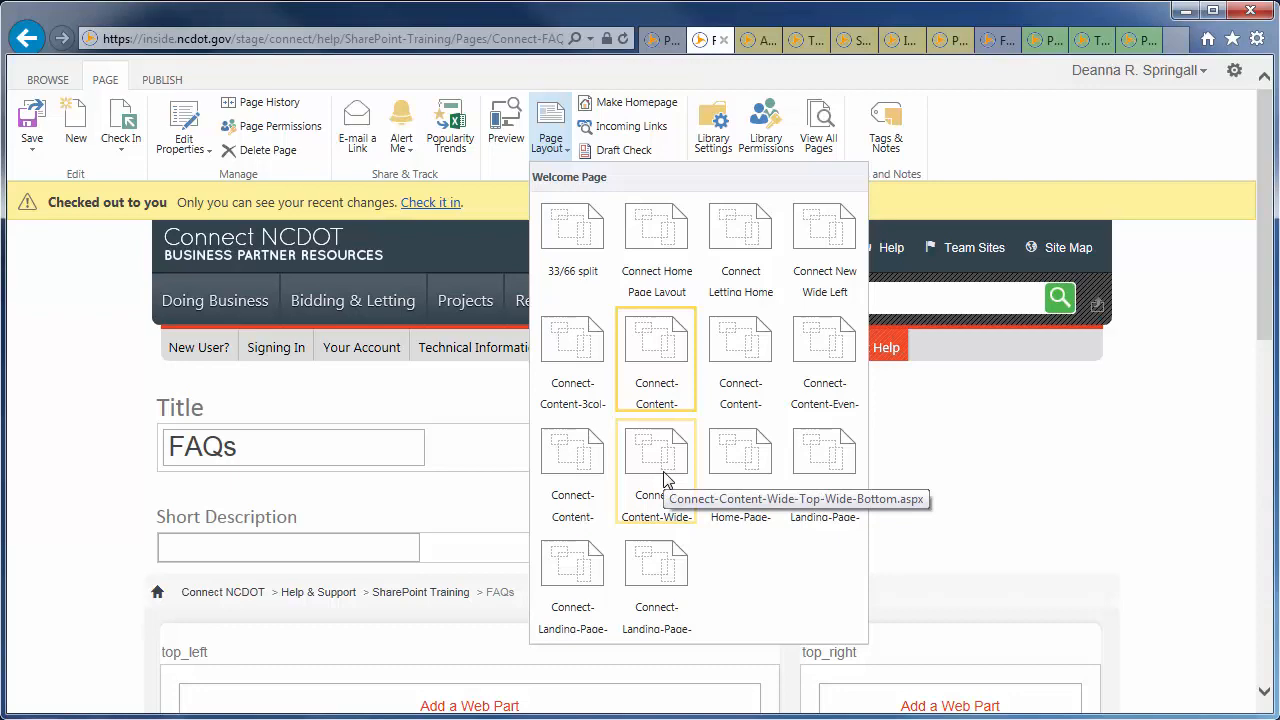
{"action": "left_click", "coordinate": [656, 448]}
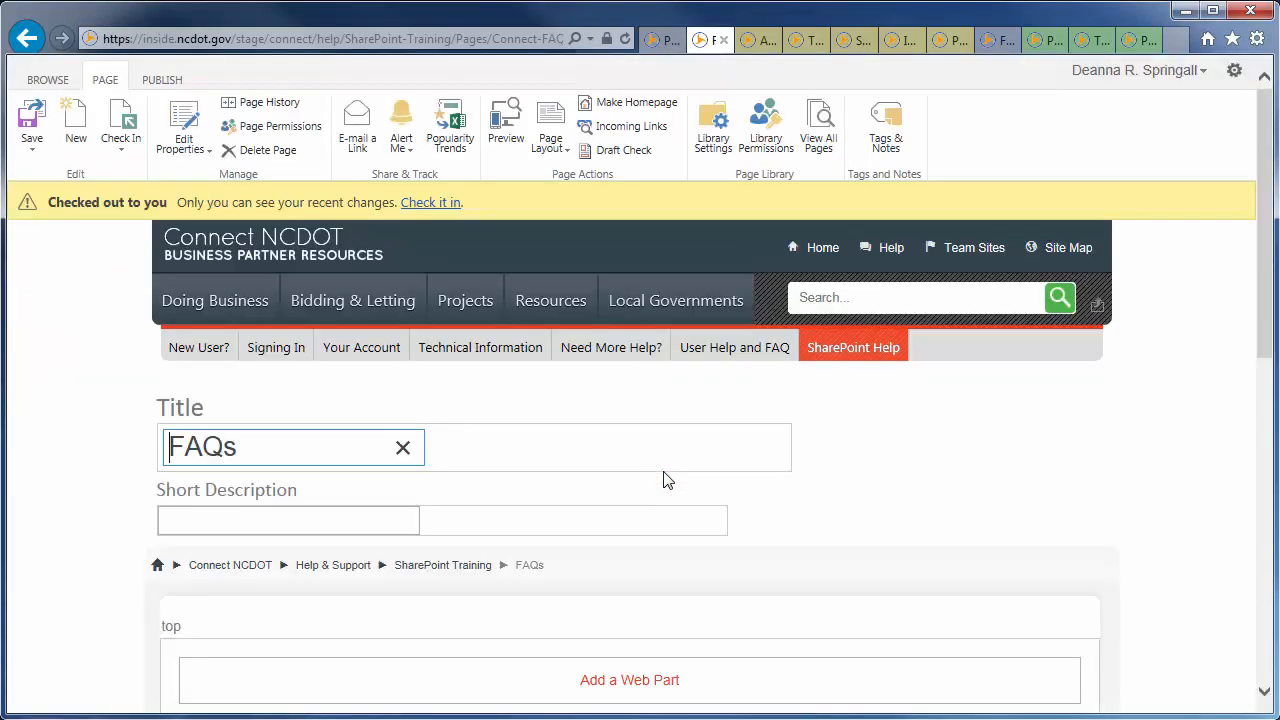
{"action": "scroll", "scroll_direction": "down", "scroll_amount": 3}
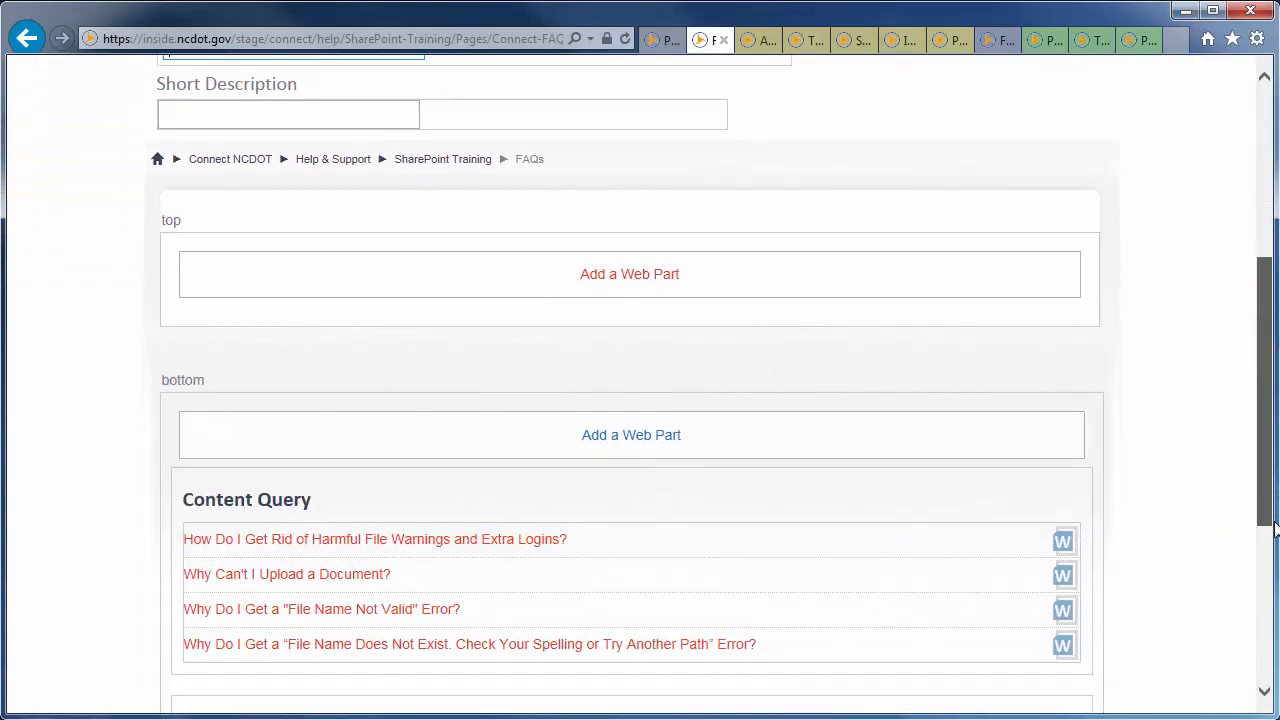
{"action": "scroll", "scroll_direction": "down", "scroll_amount": 3}
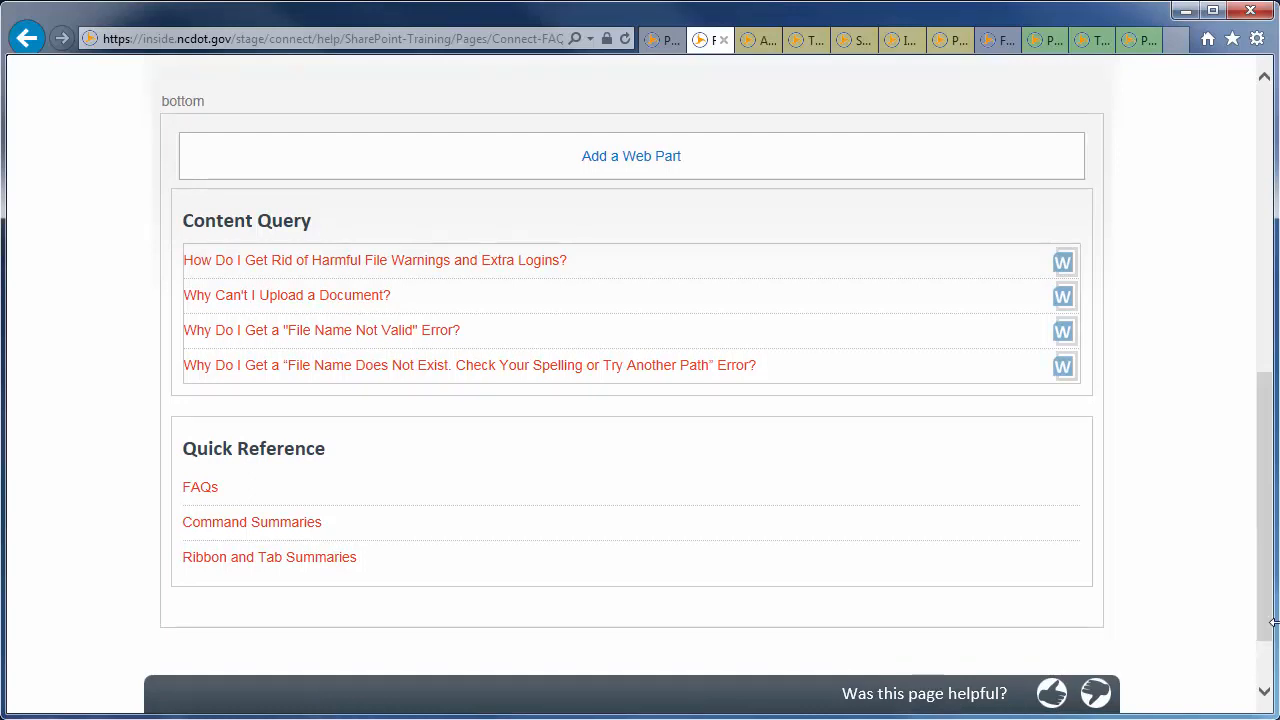
{"action": "mouse_move", "coordinate": [1268, 624]}
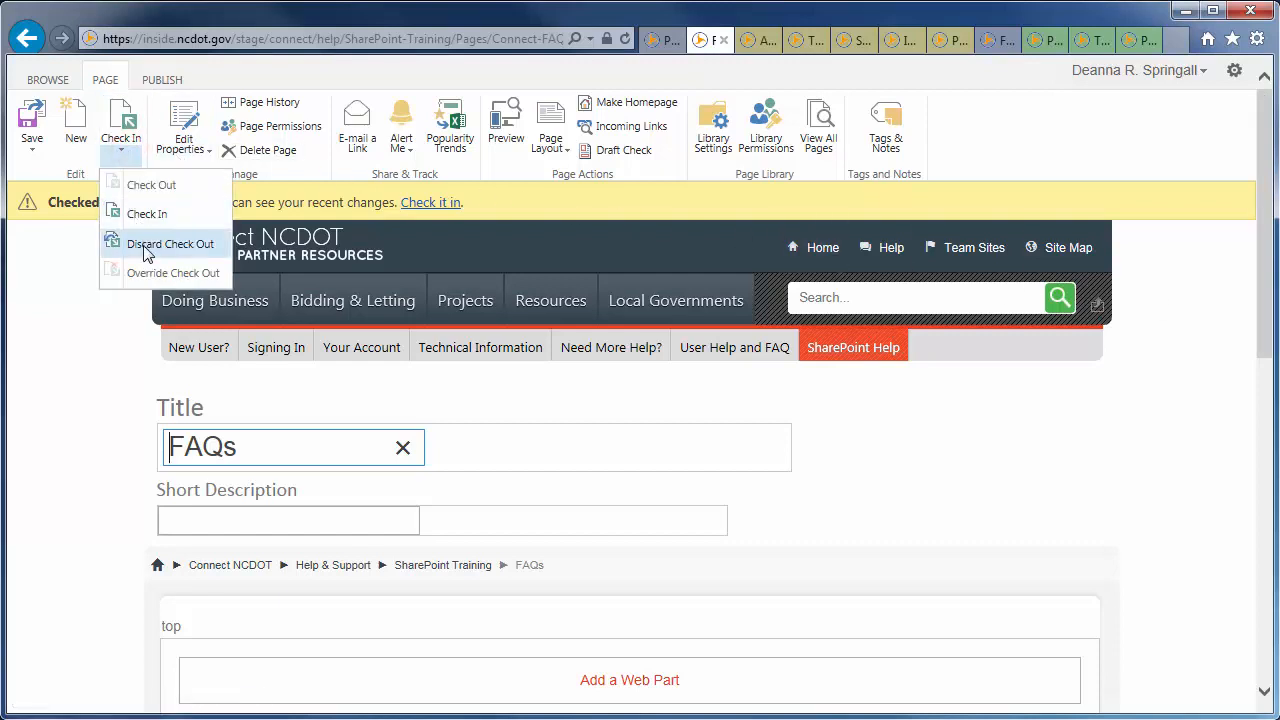
Discard the FAQs page checkout, confirm, and move to the Announcements list.
{"action": "left_click", "coordinate": [170, 244]}
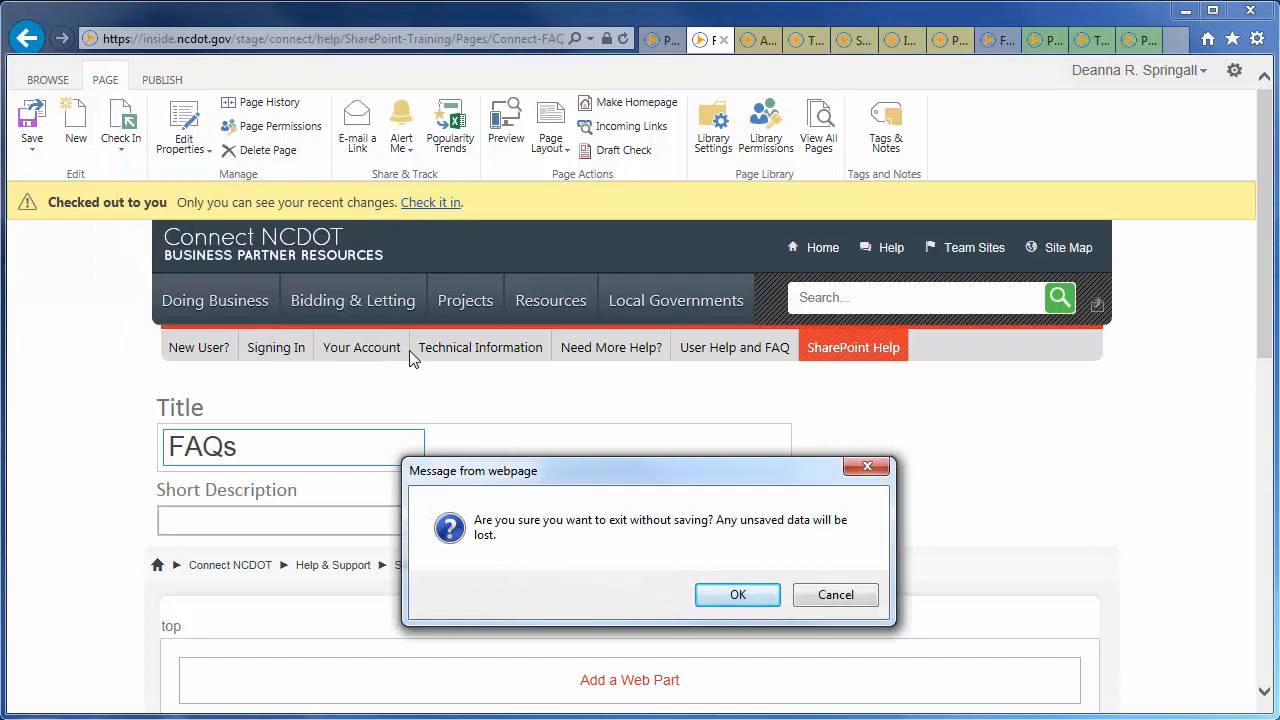
{"action": "left_click", "coordinate": [736, 596]}
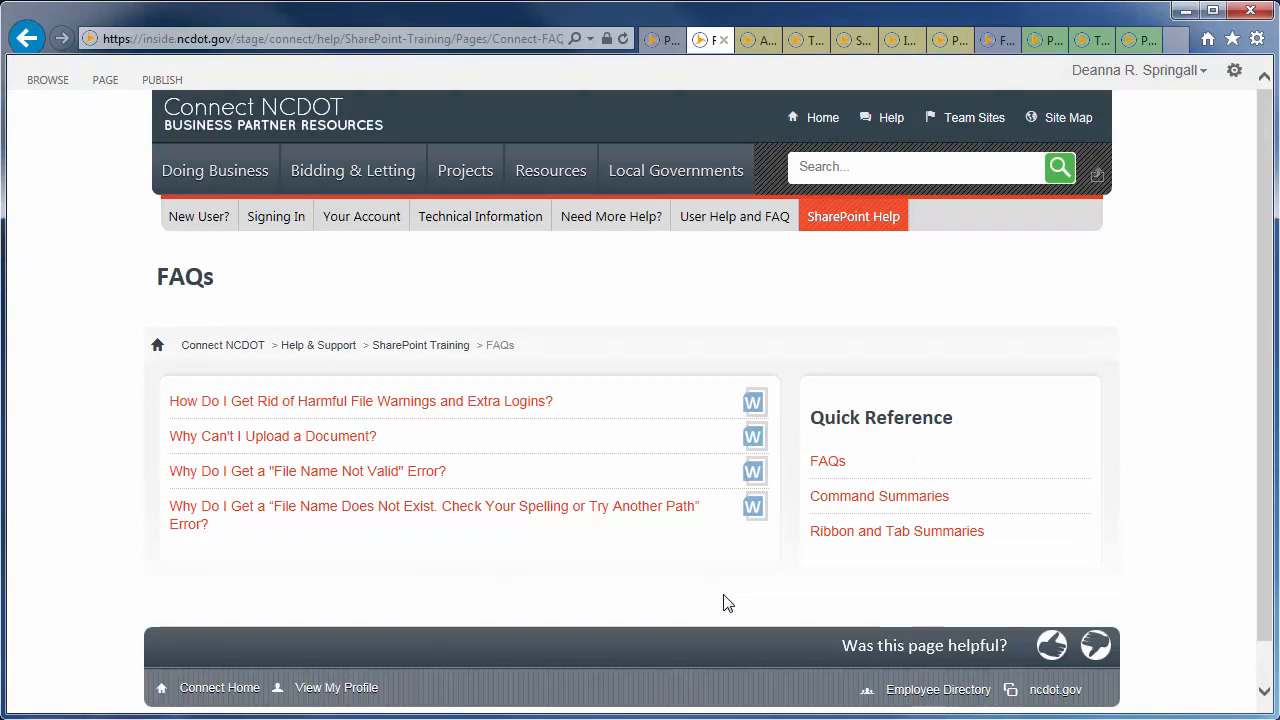
{"action": "left_click", "coordinate": [748, 40]}
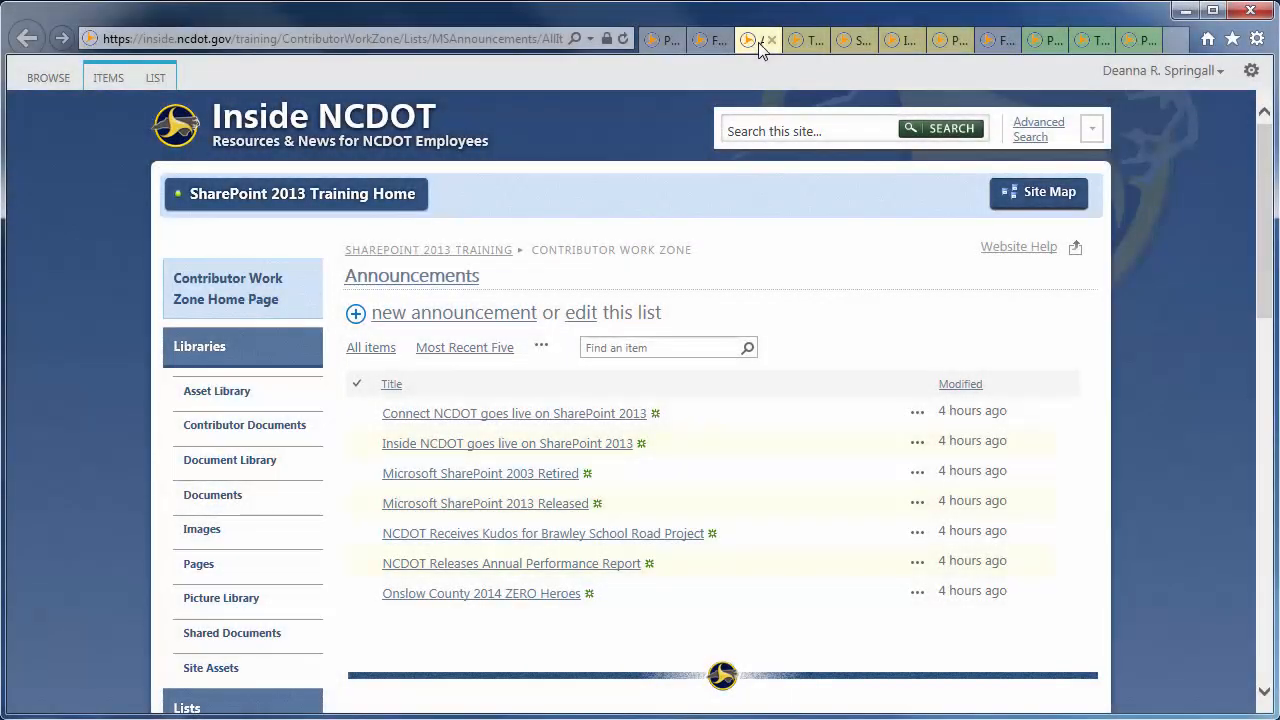
{"action": "mouse_move", "coordinate": [468, 348]}
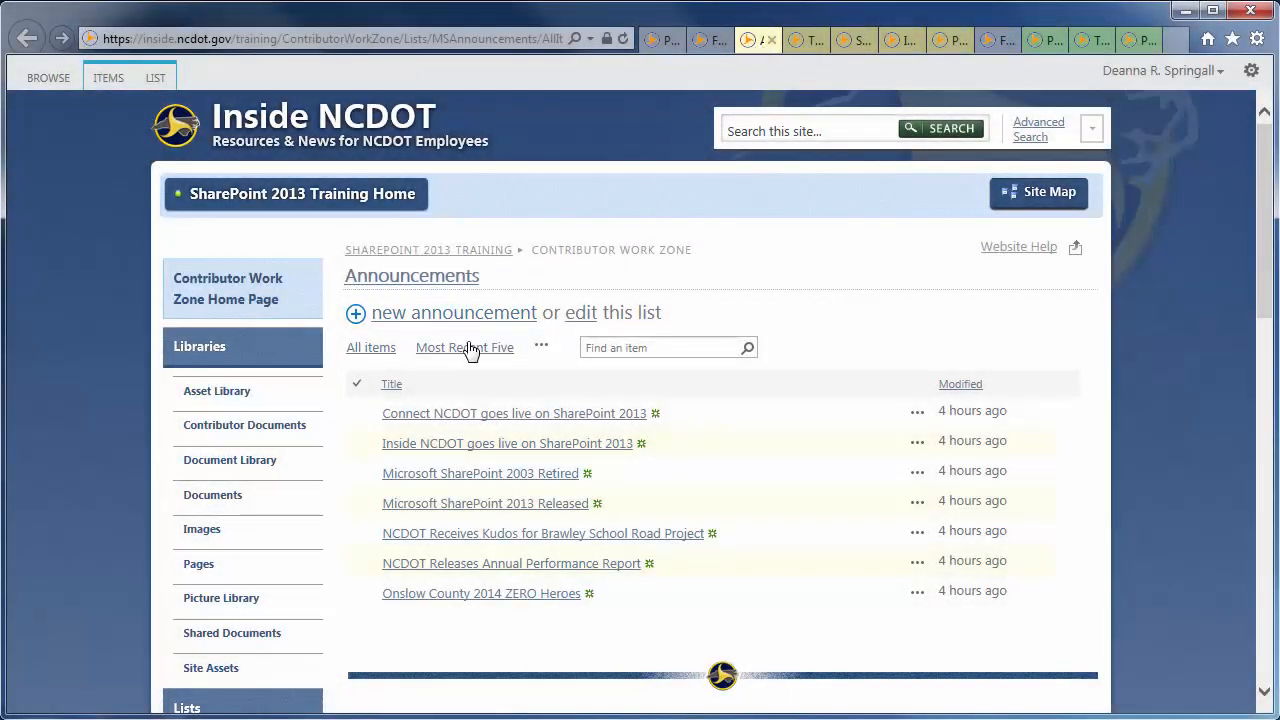
Browse the Shared Documents and Images libraries, then land on the Task Force page.
{"action": "left_click", "coordinate": [464, 348]}
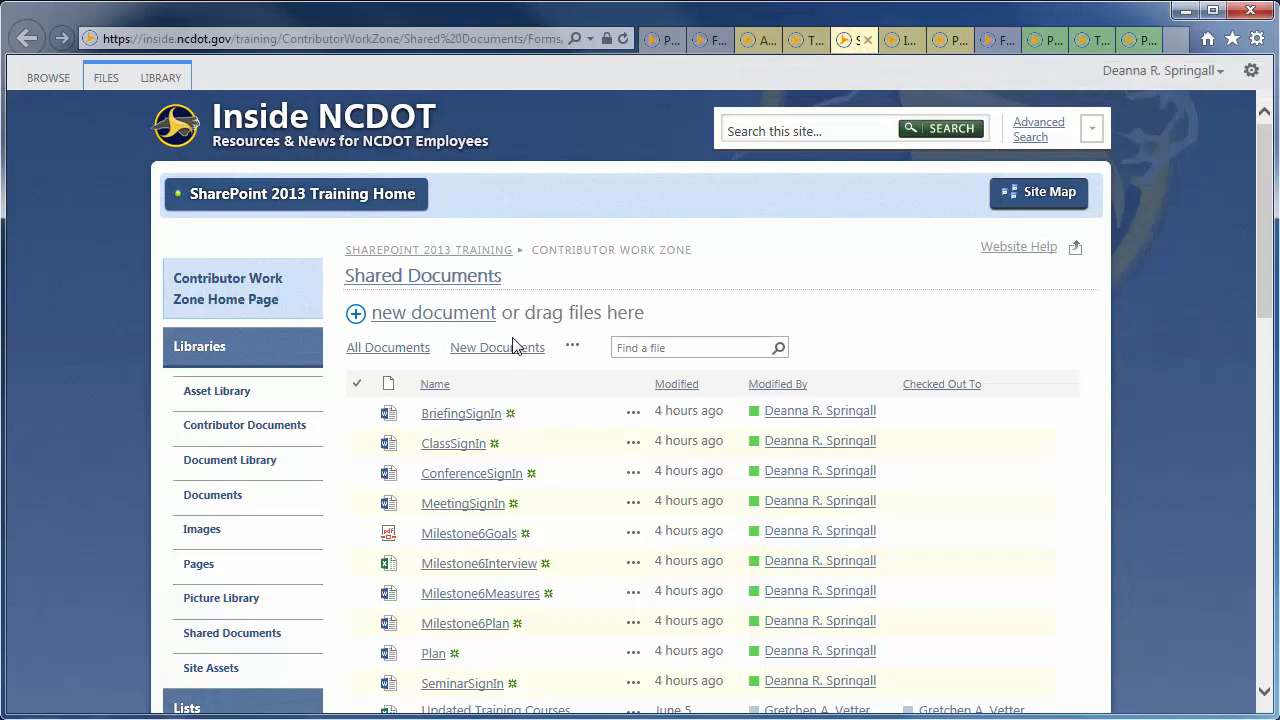
{"action": "left_click", "coordinate": [496, 348]}
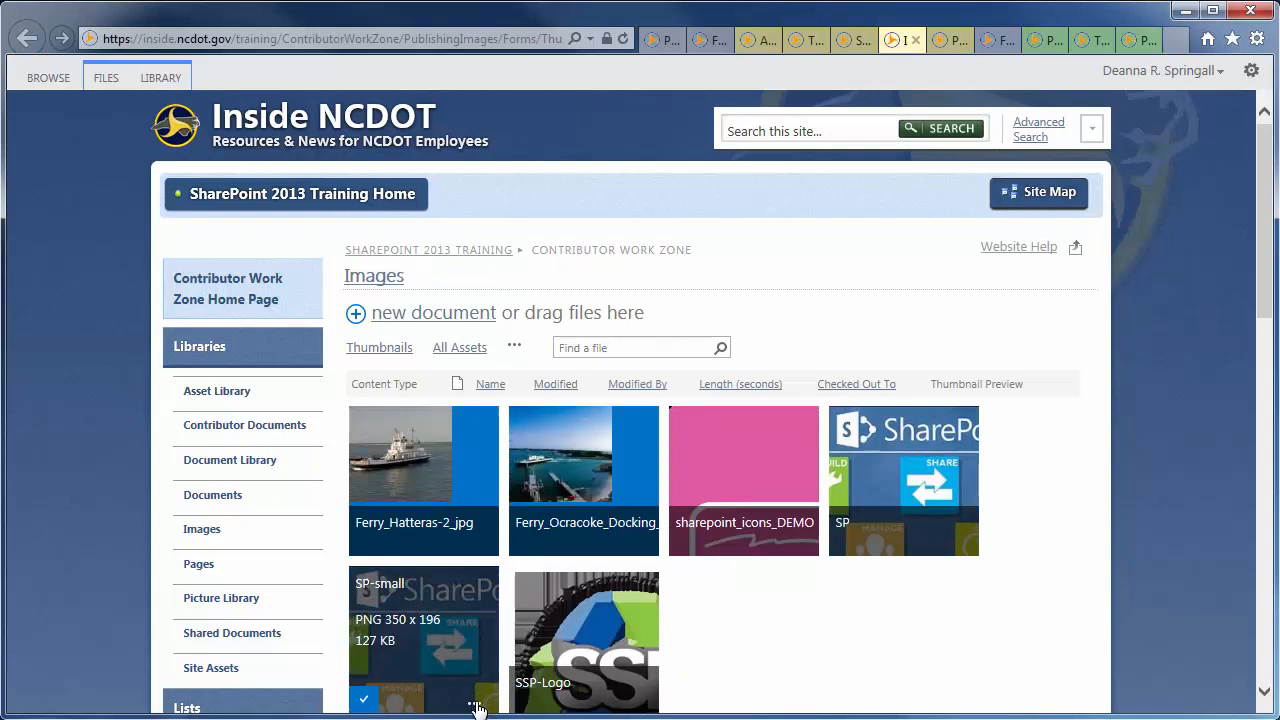
{"action": "left_click", "coordinate": [468, 702]}
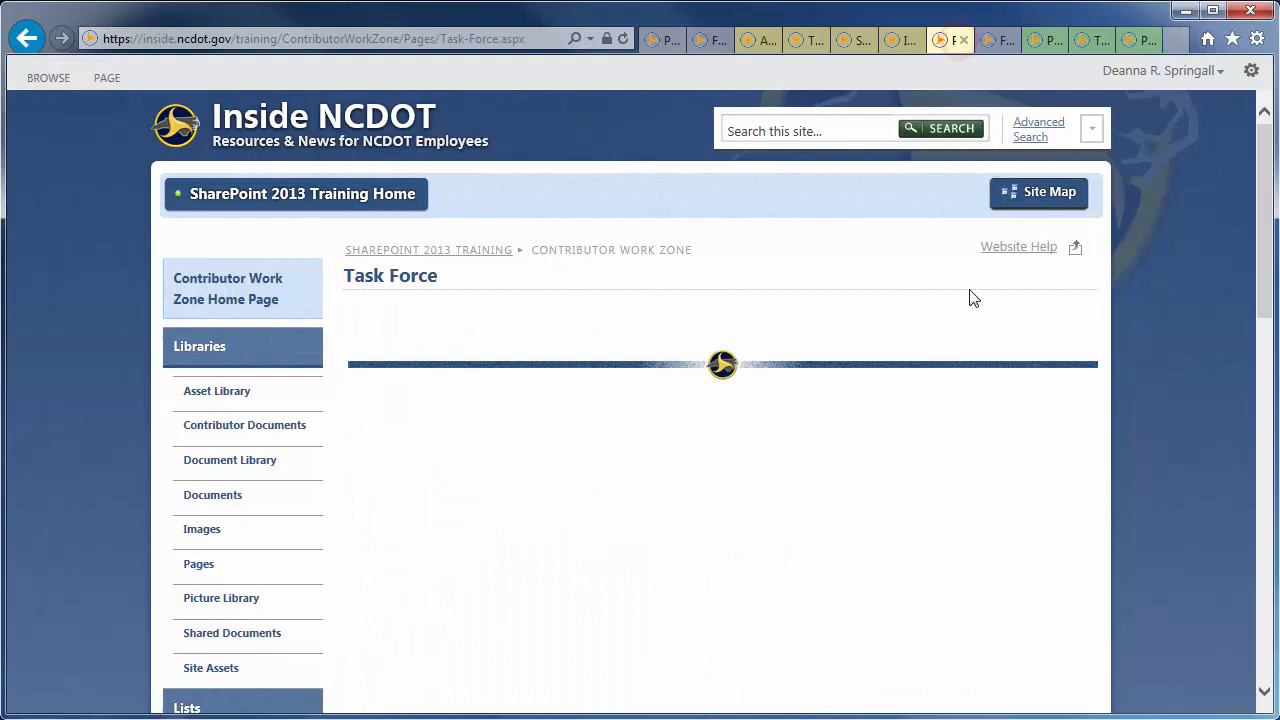
{"action": "mouse_move", "coordinate": [938, 372]}
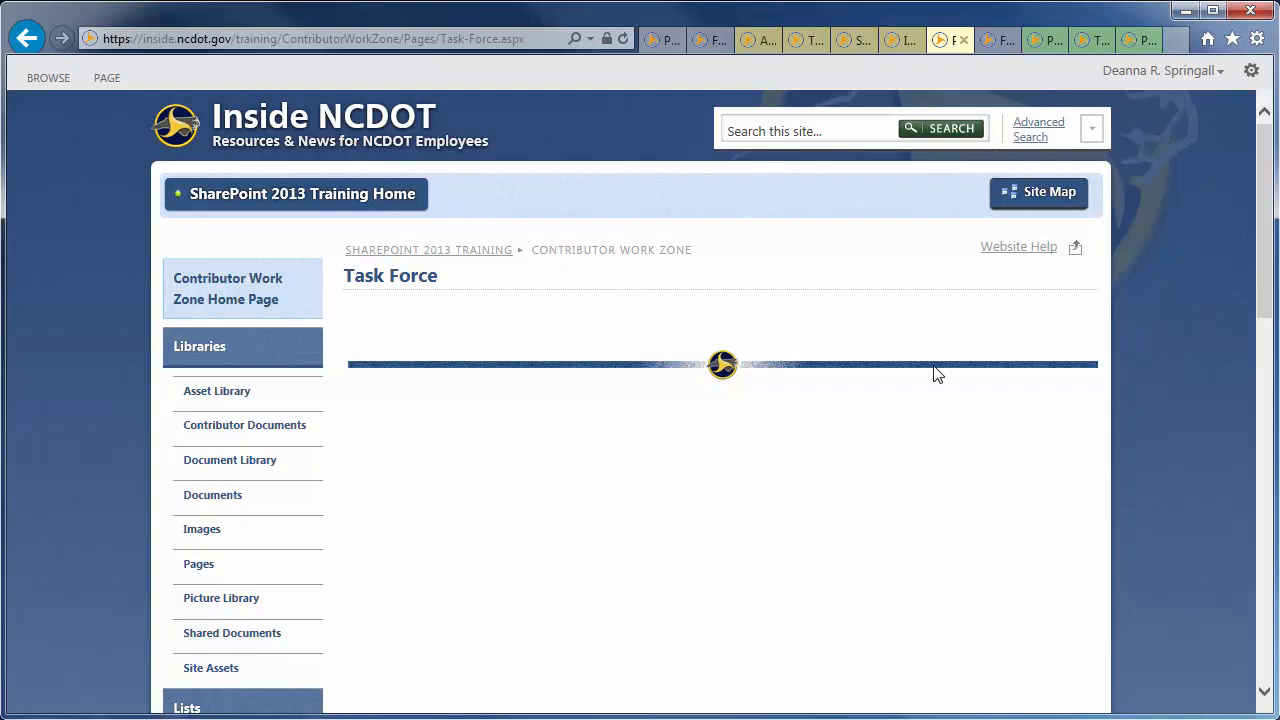
{"action": "left_click", "coordinate": [104, 76]}
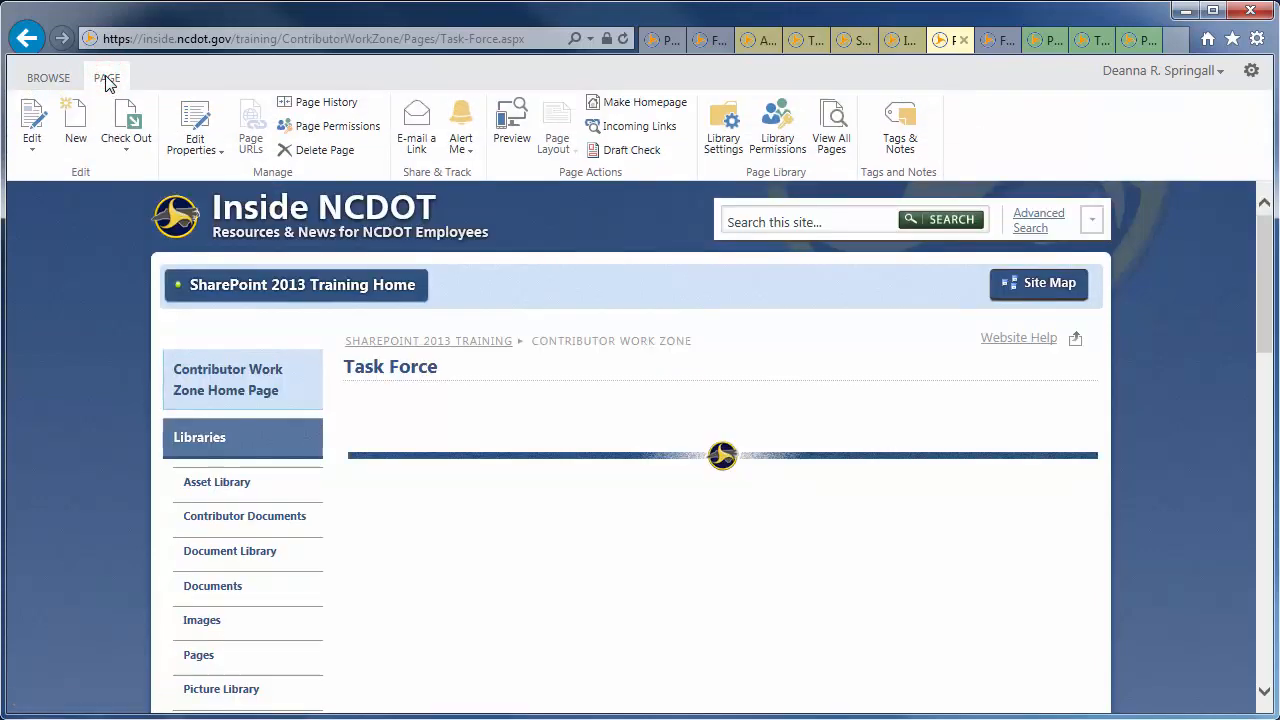
{"action": "left_click", "coordinate": [32, 114]}
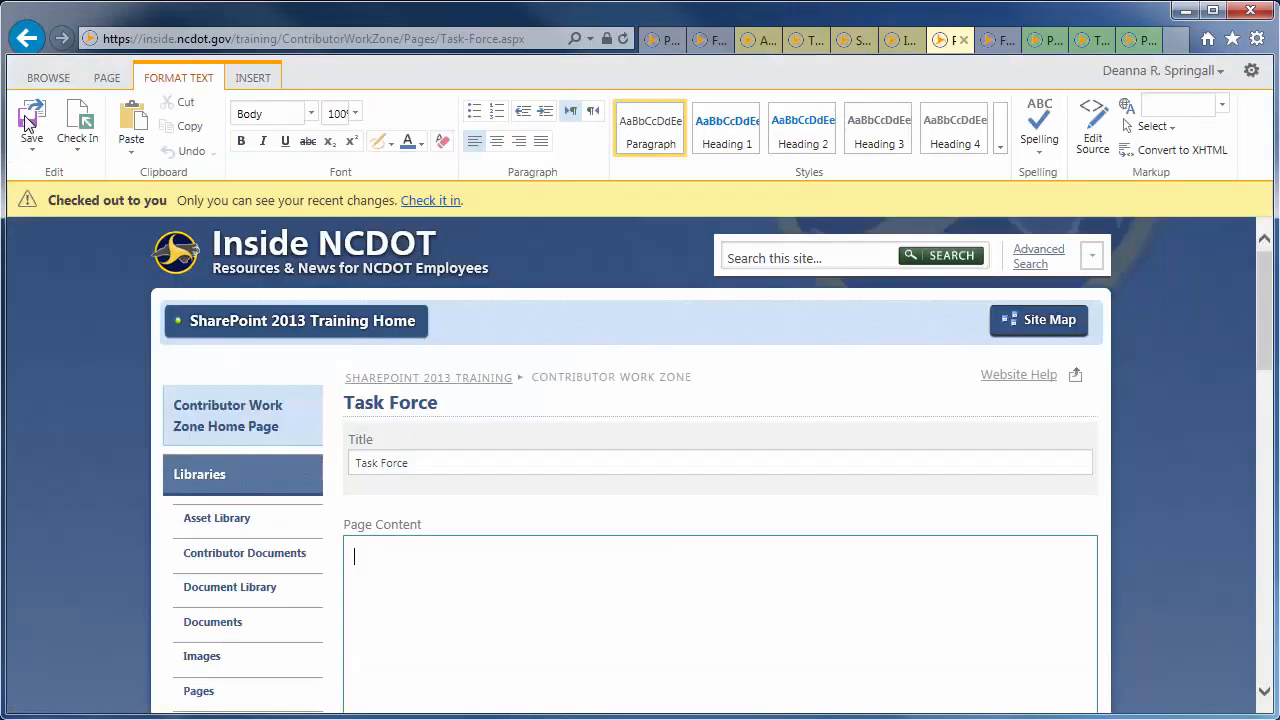
{"action": "scroll", "scroll_direction": "down", "scroll_amount": 3}
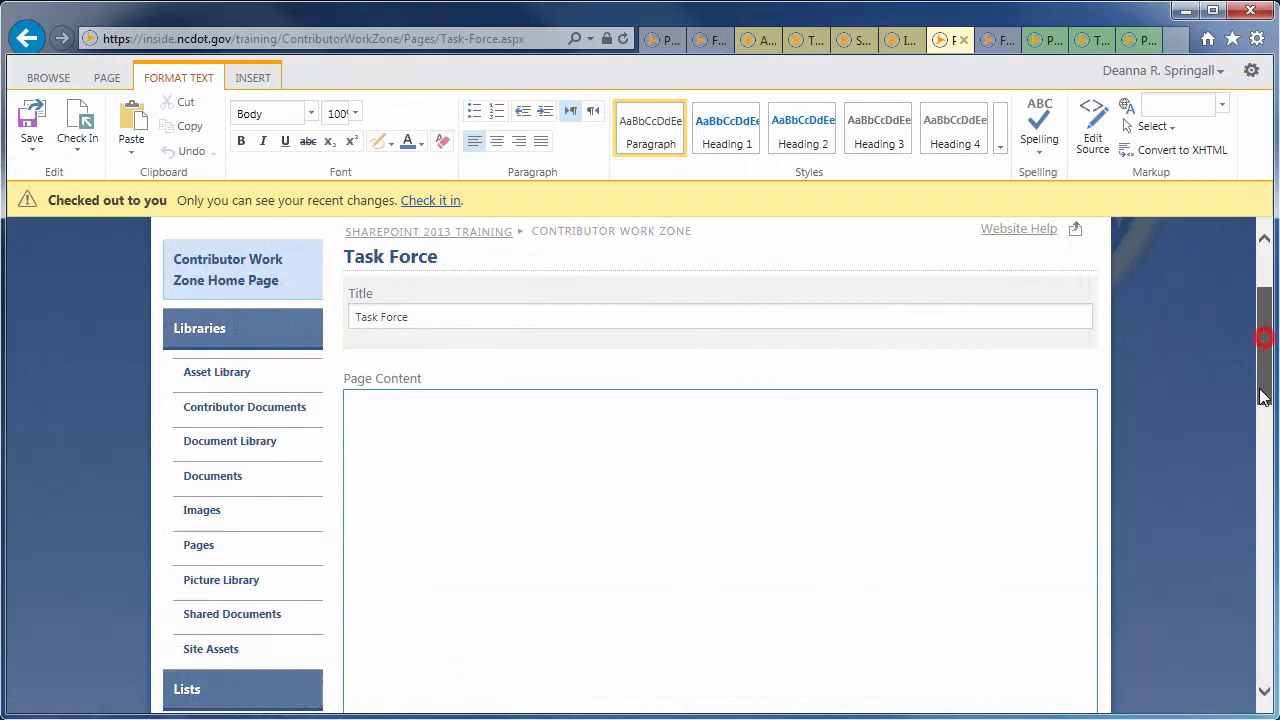
{"action": "scroll", "scroll_direction": "down", "scroll_amount": 3}
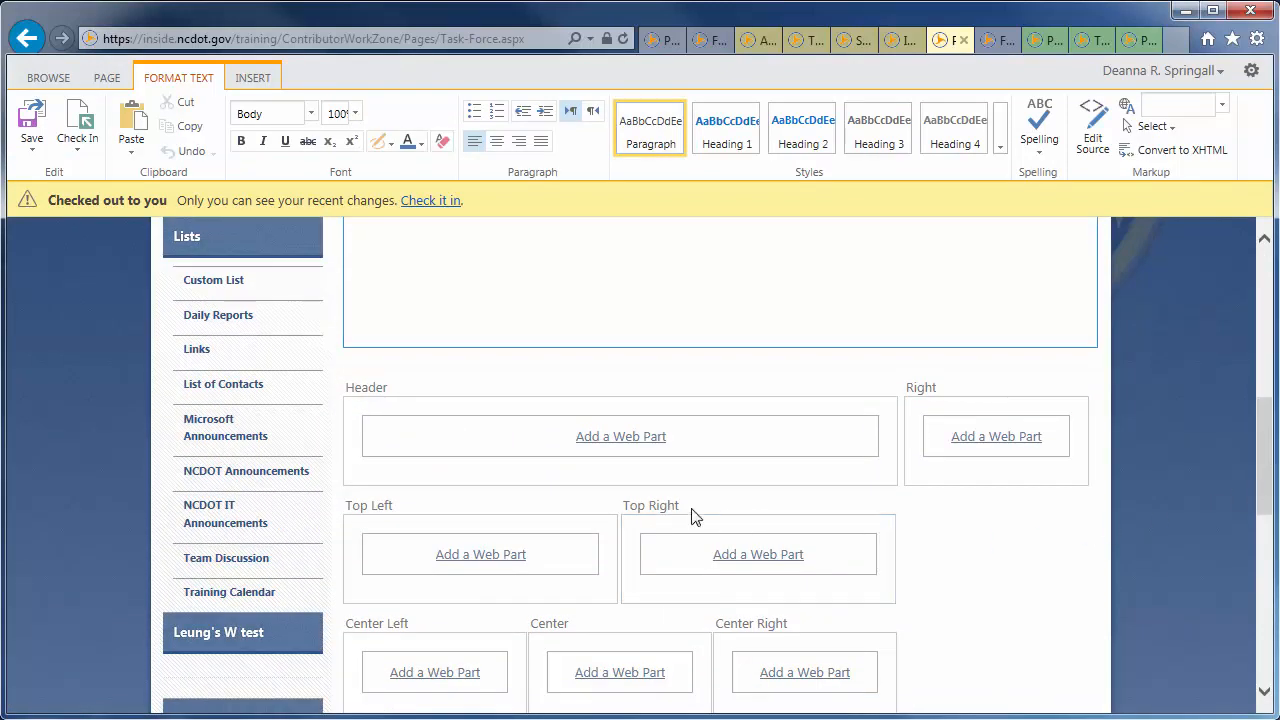
{"action": "mouse_move", "coordinate": [480, 554]}
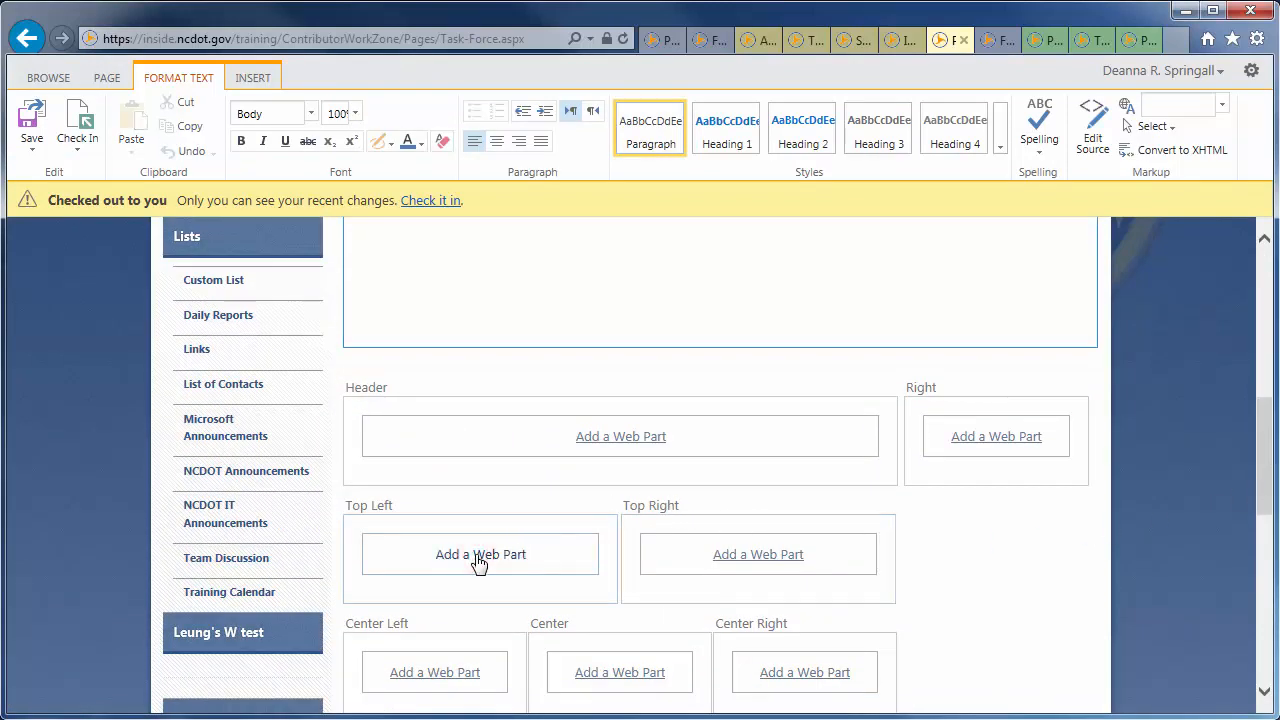
Add the Team Calendar web part from Apps to the Top Left zone.
{"action": "left_click", "coordinate": [480, 554]}
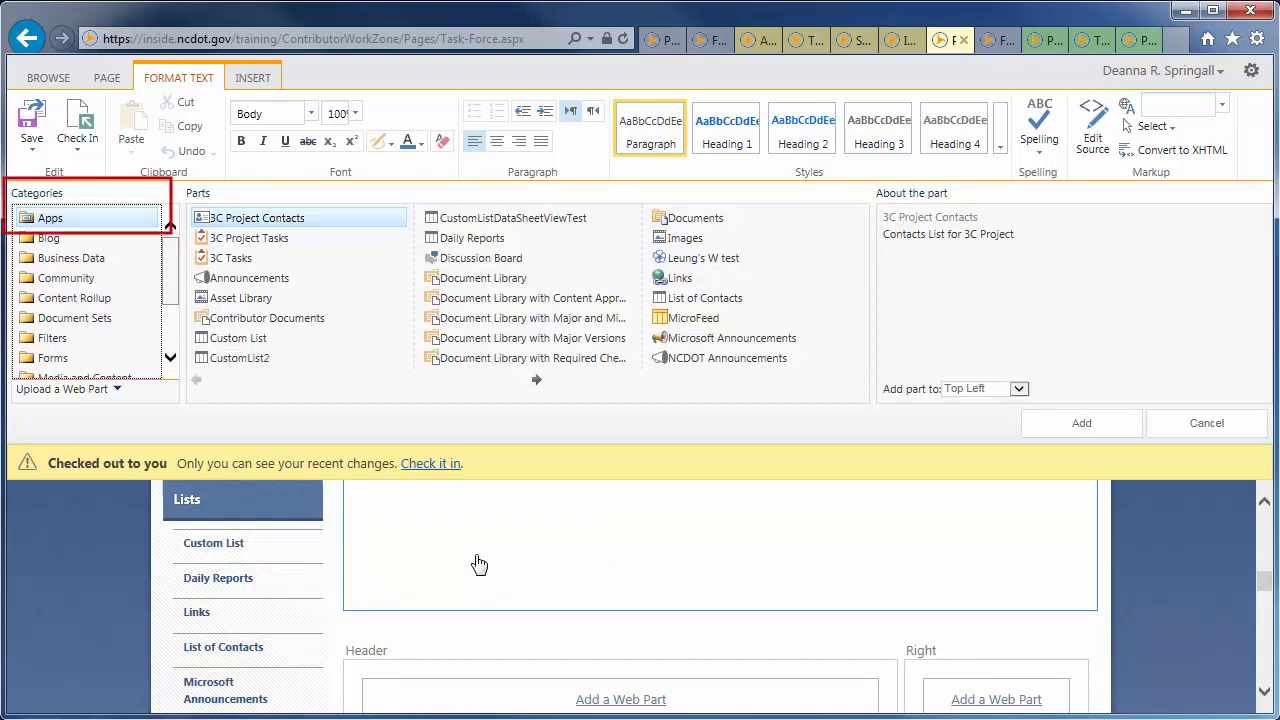
{"action": "left_click", "coordinate": [536, 380]}
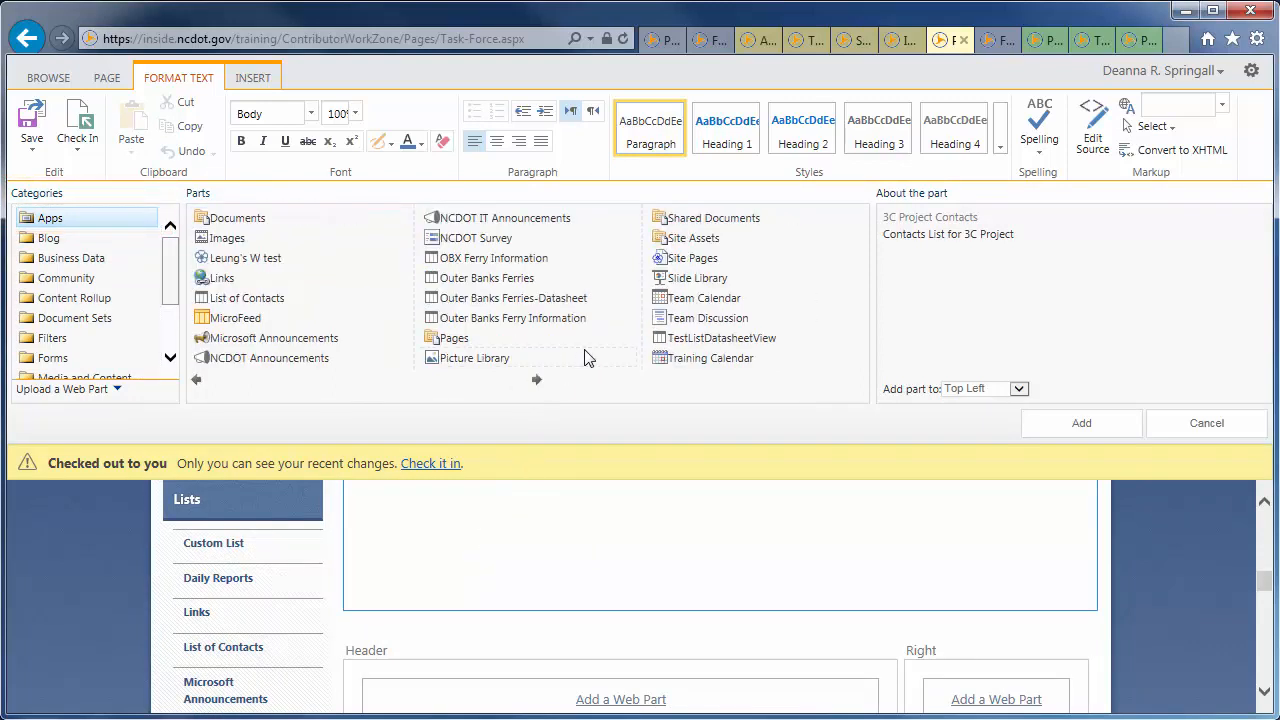
{"action": "left_click", "coordinate": [704, 296]}
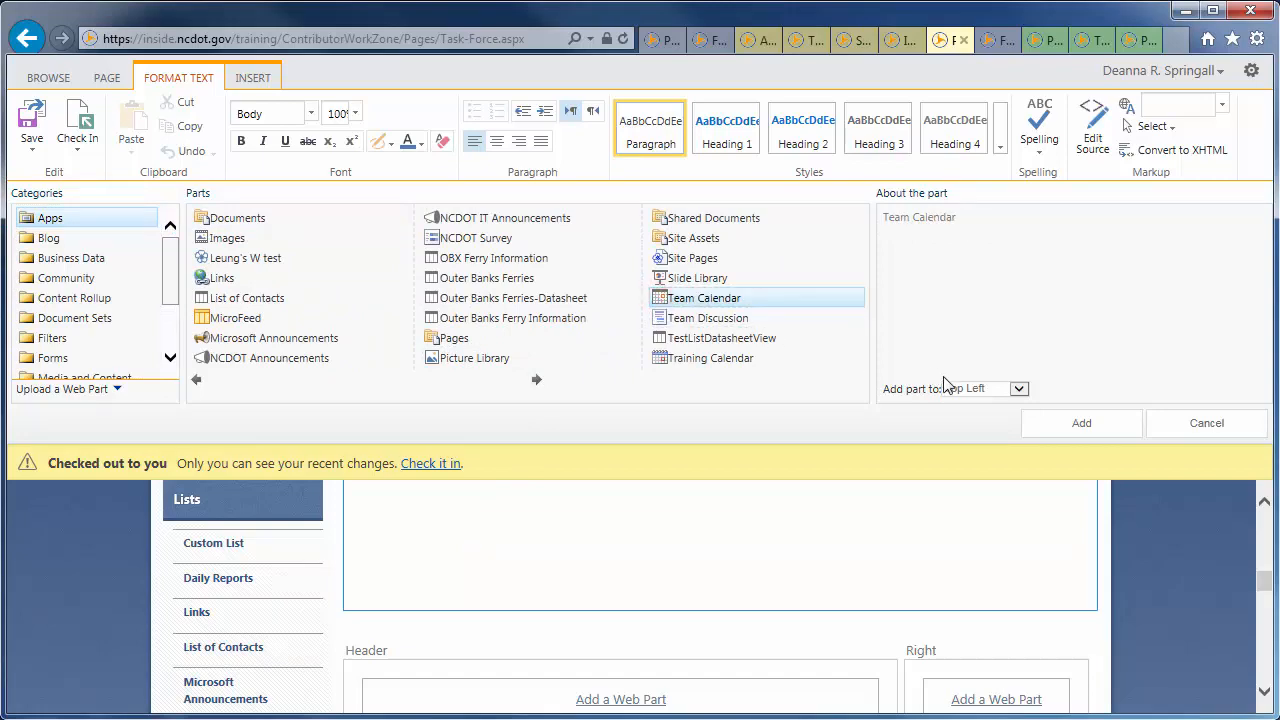
{"action": "left_click", "coordinate": [1080, 424]}
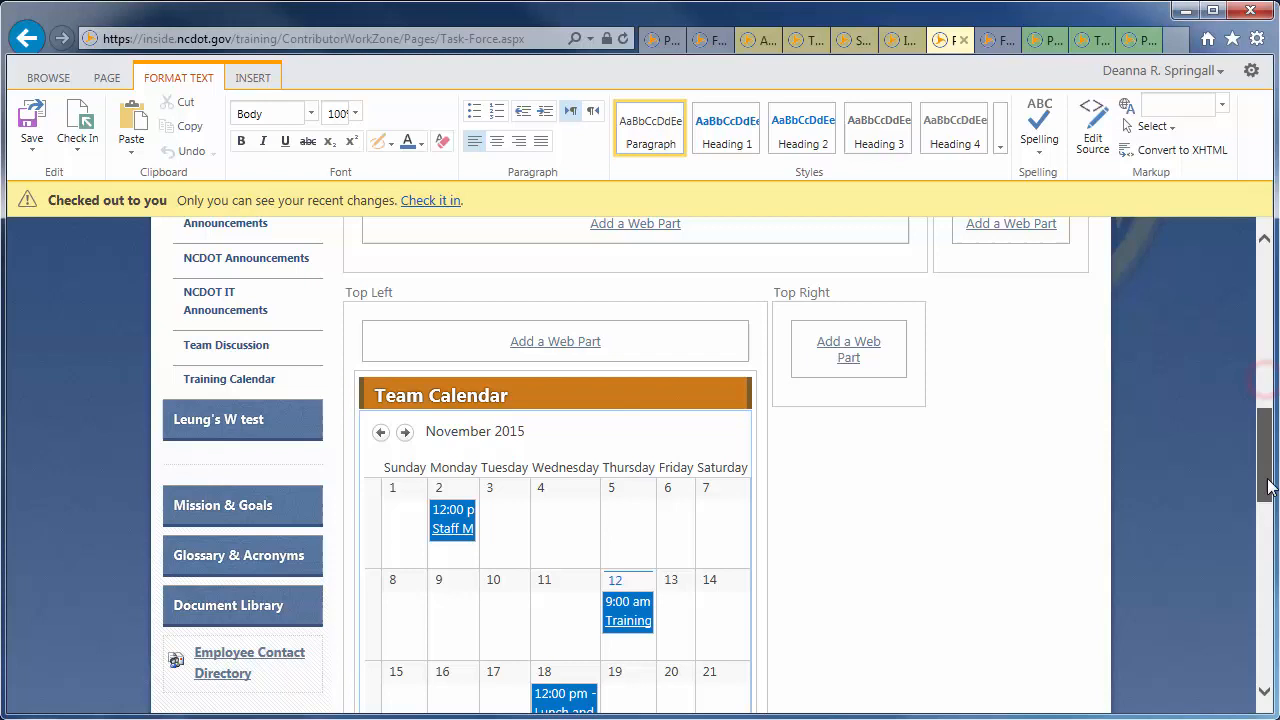
{"action": "scroll", "scroll_direction": "down", "scroll_amount": 3}
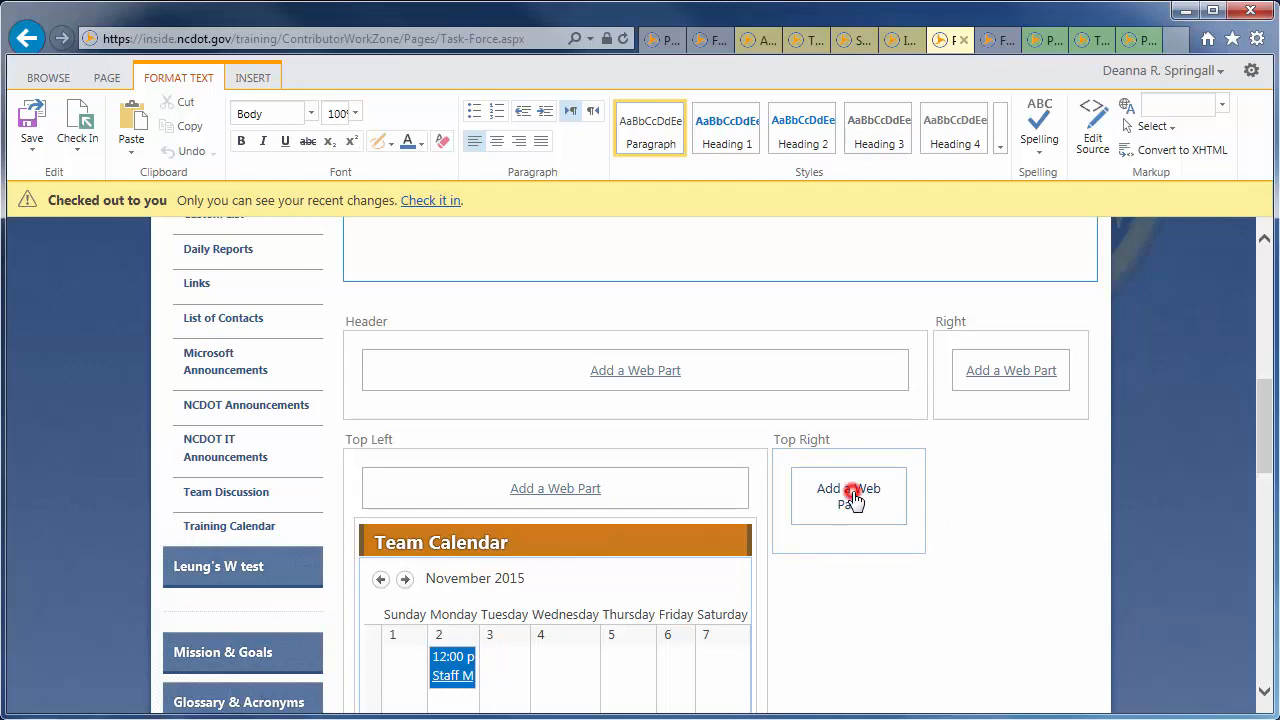
Add the Announcements web part from Apps to the Top Right zone.
{"action": "left_click", "coordinate": [848, 494]}
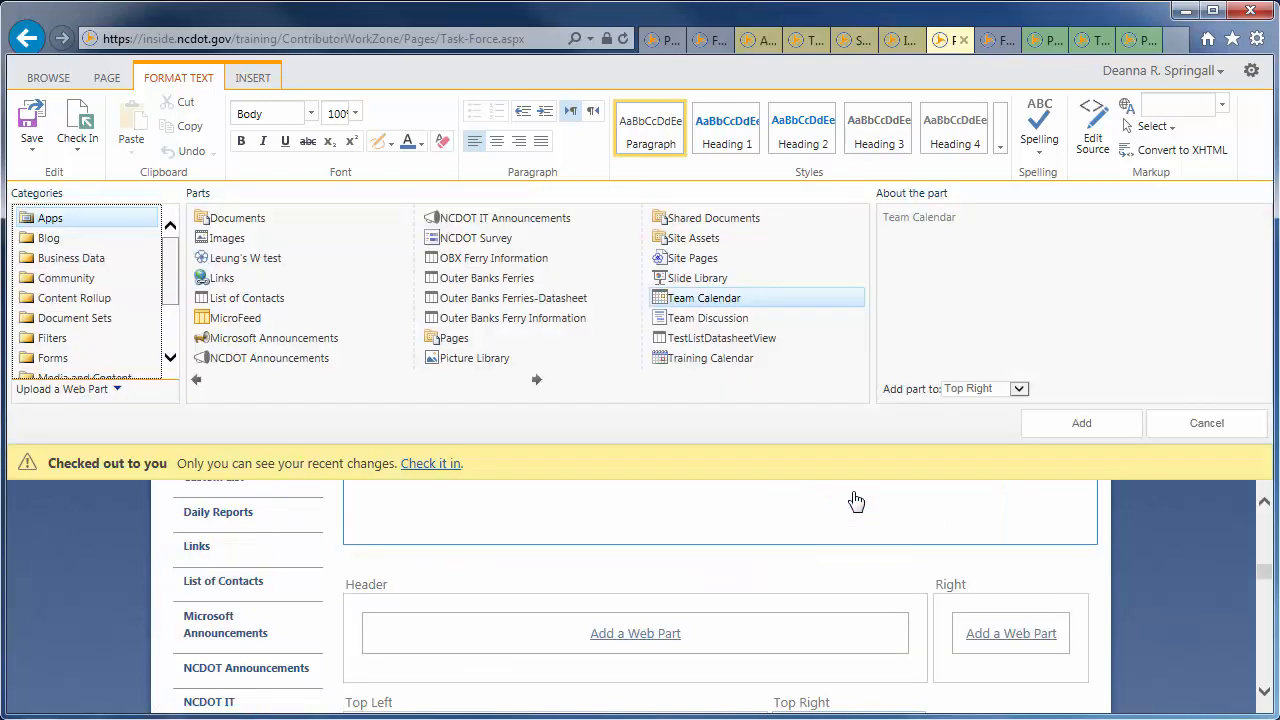
{"action": "left_click", "coordinate": [196, 378]}
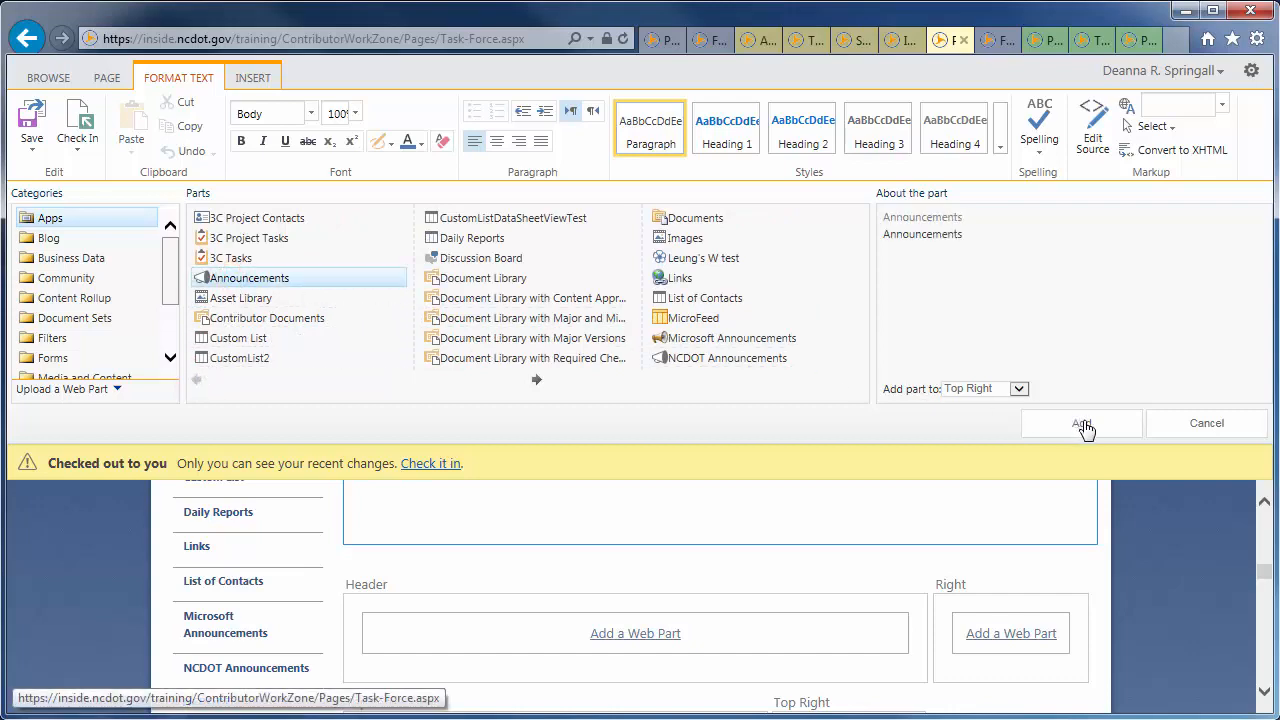
{"action": "left_click", "coordinate": [1080, 424]}
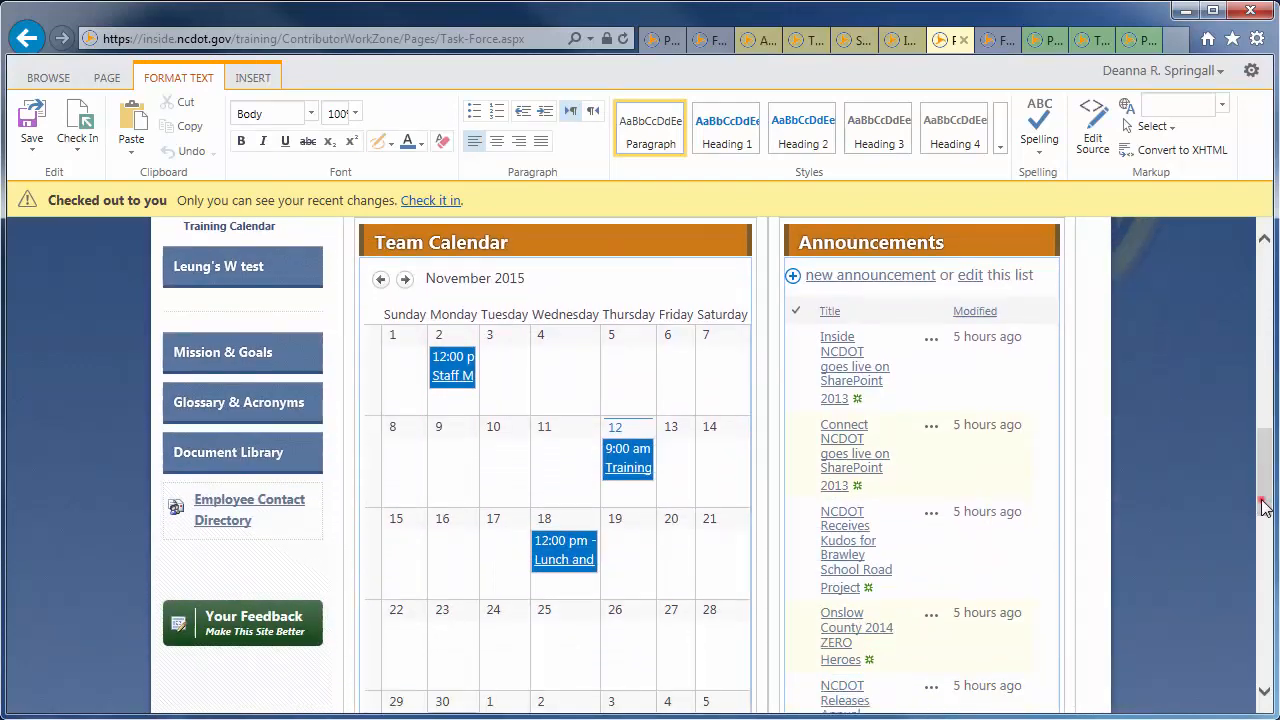
Set the Announcements web part's Selected View to Most Recent Five, accepting the warning.
{"action": "scroll", "scroll_direction": "down", "scroll_amount": 3}
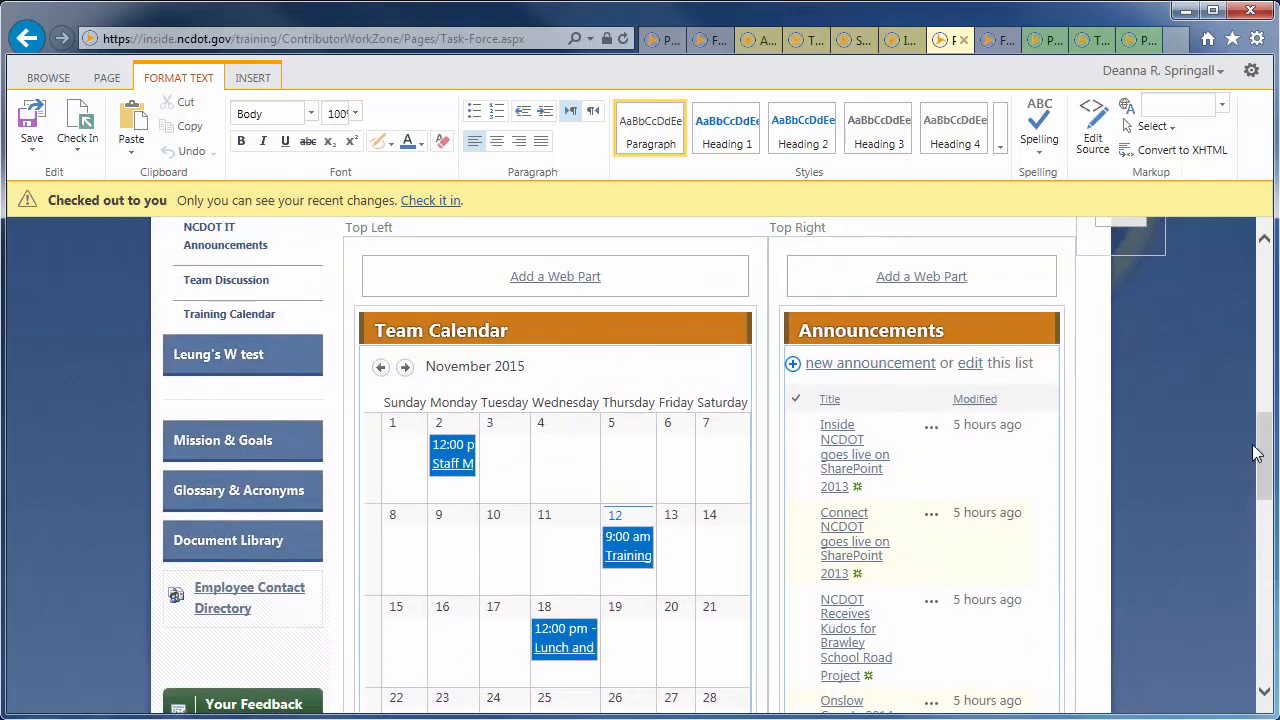
{"action": "mouse_move", "coordinate": [1036, 330]}
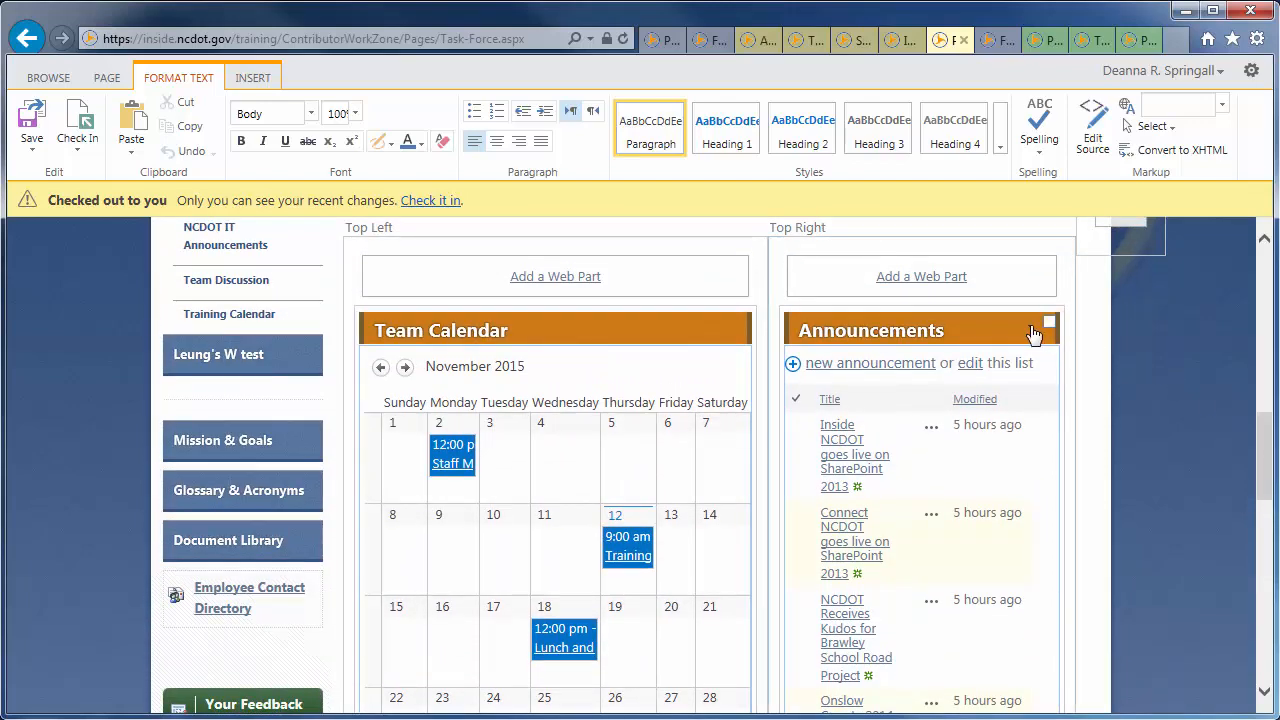
{"action": "left_click", "coordinate": [1048, 324]}
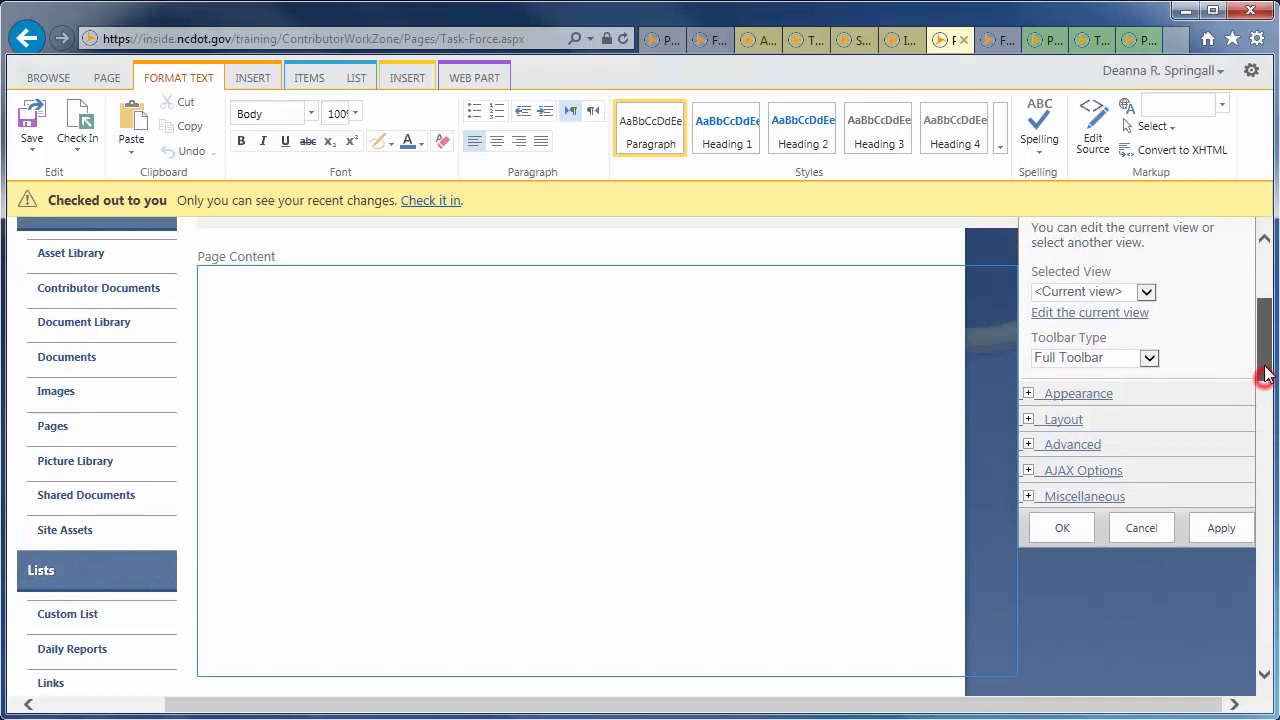
{"action": "left_click", "coordinate": [1148, 292]}
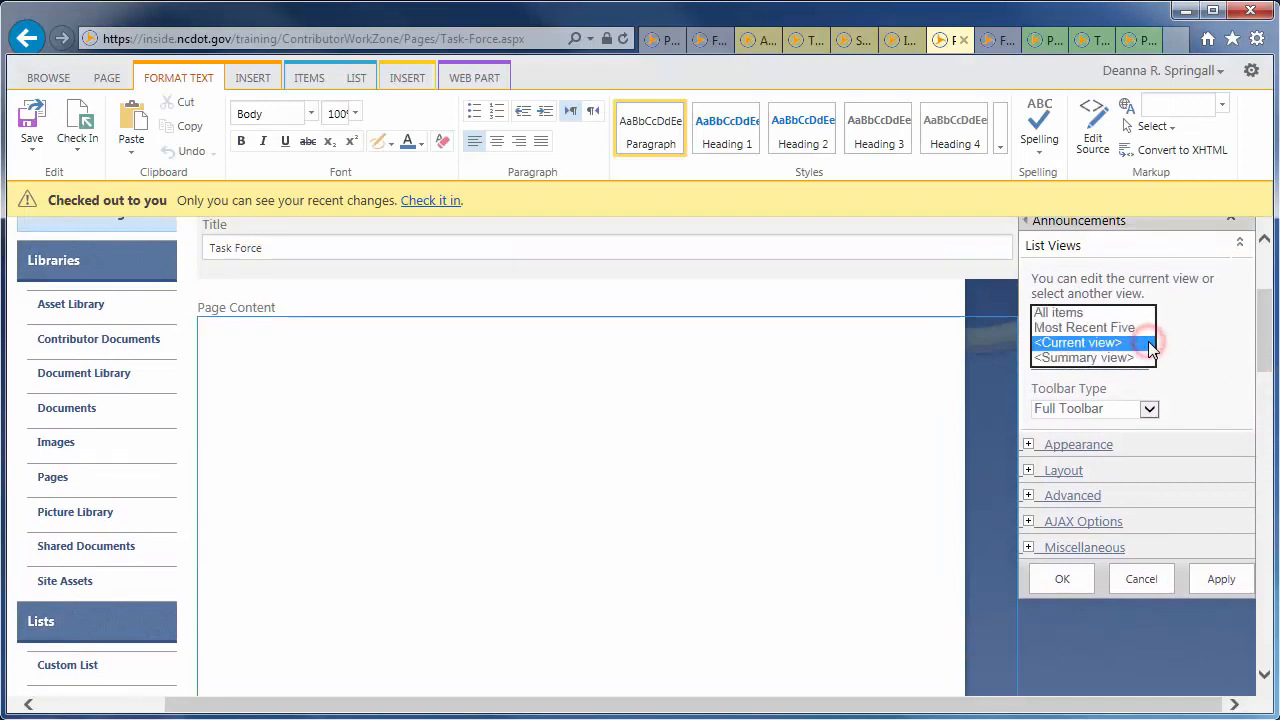
{"action": "left_click", "coordinate": [1092, 328]}
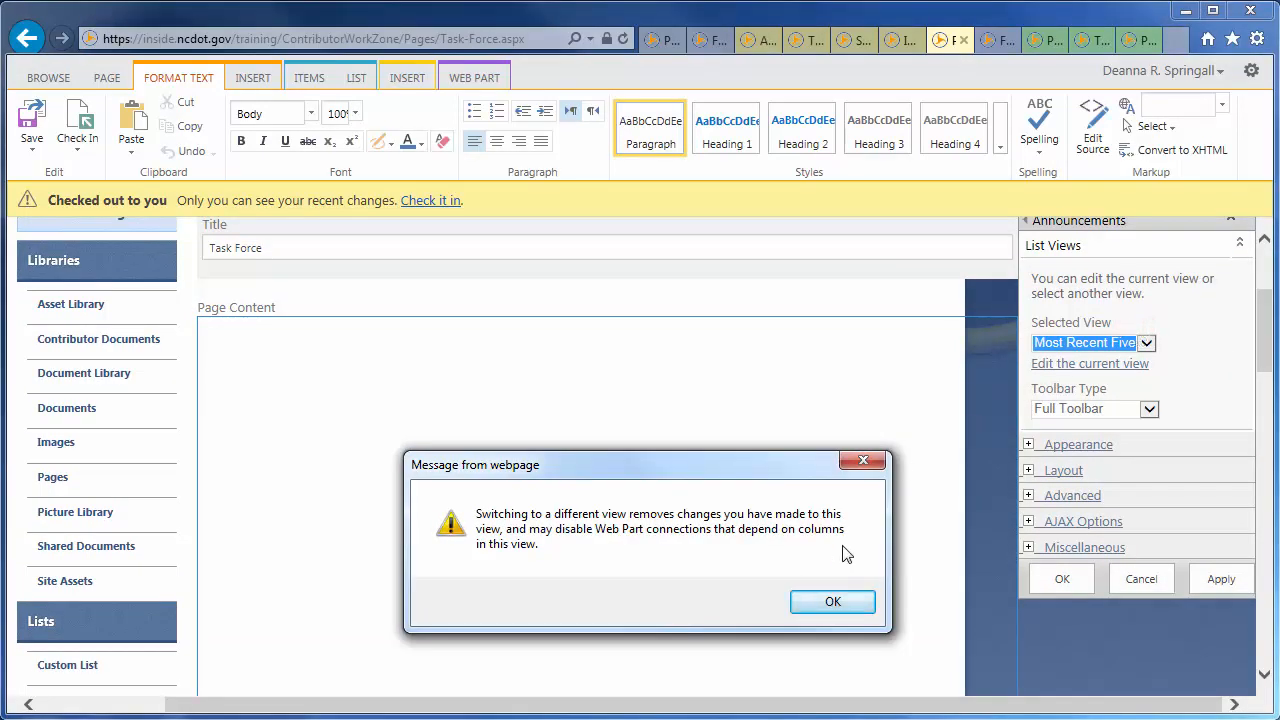
{"action": "left_click", "coordinate": [832, 600]}
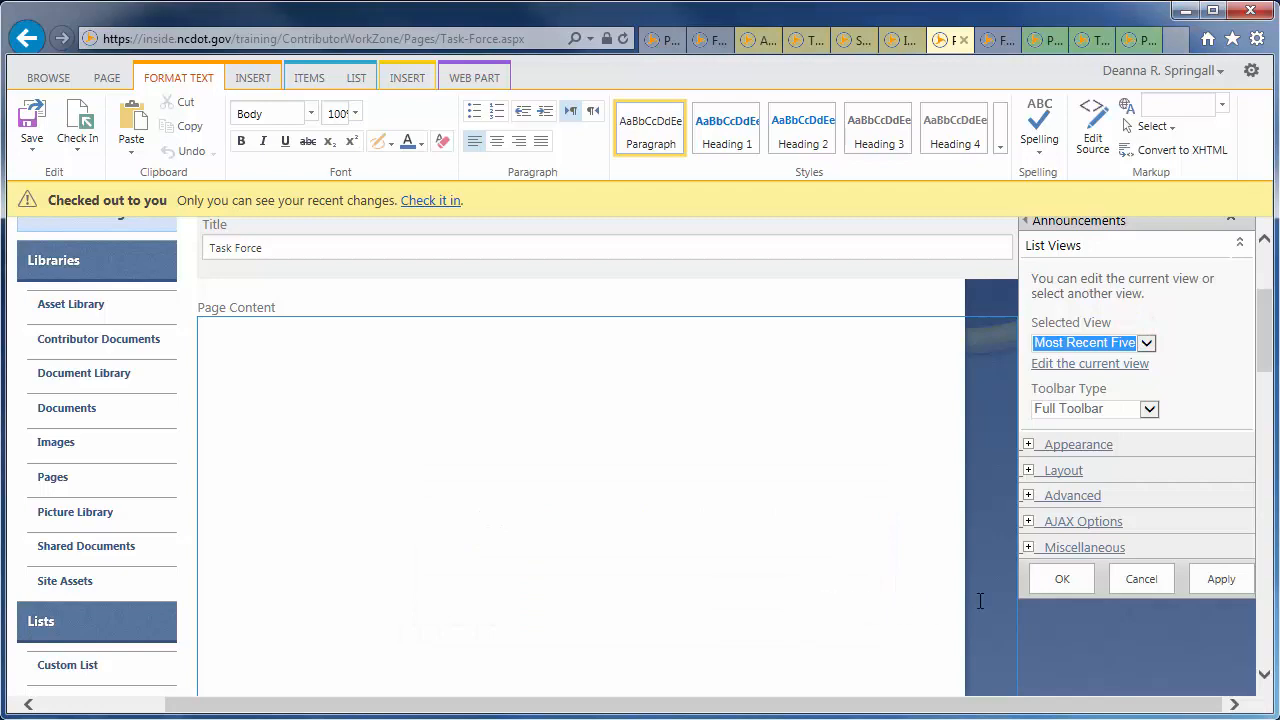
{"action": "scroll", "scroll_direction": "down", "scroll_amount": 3}
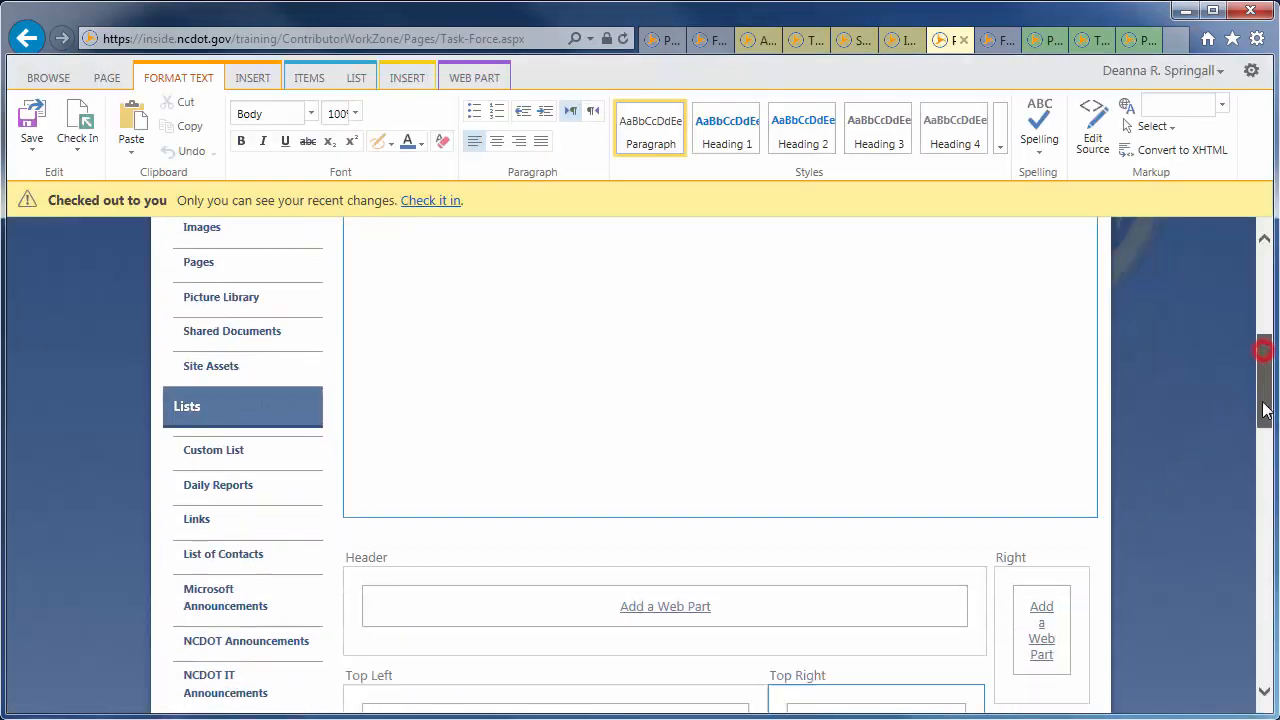
Add an Image Viewer web part from Media and Content to the Top Left zone.
{"action": "scroll", "scroll_direction": "down", "scroll_amount": 3}
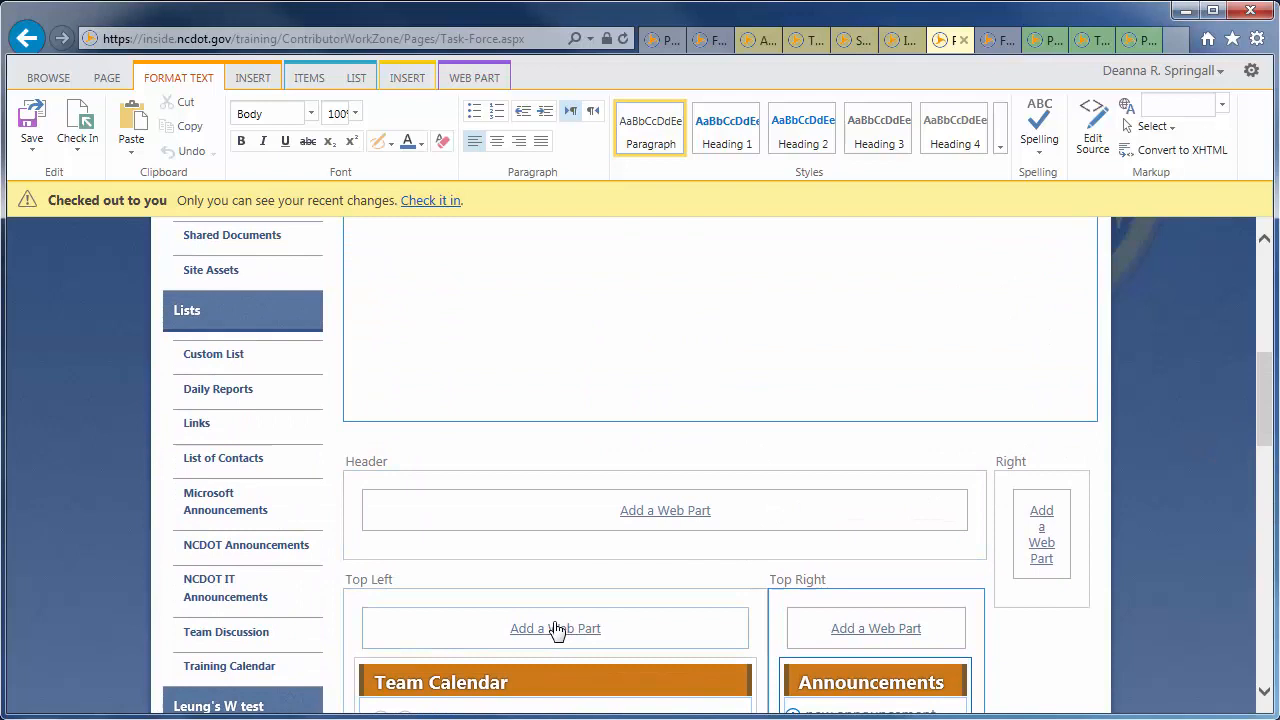
{"action": "left_click", "coordinate": [556, 628]}
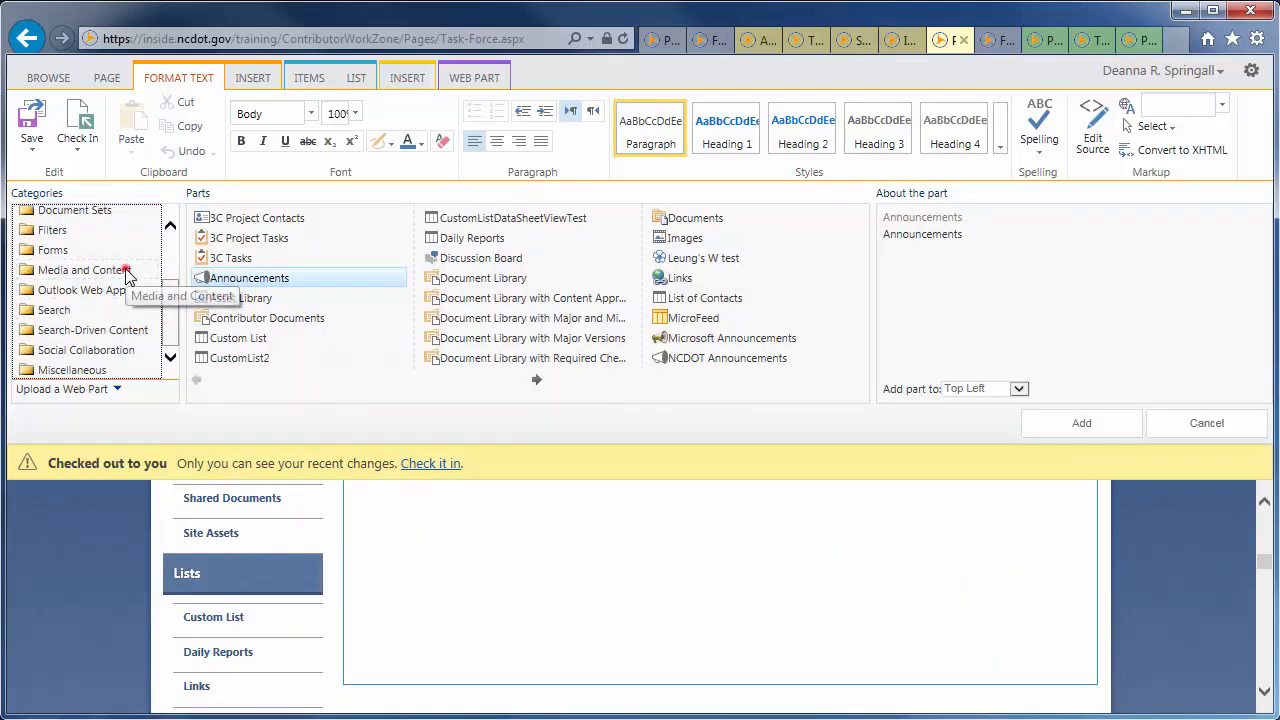
{"action": "left_click", "coordinate": [84, 268]}
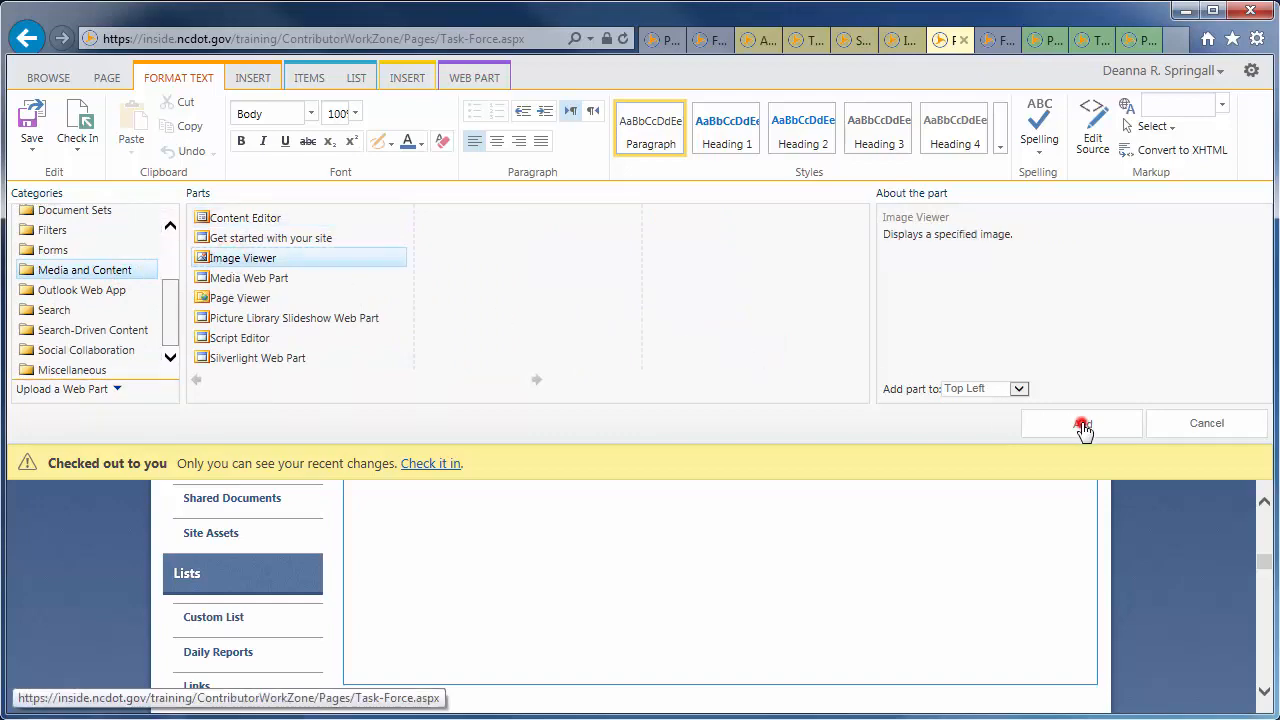
{"action": "left_click", "coordinate": [1080, 424]}
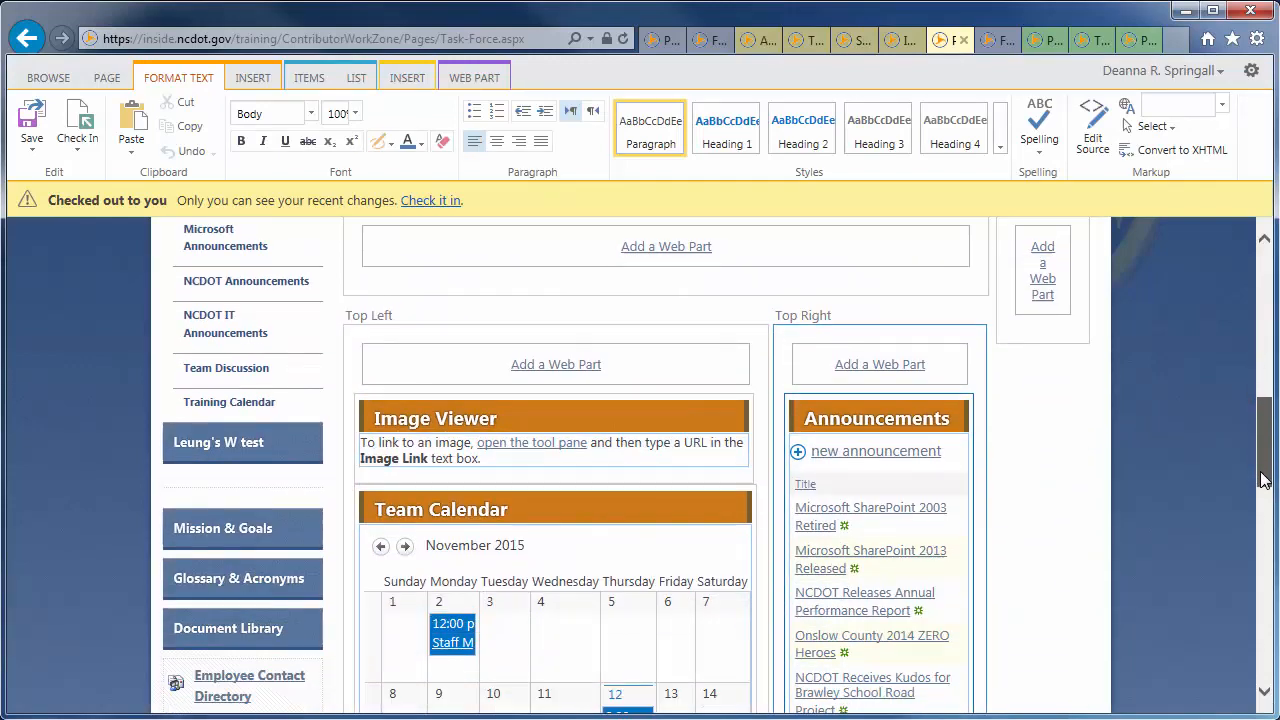
Set the Image Viewer's Image Link to the SharePoint image and save the settings.
{"action": "left_click", "coordinate": [532, 442]}
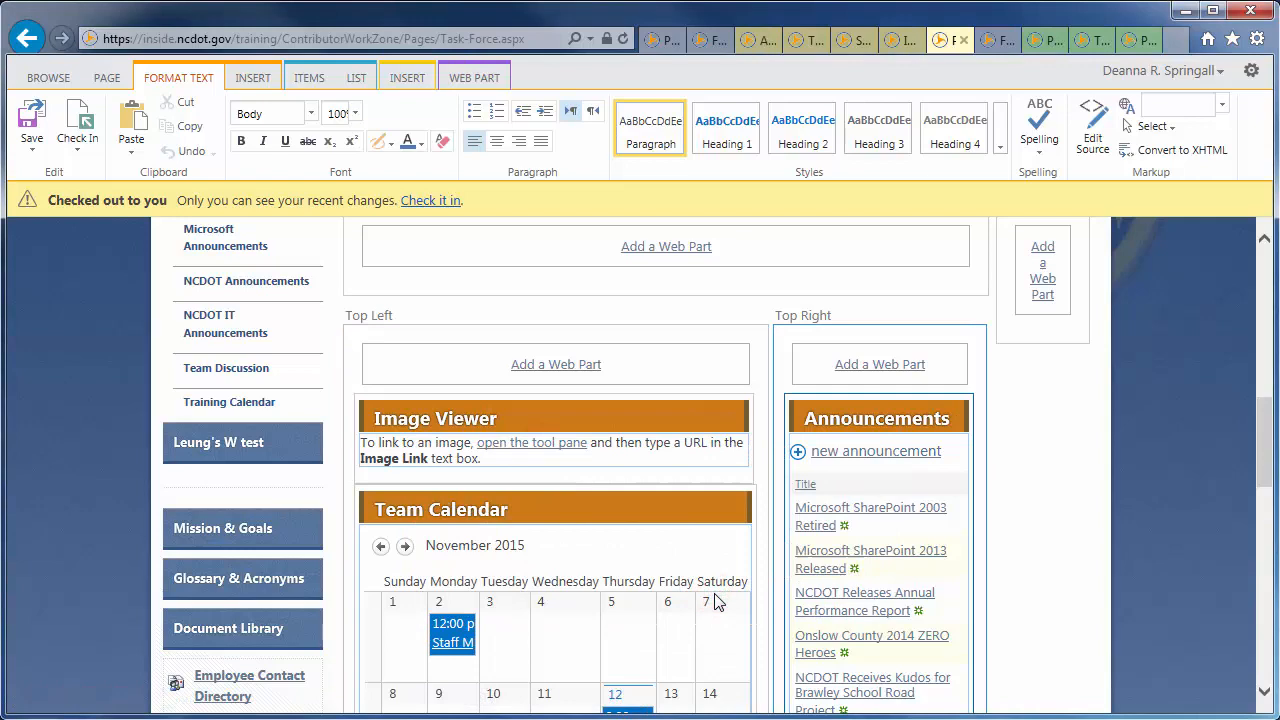
{"action": "left_click", "coordinate": [532, 442]}
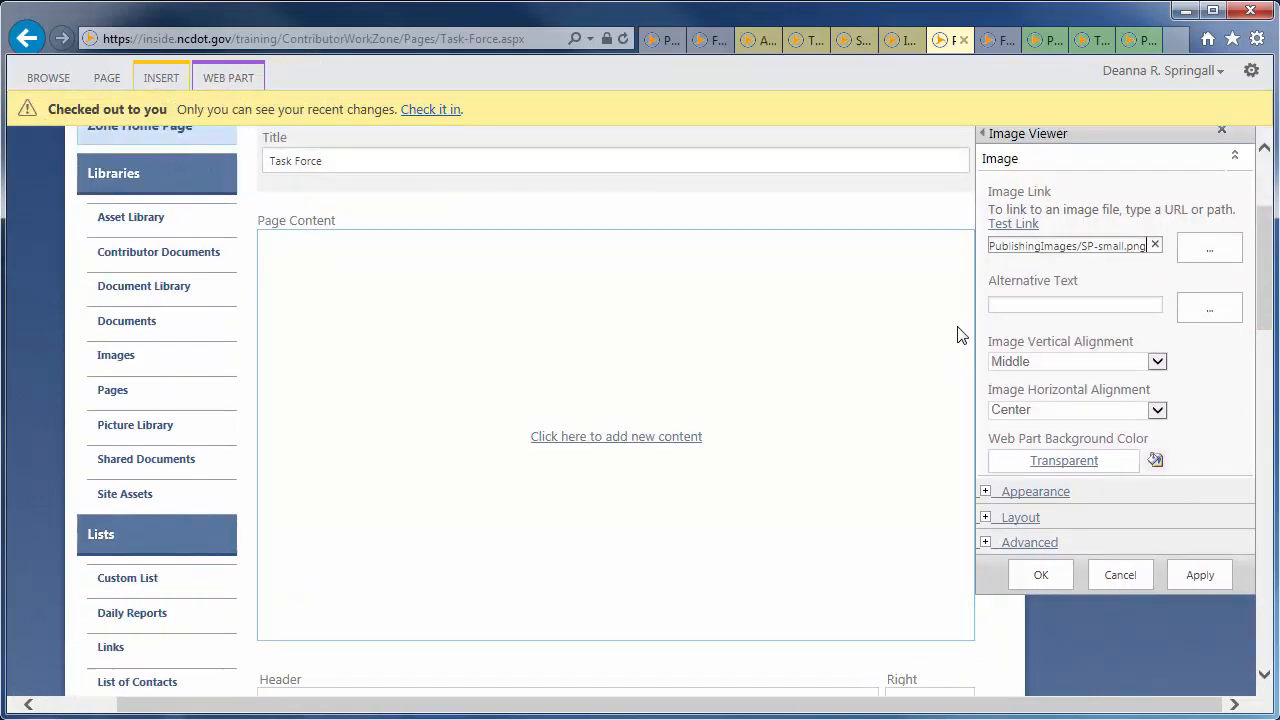
{"action": "left_click", "coordinate": [1012, 224]}
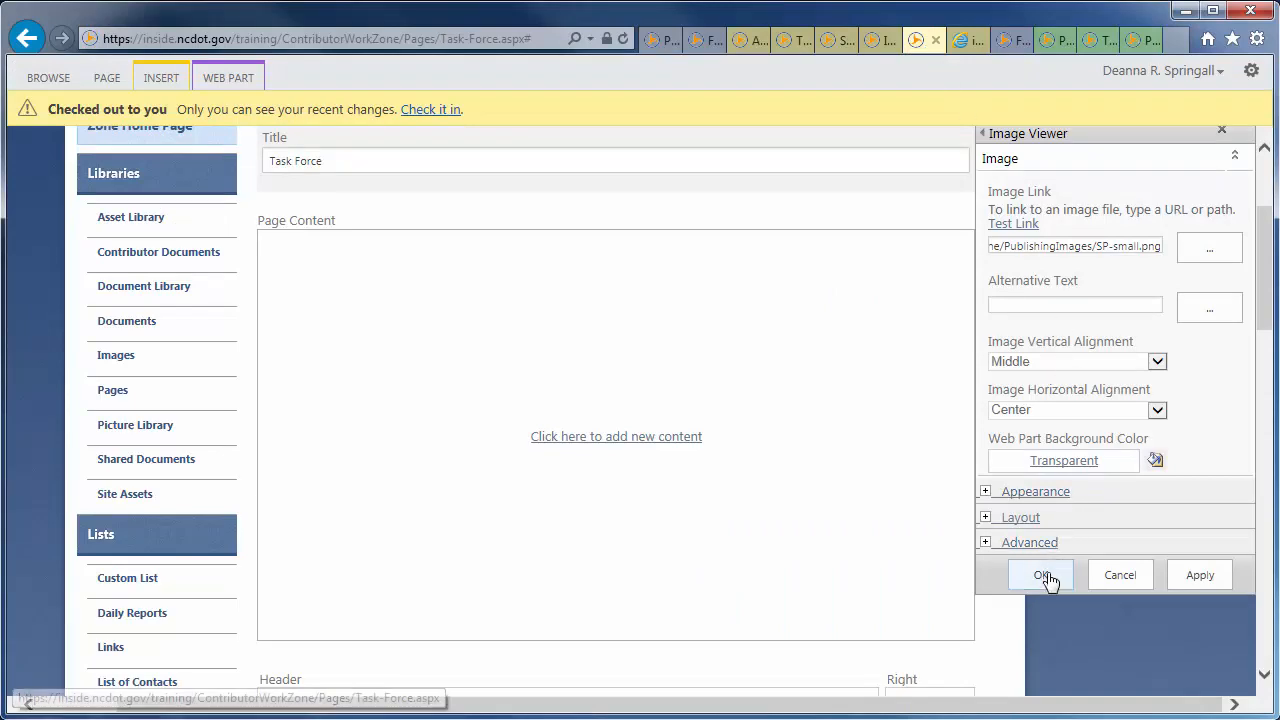
{"action": "left_click", "coordinate": [1040, 576]}
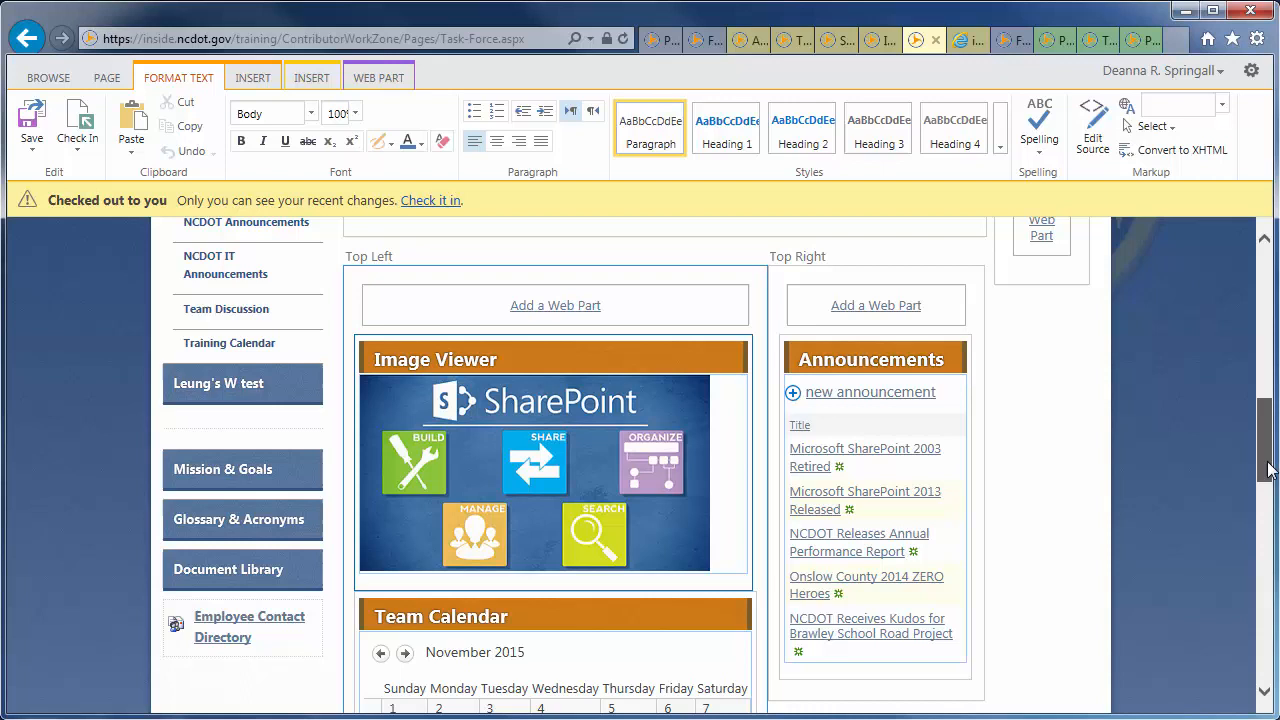
Add the Shared Documents library from Apps as a web part in the Top Right zone.
{"action": "scroll", "scroll_direction": "down", "scroll_amount": 3}
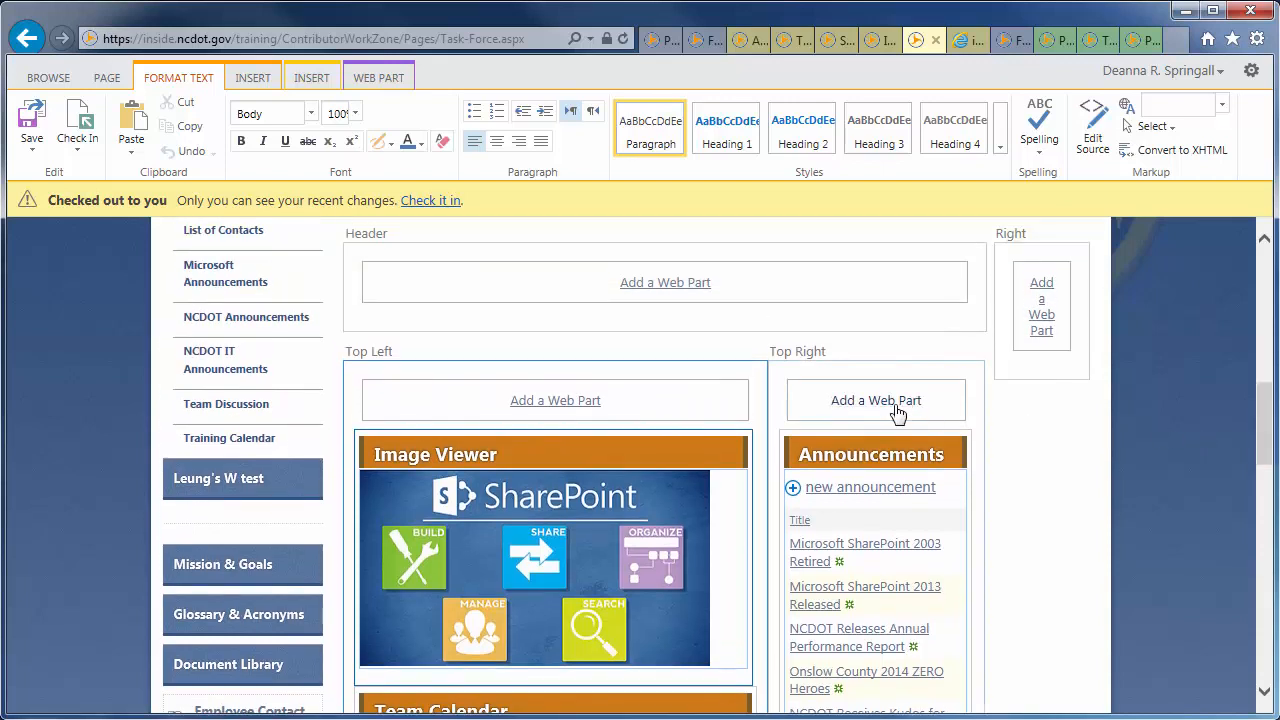
{"action": "left_click", "coordinate": [876, 400]}
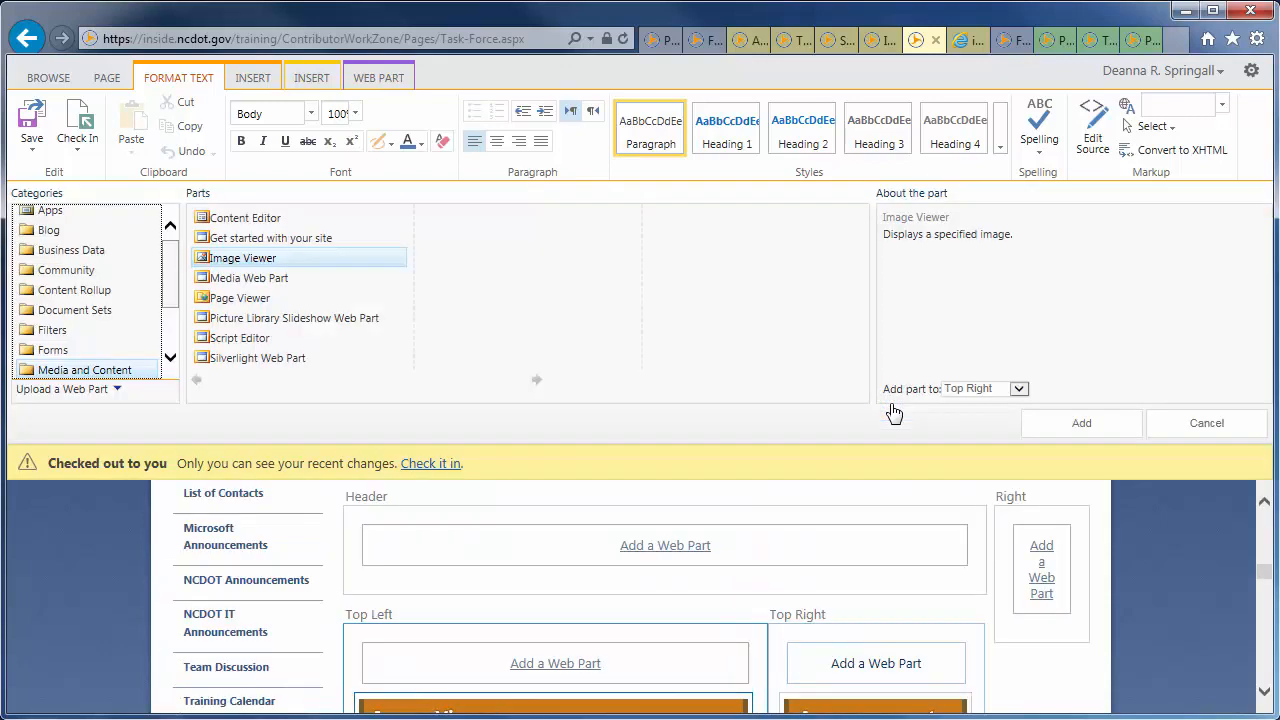
{"action": "left_click", "coordinate": [48, 214]}
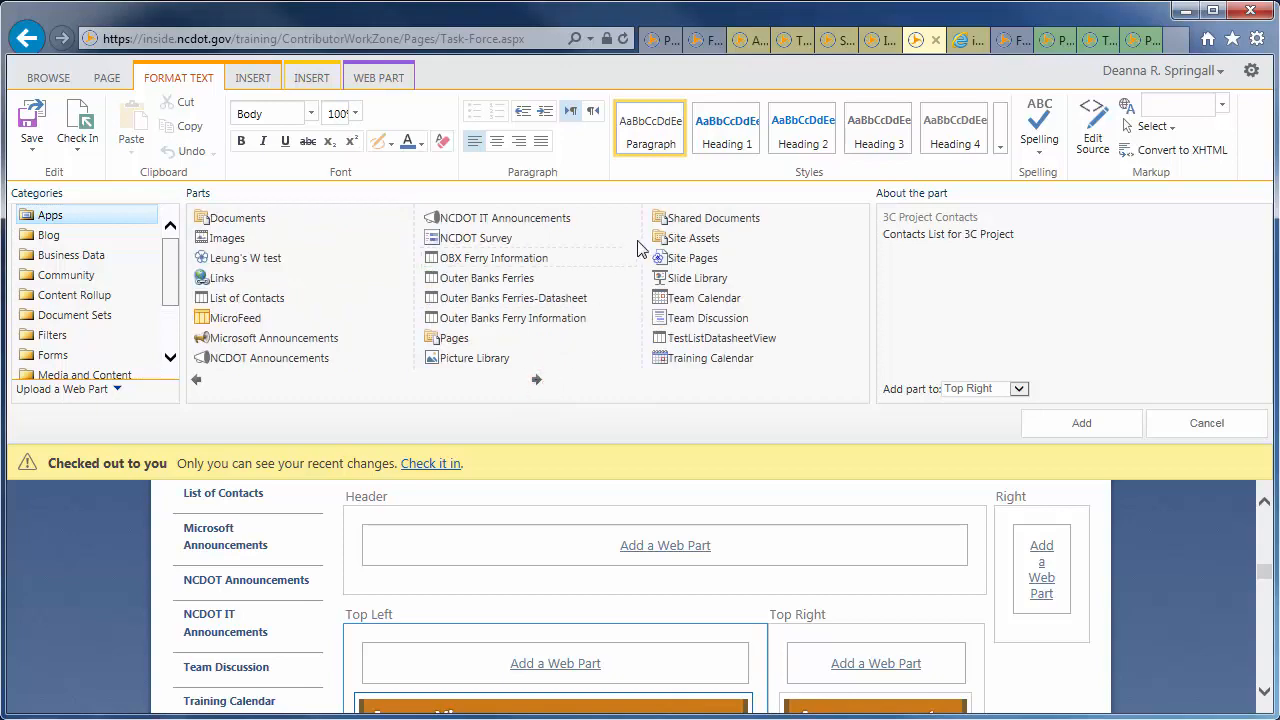
{"action": "left_click", "coordinate": [712, 216]}
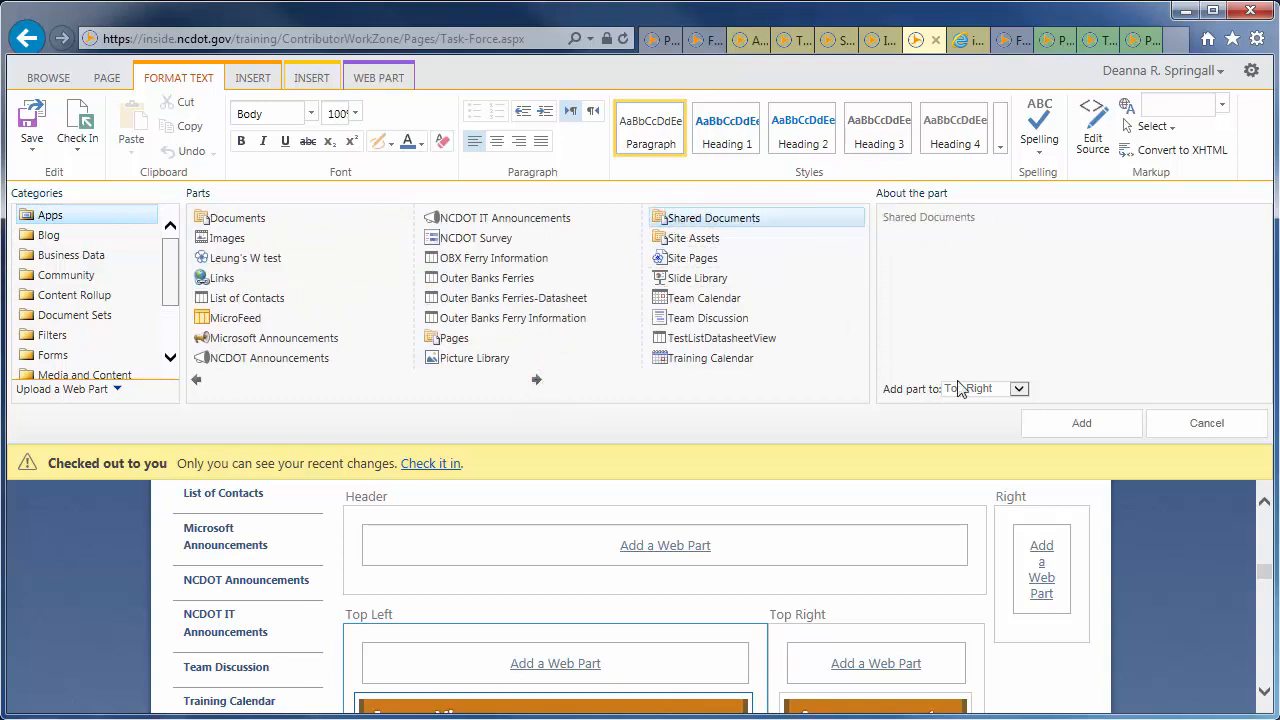
{"action": "left_click", "coordinate": [1080, 424]}
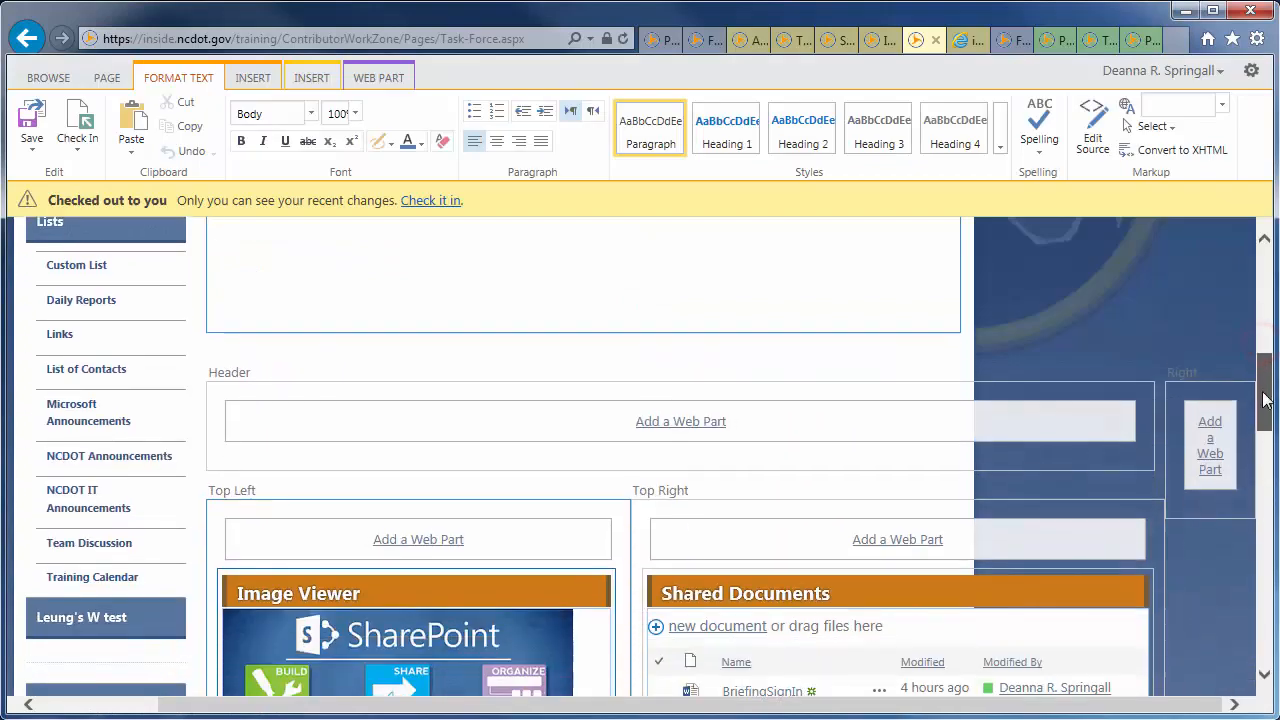
{"action": "scroll", "scroll_direction": "down", "scroll_amount": 3}
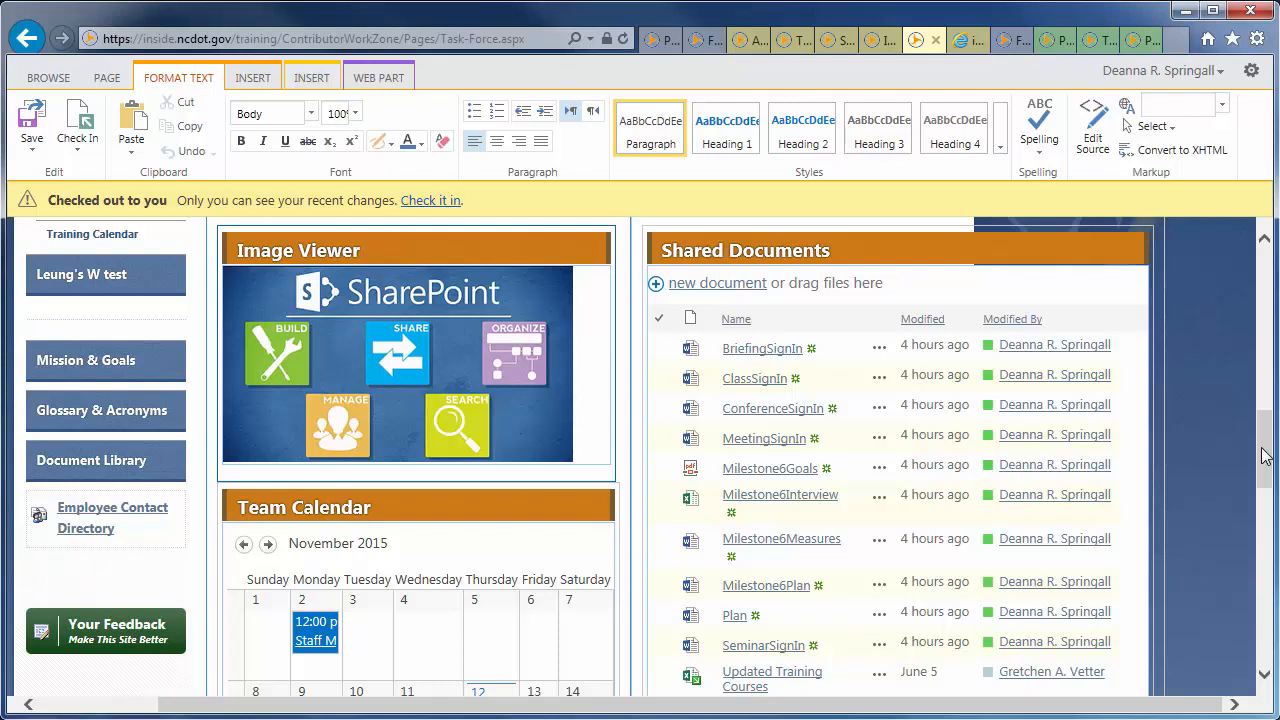
{"action": "mouse_move", "coordinate": [1122, 256]}
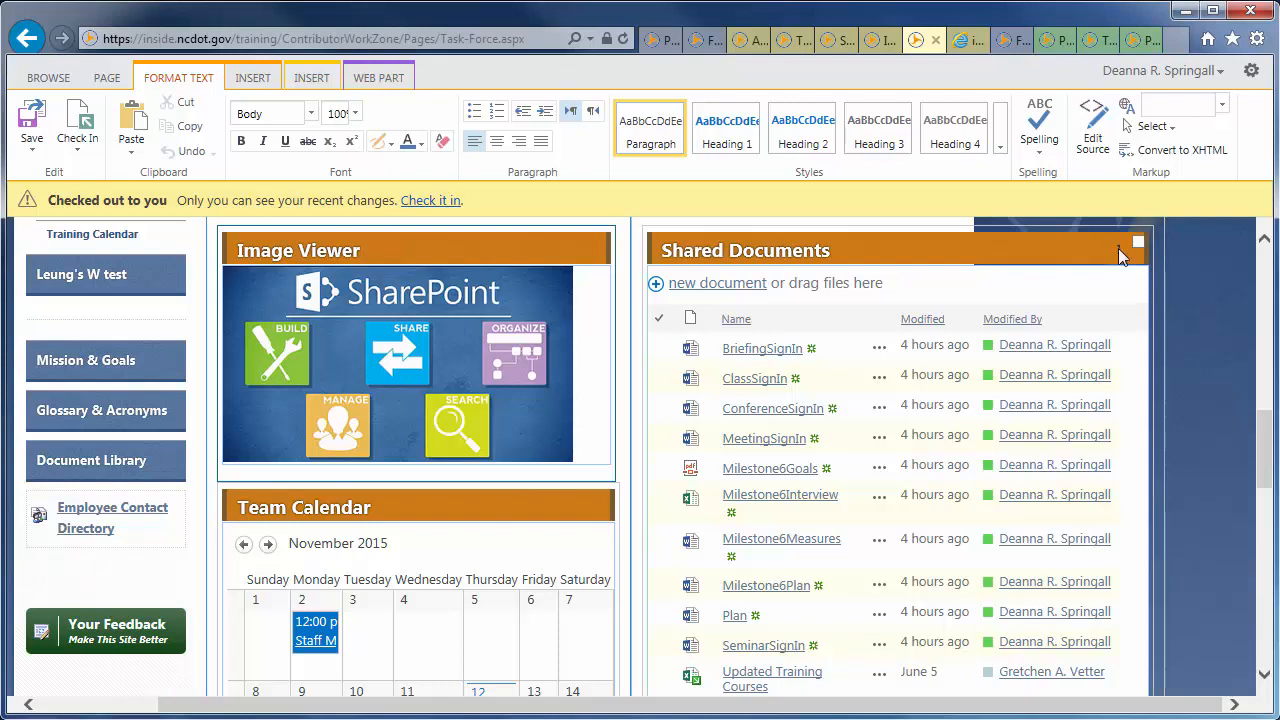
Set the Shared Documents part's Selected View to New Documents, confirming the view-change warning.
{"action": "left_click", "coordinate": [1136, 242]}
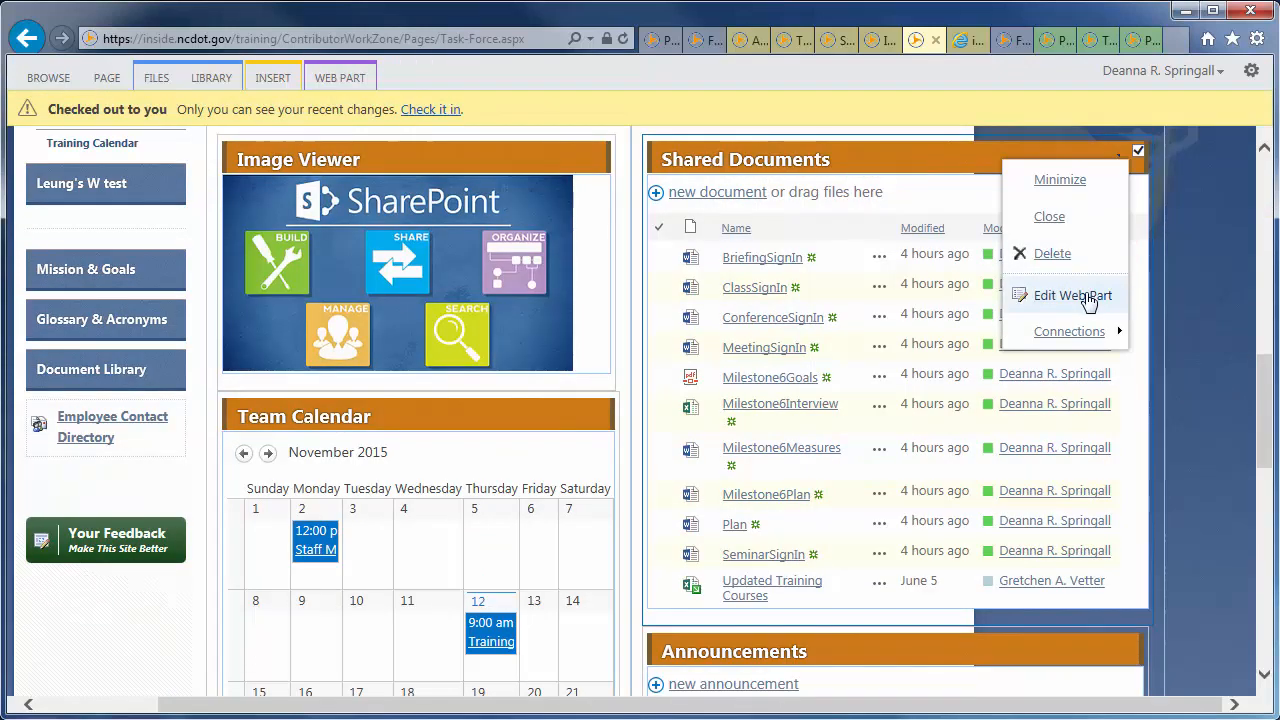
{"action": "left_click", "coordinate": [1064, 296]}
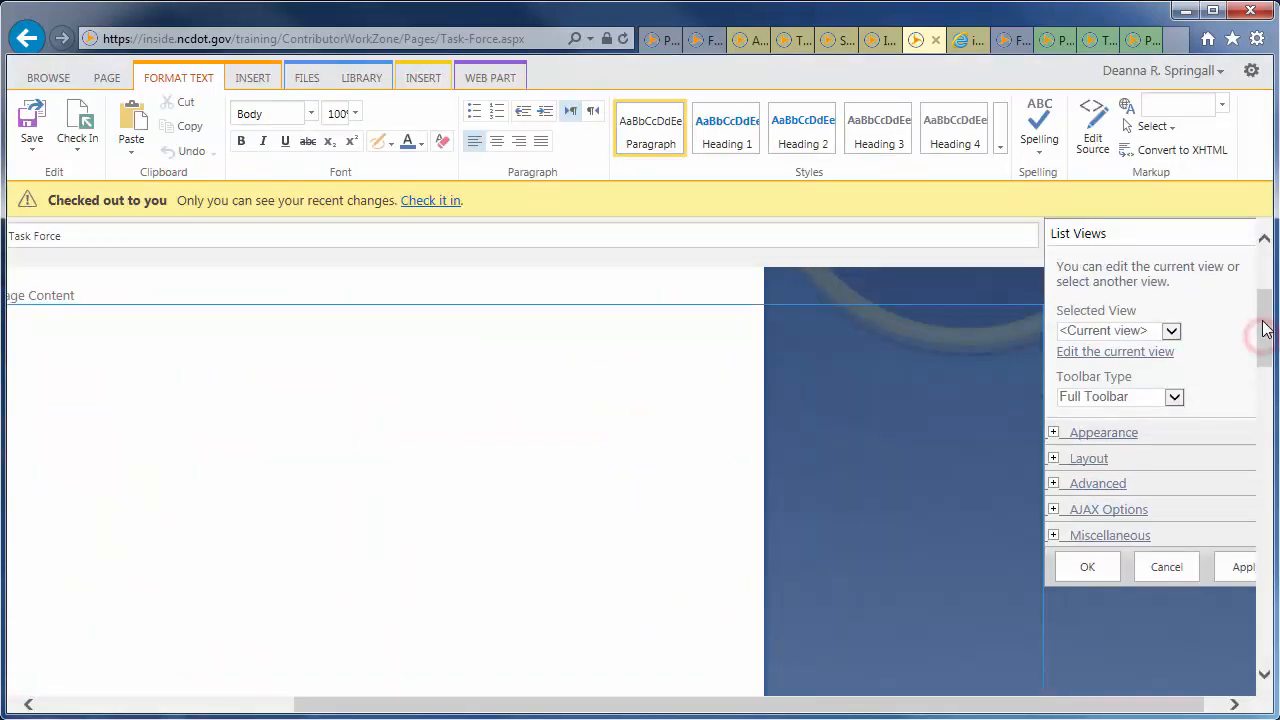
{"action": "left_click", "coordinate": [1180, 330]}
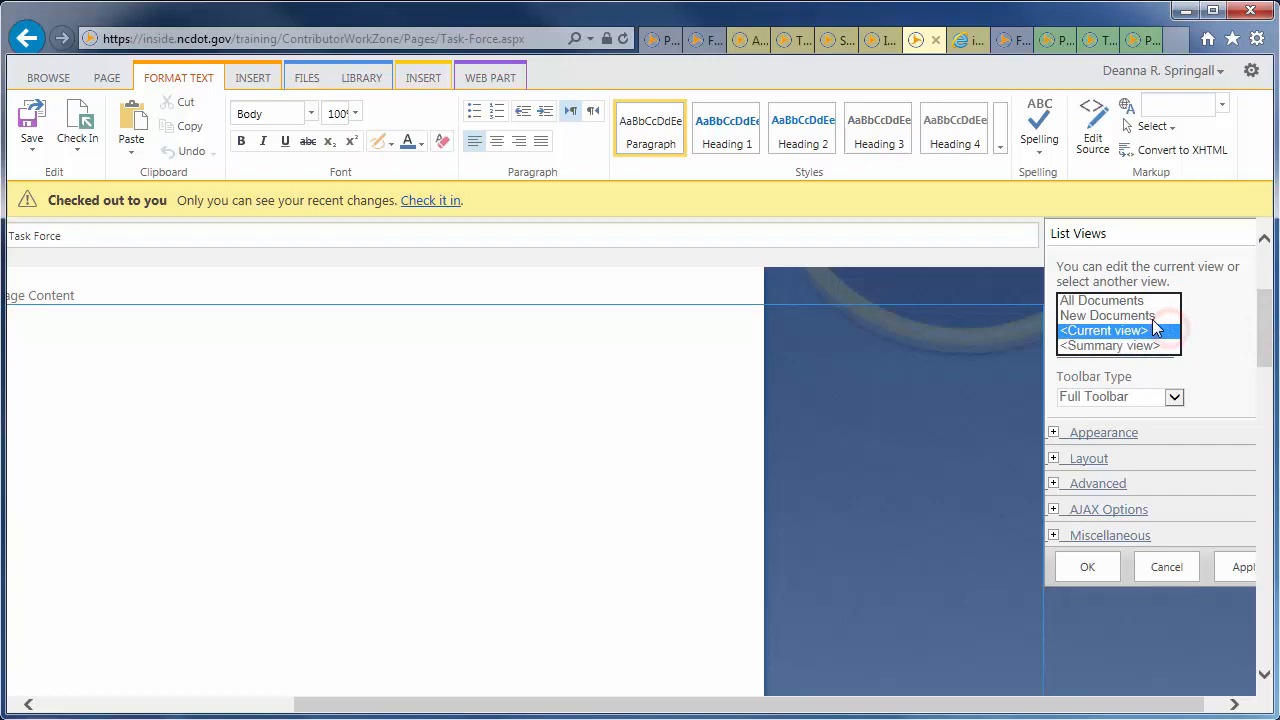
{"action": "left_click", "coordinate": [1108, 316]}
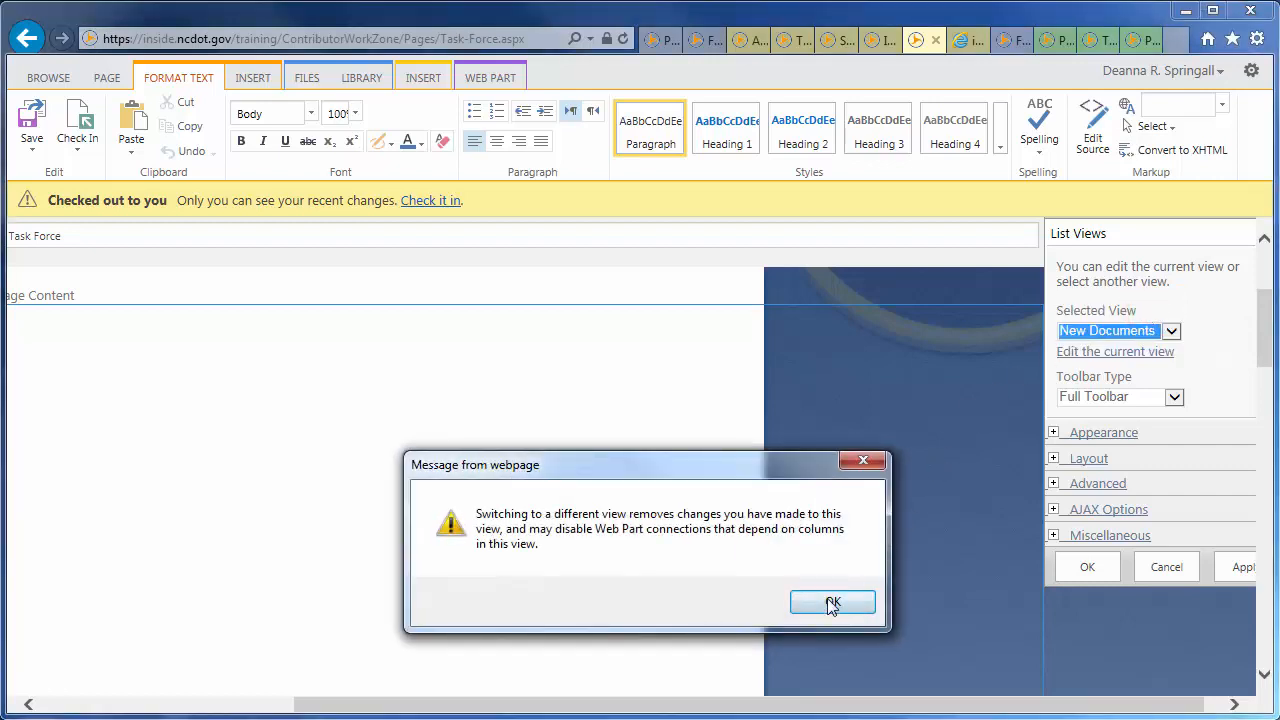
{"action": "left_click", "coordinate": [832, 602]}
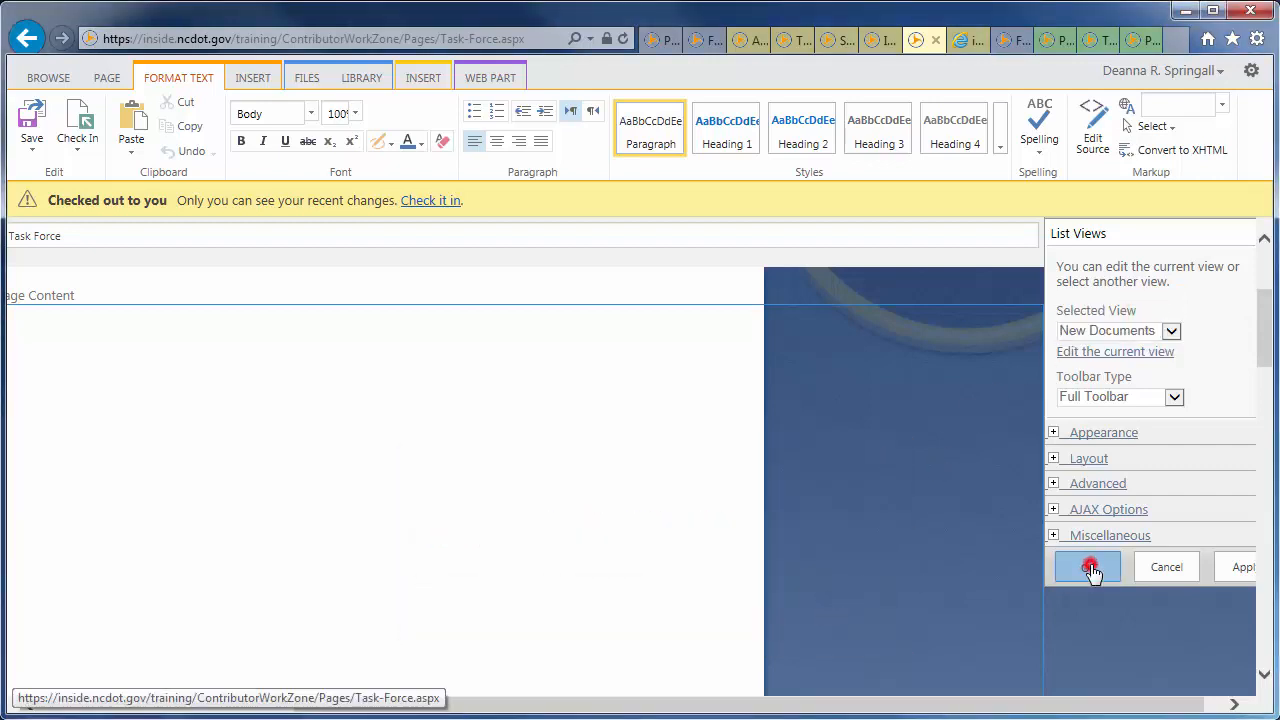
{"action": "left_click", "coordinate": [1086, 566]}
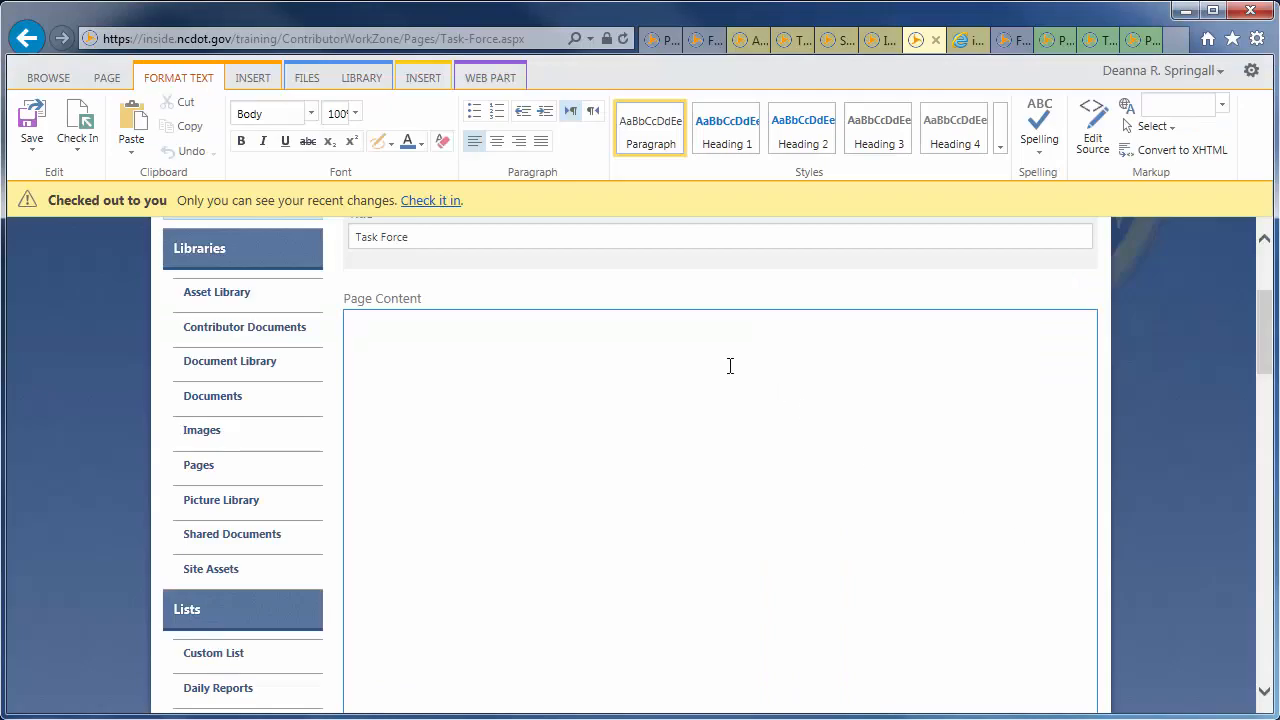
Check in the page with the comment 'Page with different types of content'.
{"action": "left_click", "coordinate": [430, 200]}
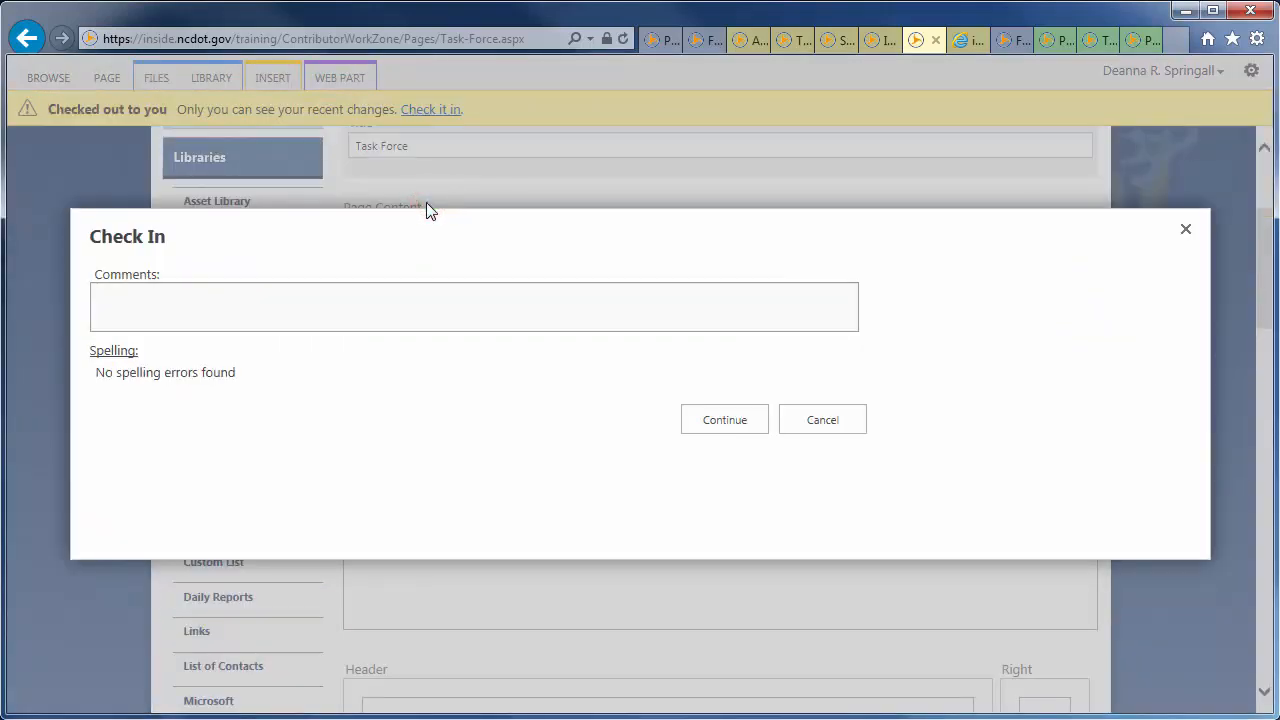
{"action": "type", "text": "Page with different types of content"}
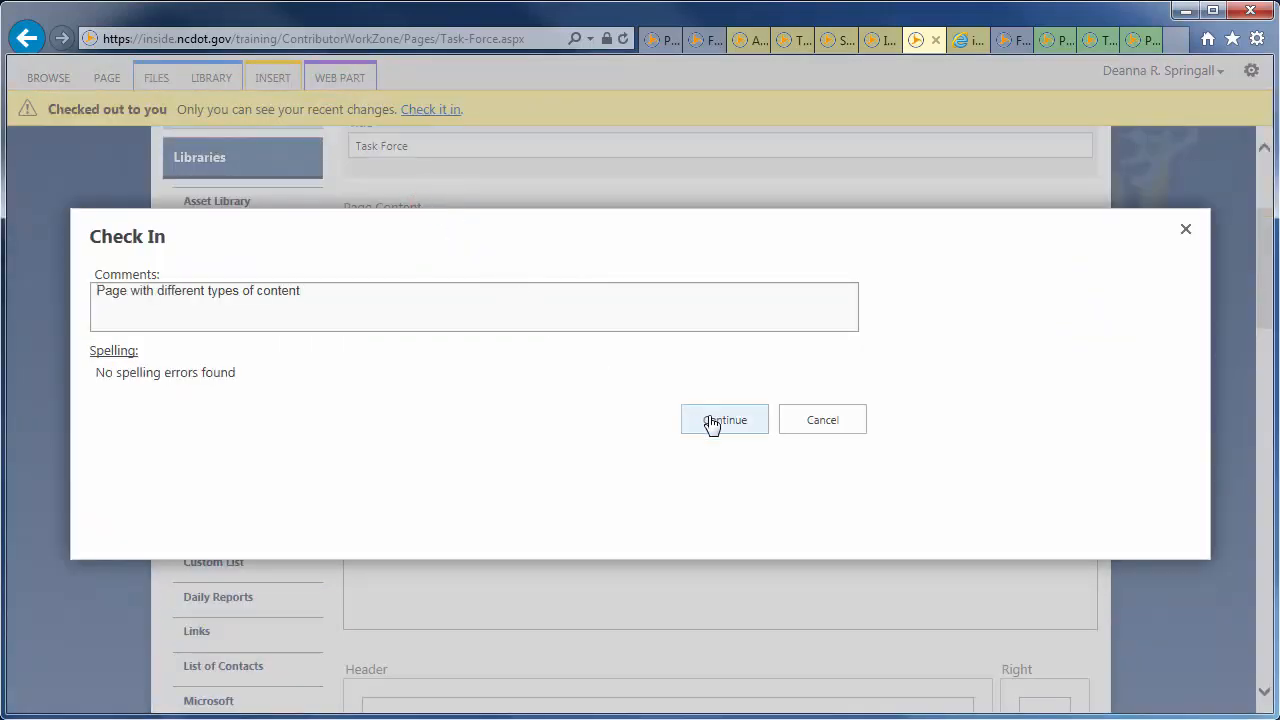
{"action": "left_click", "coordinate": [724, 420]}
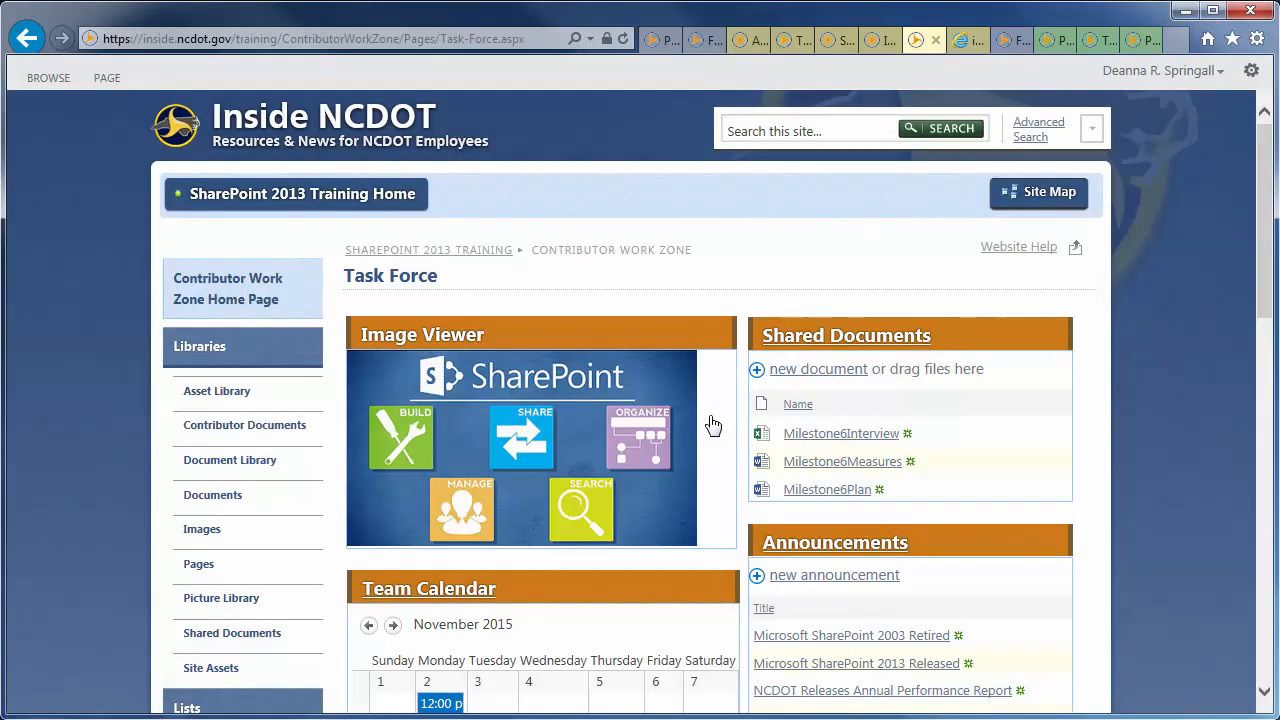
{"action": "mouse_move", "coordinate": [1264, 308]}
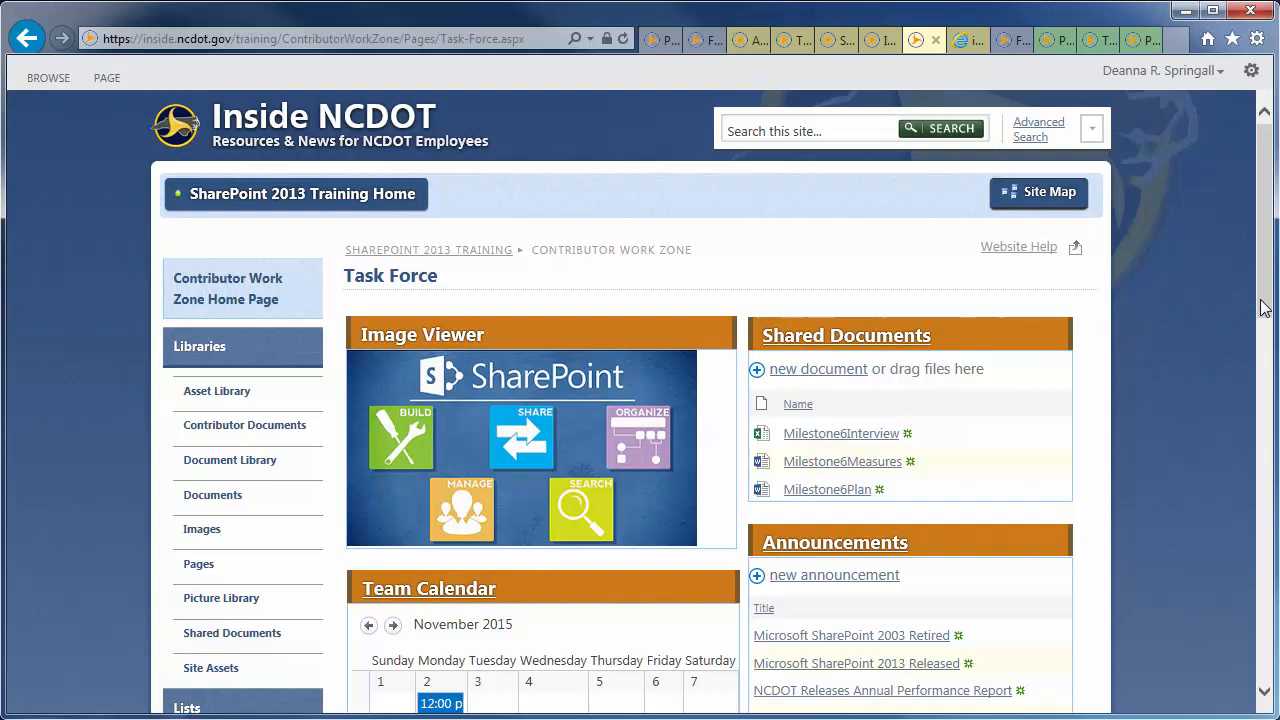
{"action": "scroll", "scroll_direction": "down", "scroll_amount": 3}
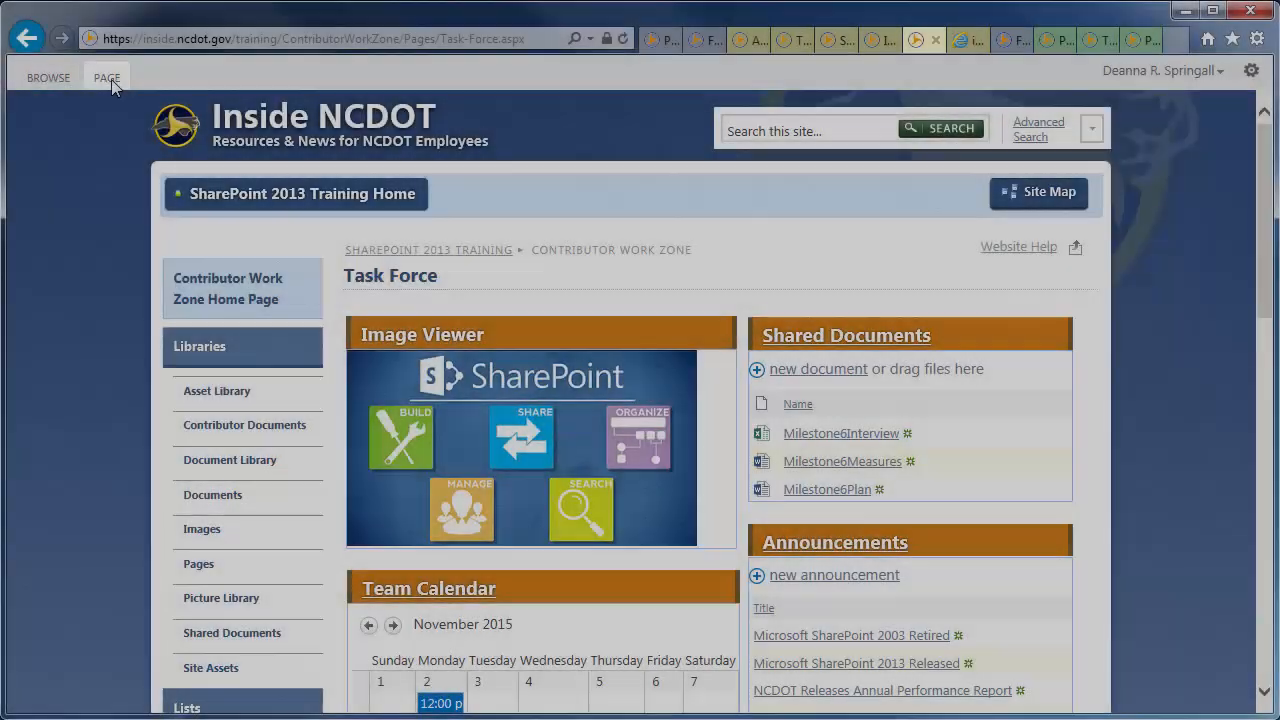
Show the PAGE tab commands and review the Edit dropdown options for the Task Force page.
{"action": "left_click", "coordinate": [108, 76]}
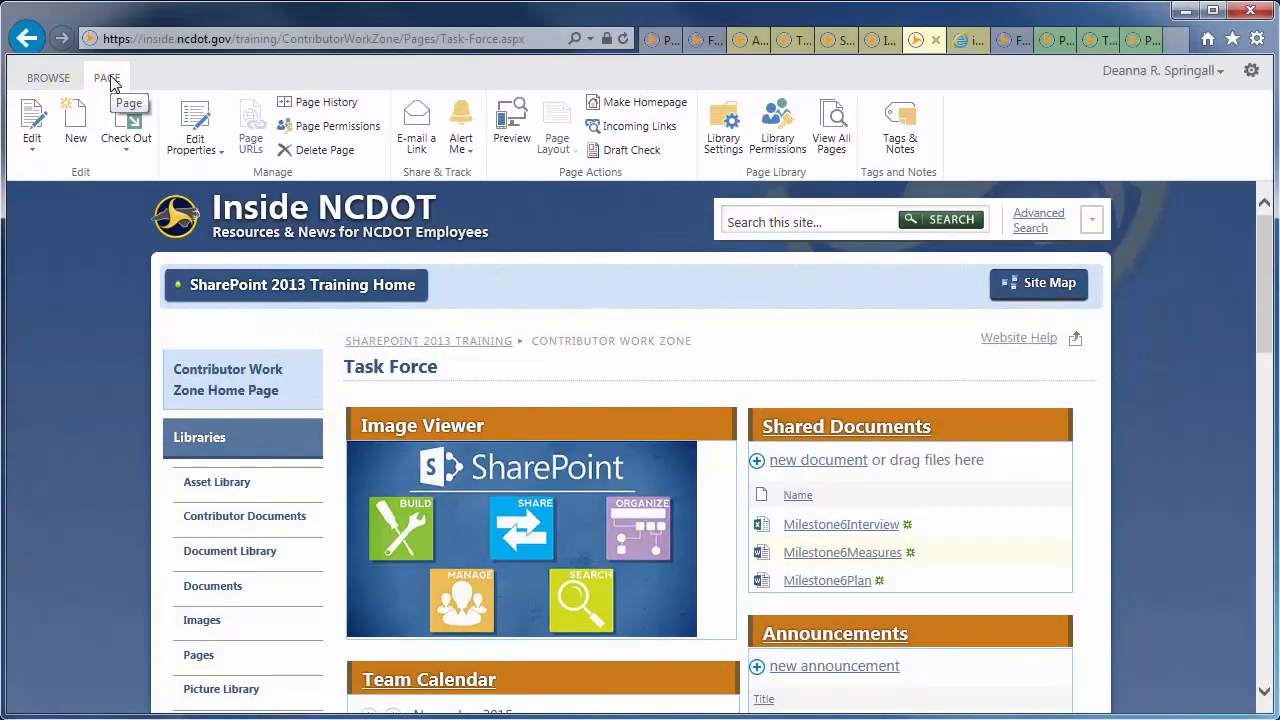
{"action": "mouse_move", "coordinate": [96, 92]}
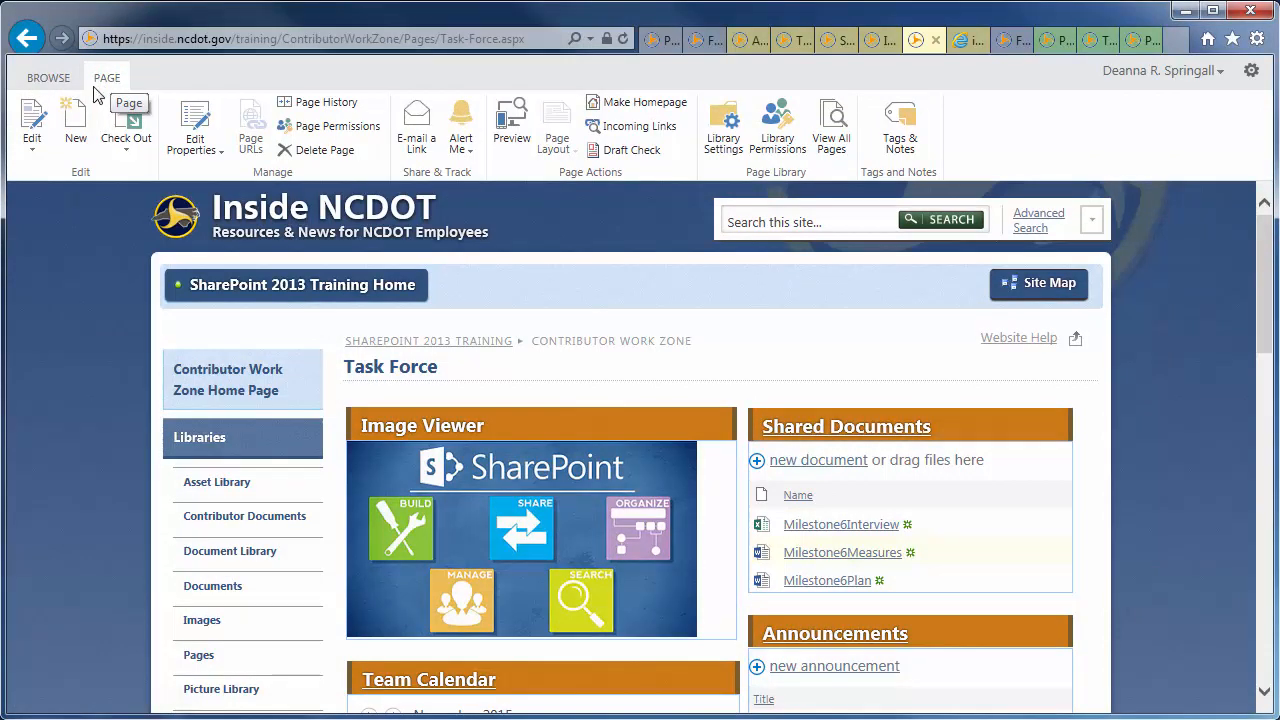
{"action": "left_click", "coordinate": [32, 156]}
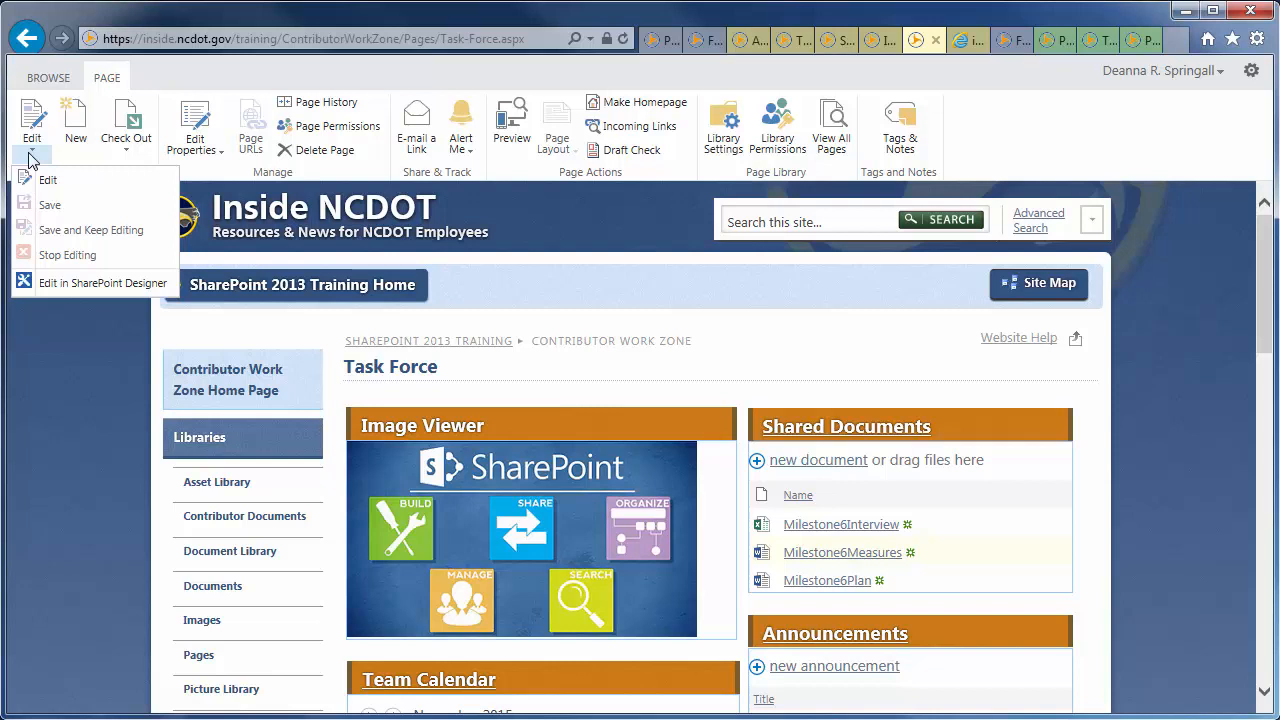
{"action": "mouse_move", "coordinate": [68, 254]}
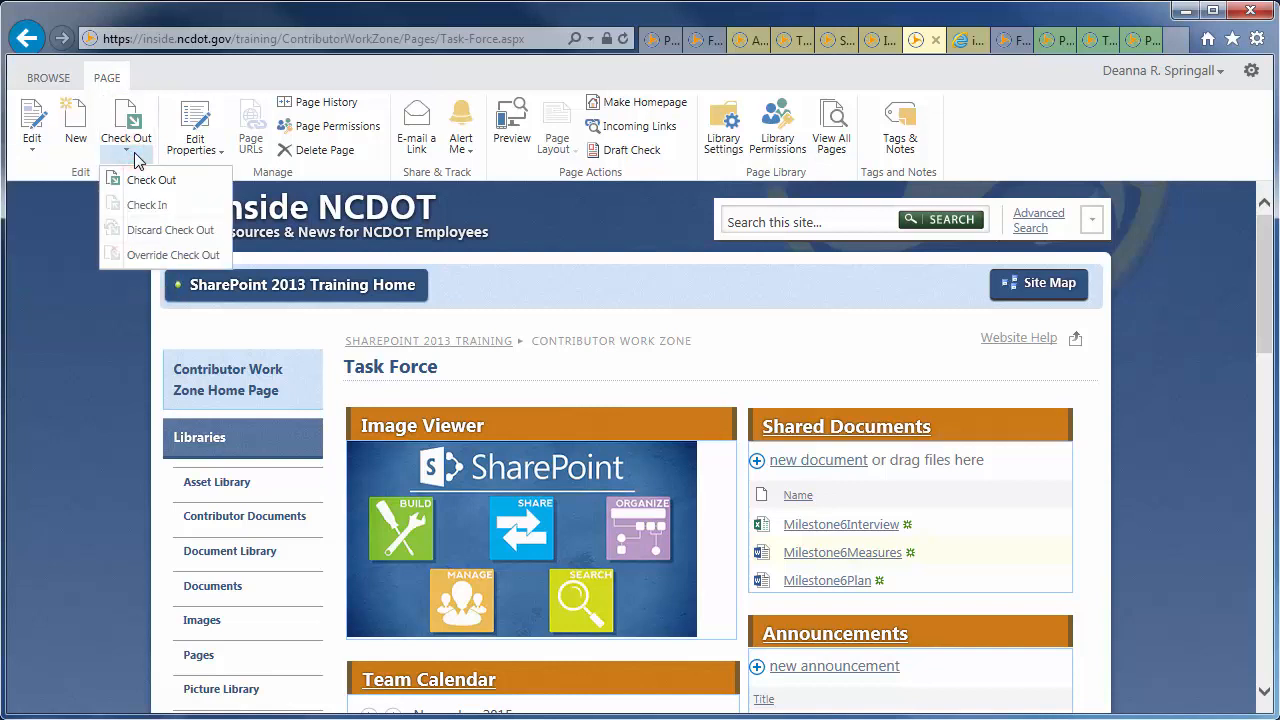
{"action": "mouse_move", "coordinate": [170, 230]}
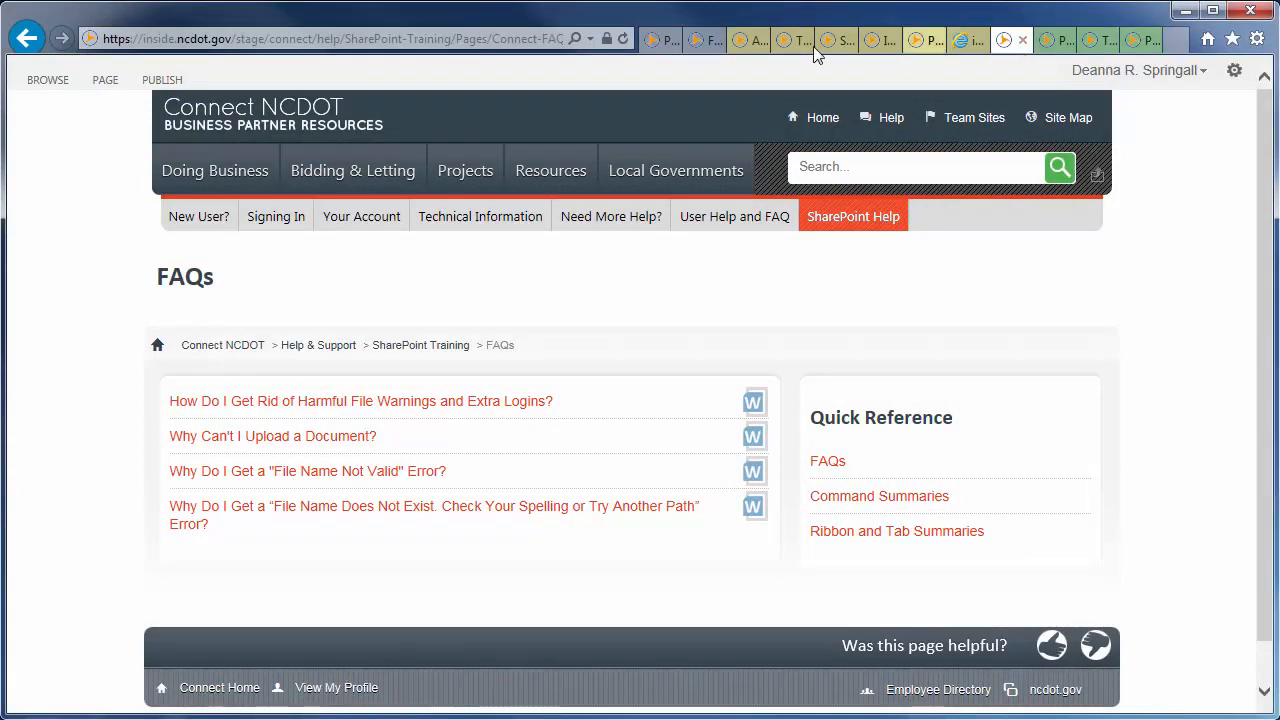
Run Draft Check on the FAQs page, review the Unpublished Items Report, then close it.
{"action": "left_click", "coordinate": [104, 80]}
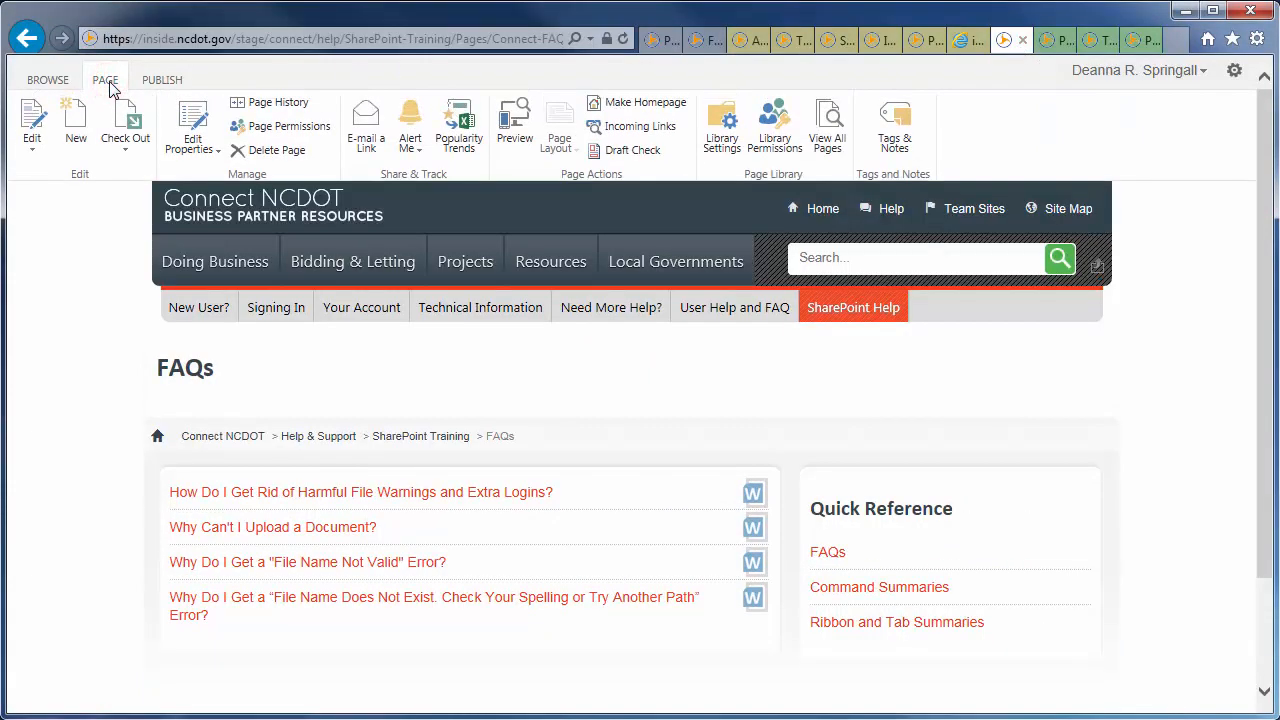
{"action": "left_click", "coordinate": [632, 150]}
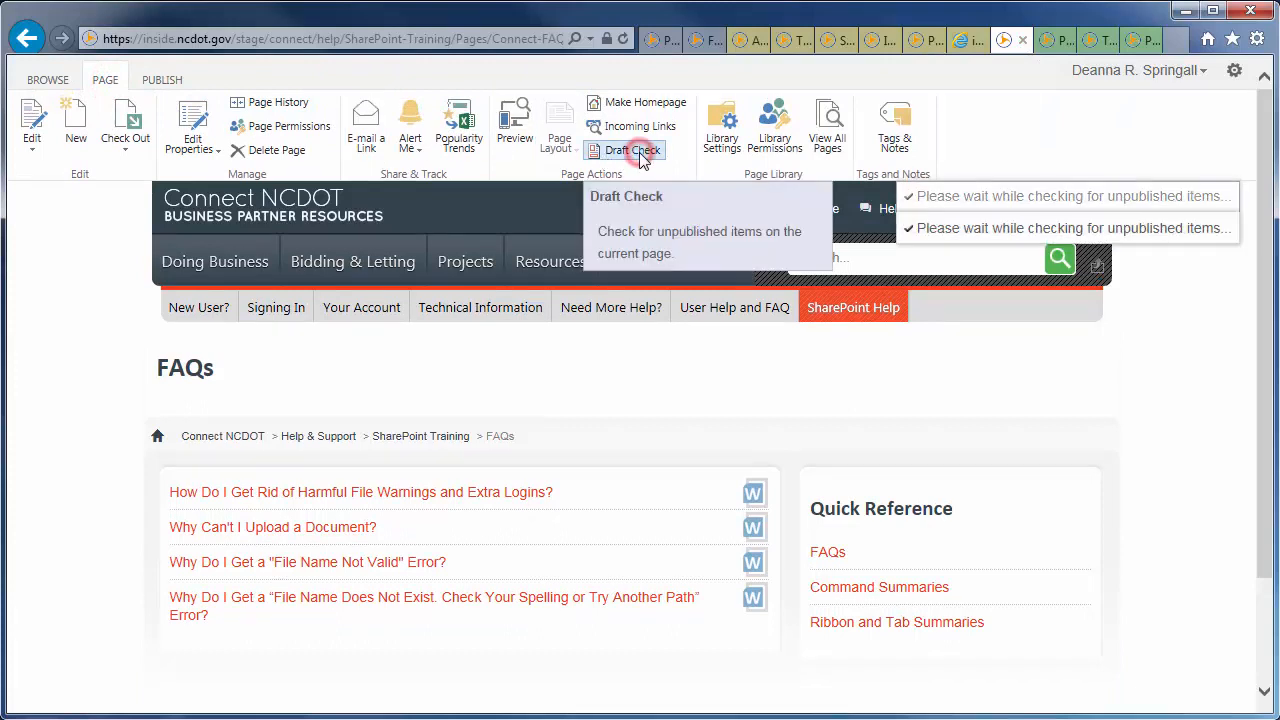
{"action": "left_click", "coordinate": [628, 150]}
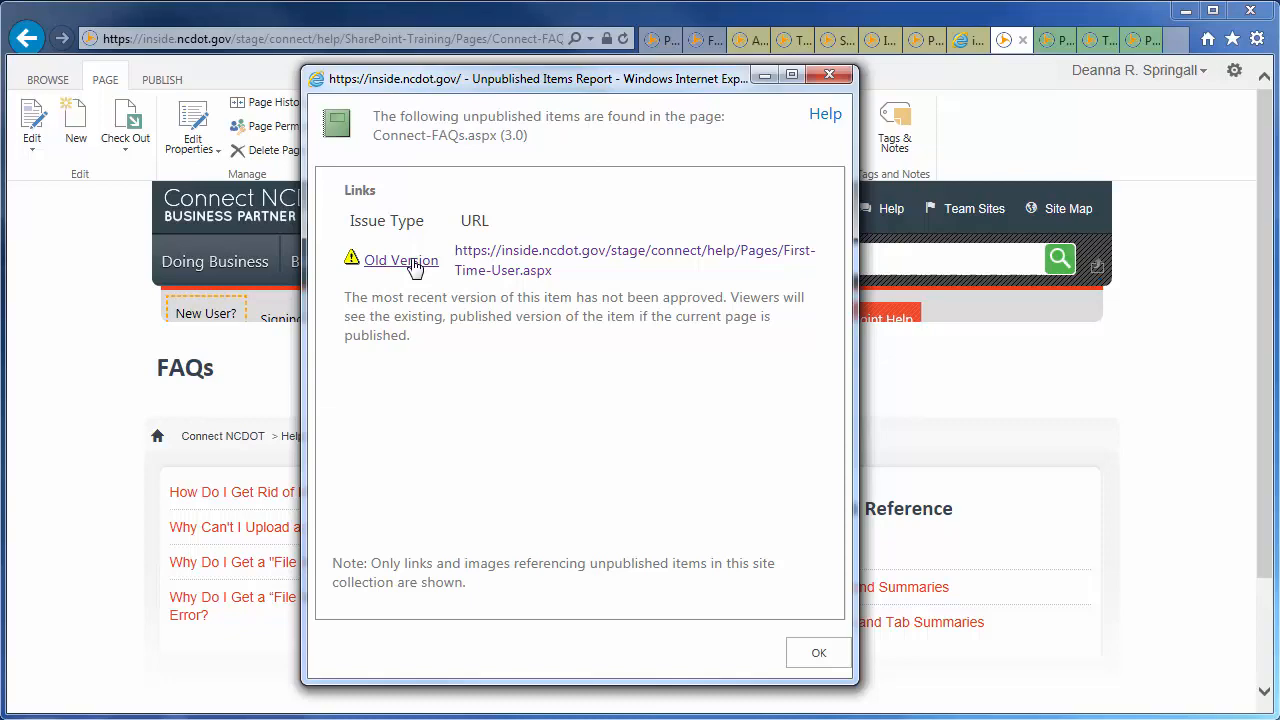
{"action": "mouse_move", "coordinate": [502, 260]}
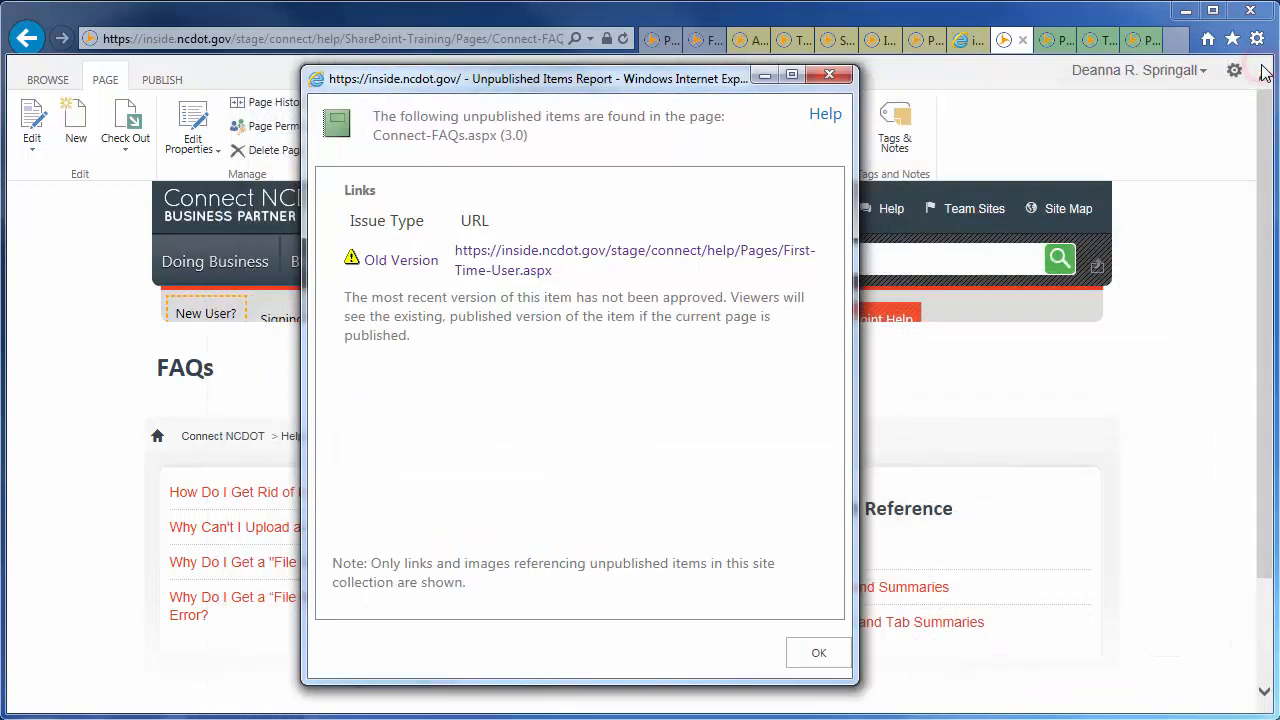
{"action": "left_click", "coordinate": [818, 652]}
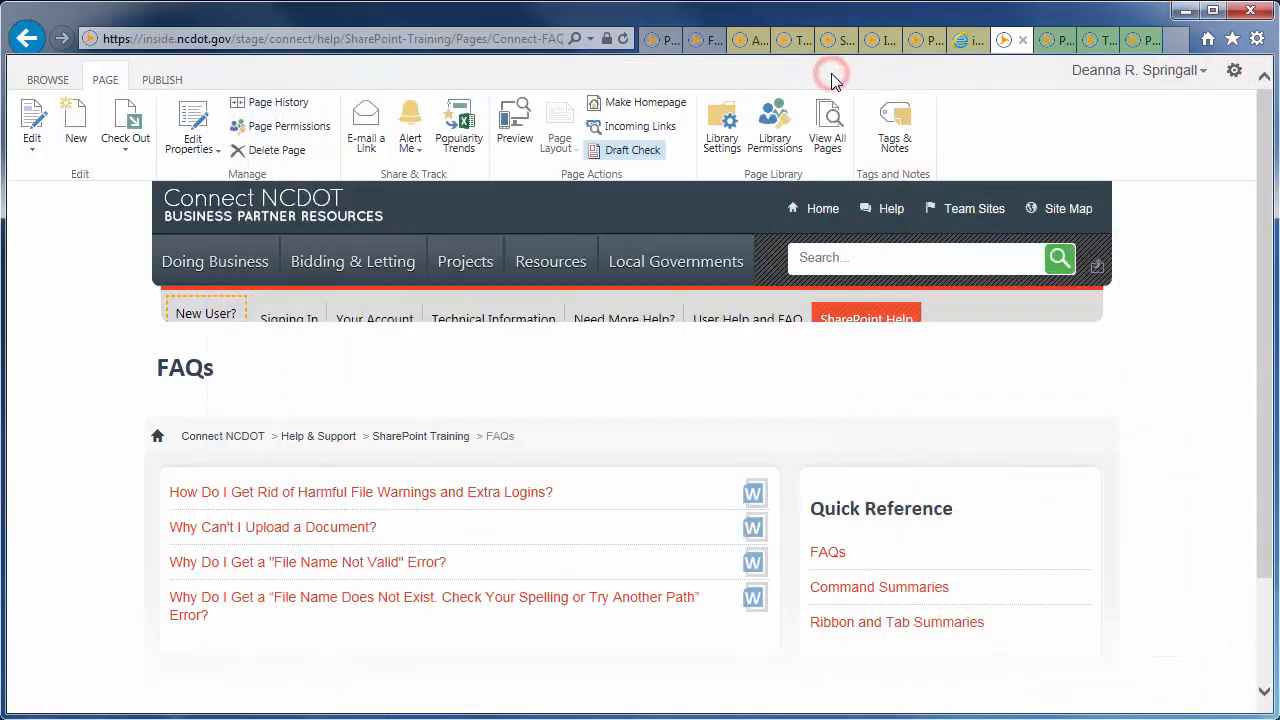
Run Draft Check on the Designer Work Zone page and view the full unpublished items report.
{"action": "left_click", "coordinate": [1050, 38]}
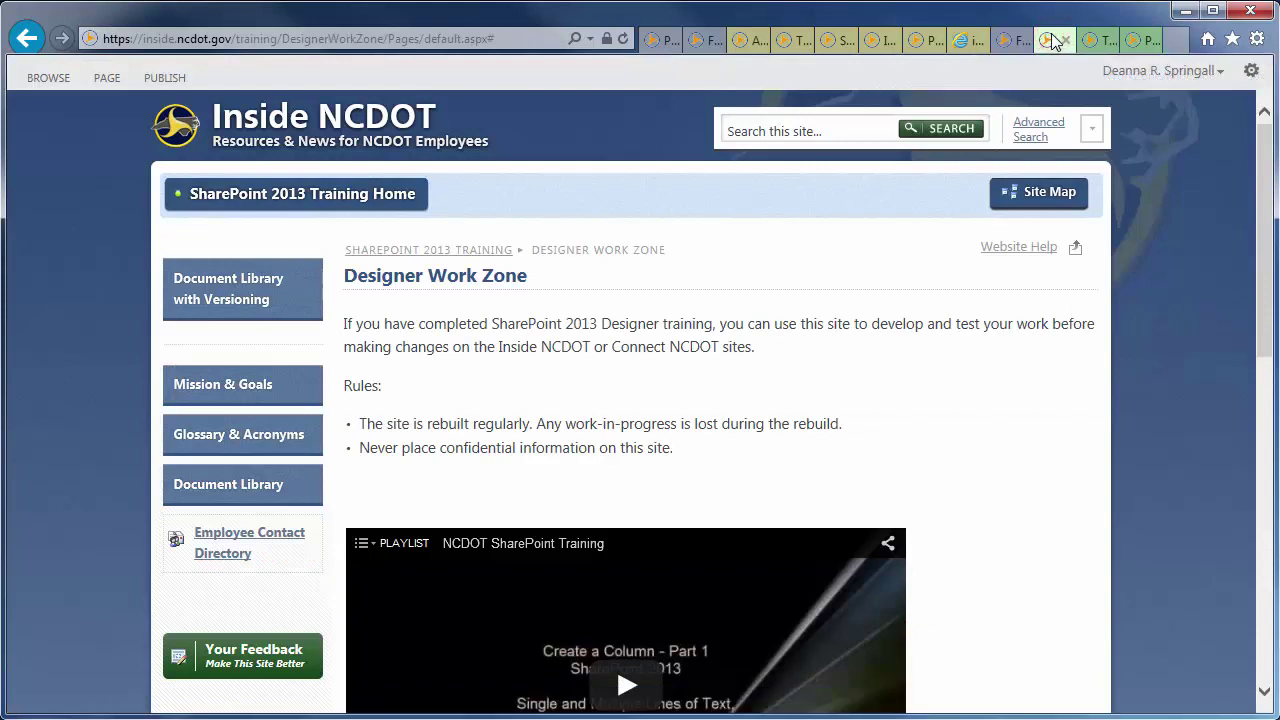
{"action": "mouse_move", "coordinate": [284, 78]}
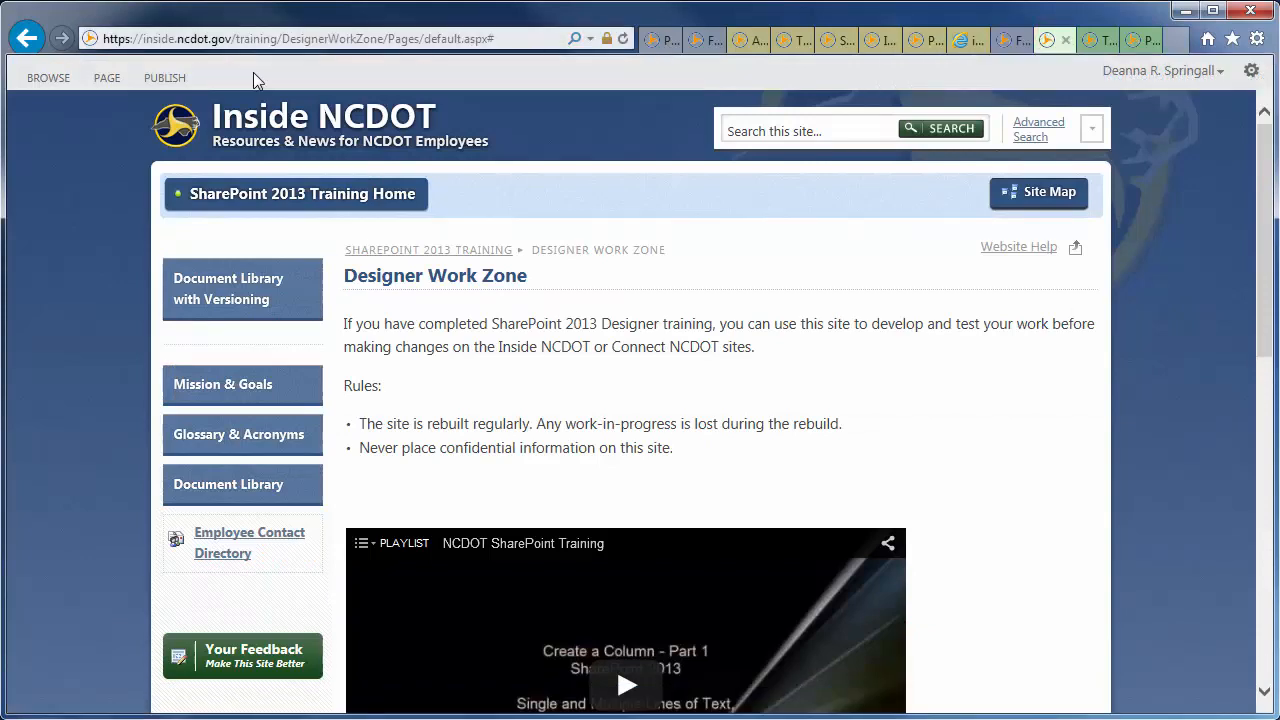
{"action": "left_click", "coordinate": [108, 78]}
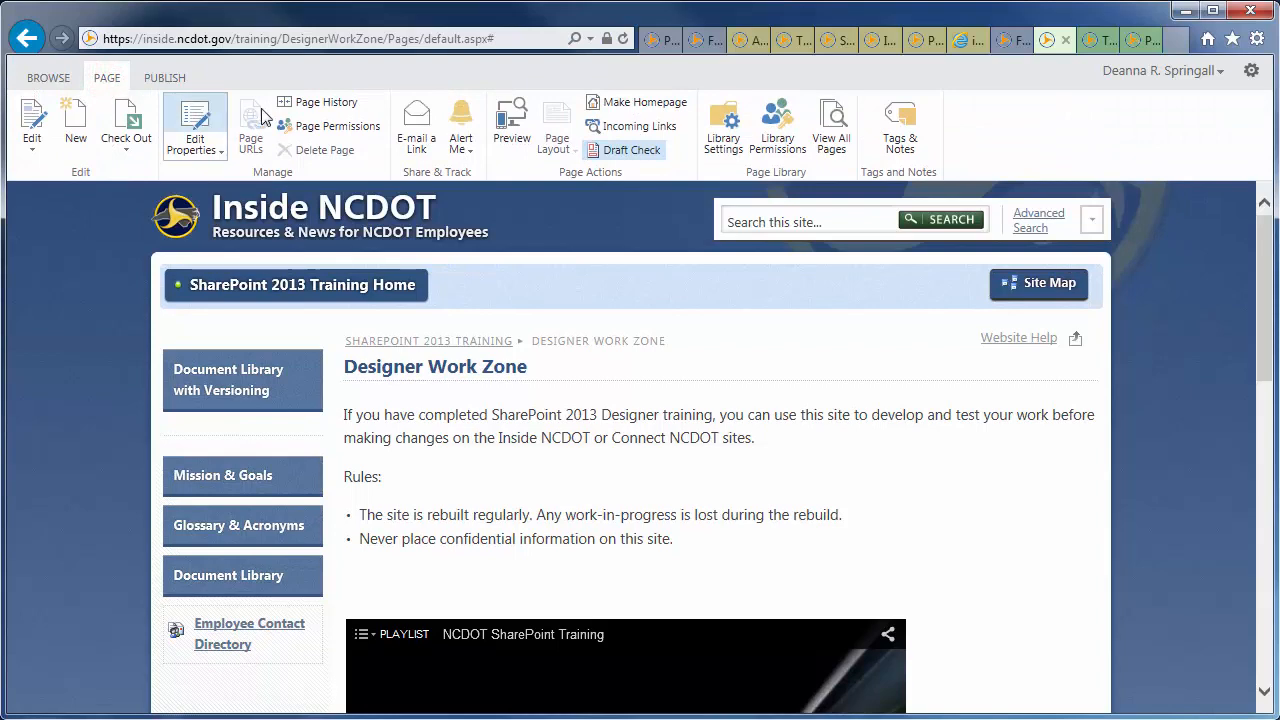
{"action": "left_click", "coordinate": [630, 148]}
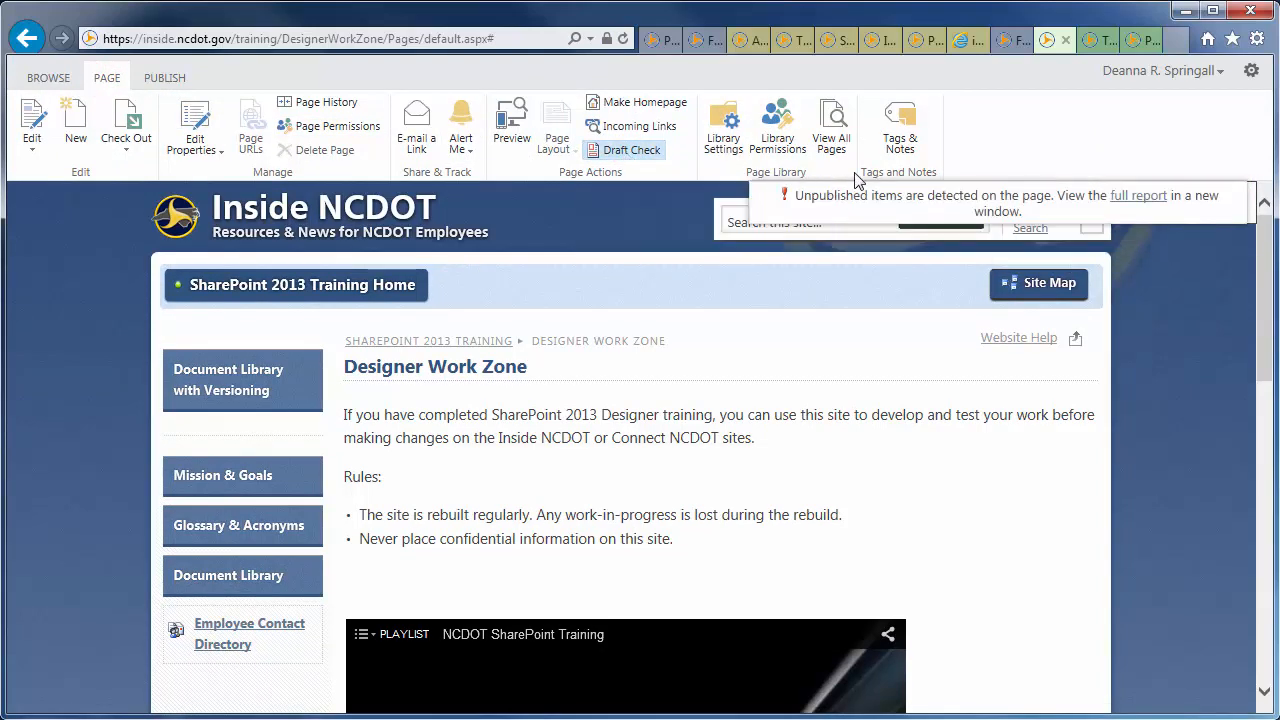
{"action": "left_click", "coordinate": [1136, 196]}
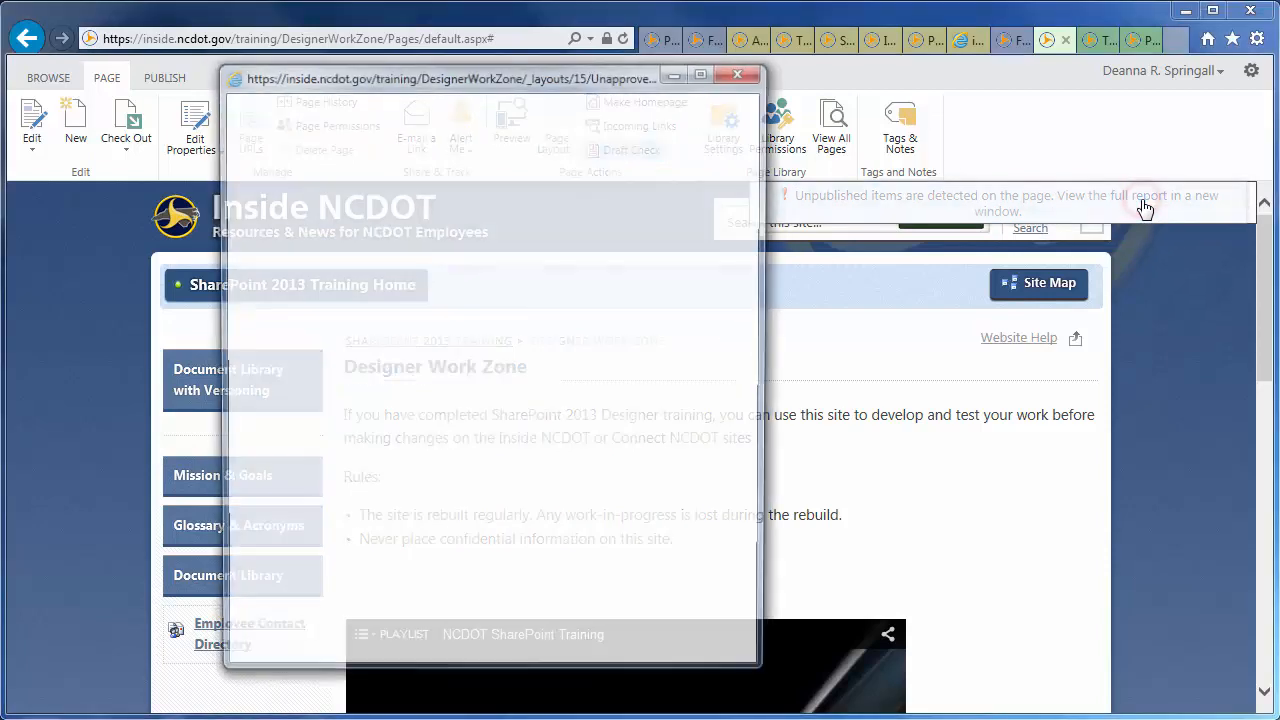
{"action": "left_click", "coordinate": [1144, 196]}
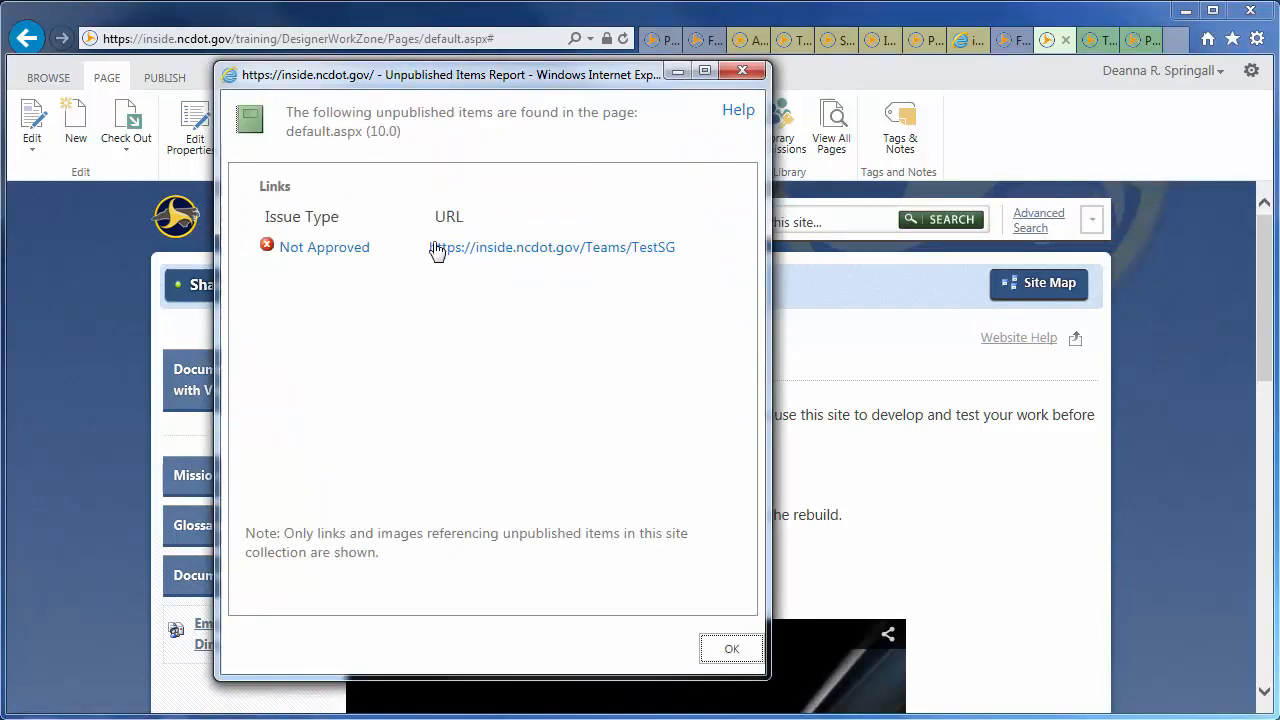
Expand the Not Approved entry and follow the unpublished TestSG link.
{"action": "left_click", "coordinate": [324, 248]}
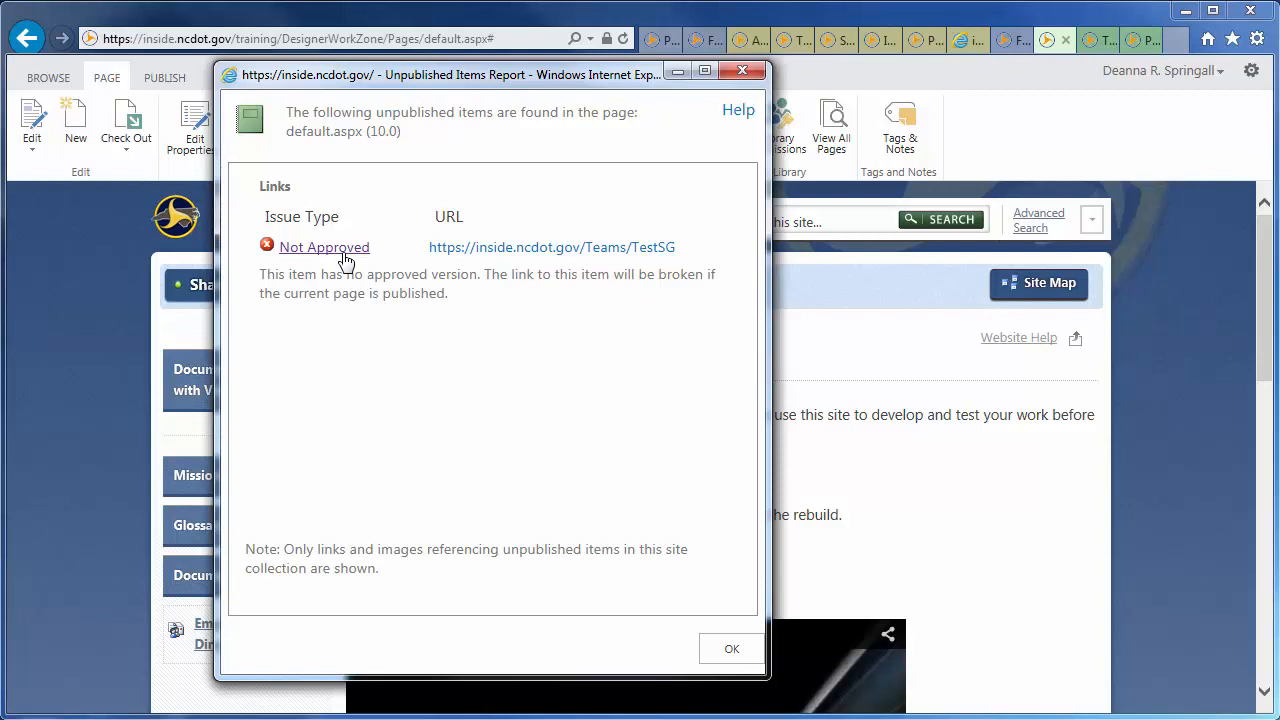
{"action": "mouse_move", "coordinate": [474, 250]}
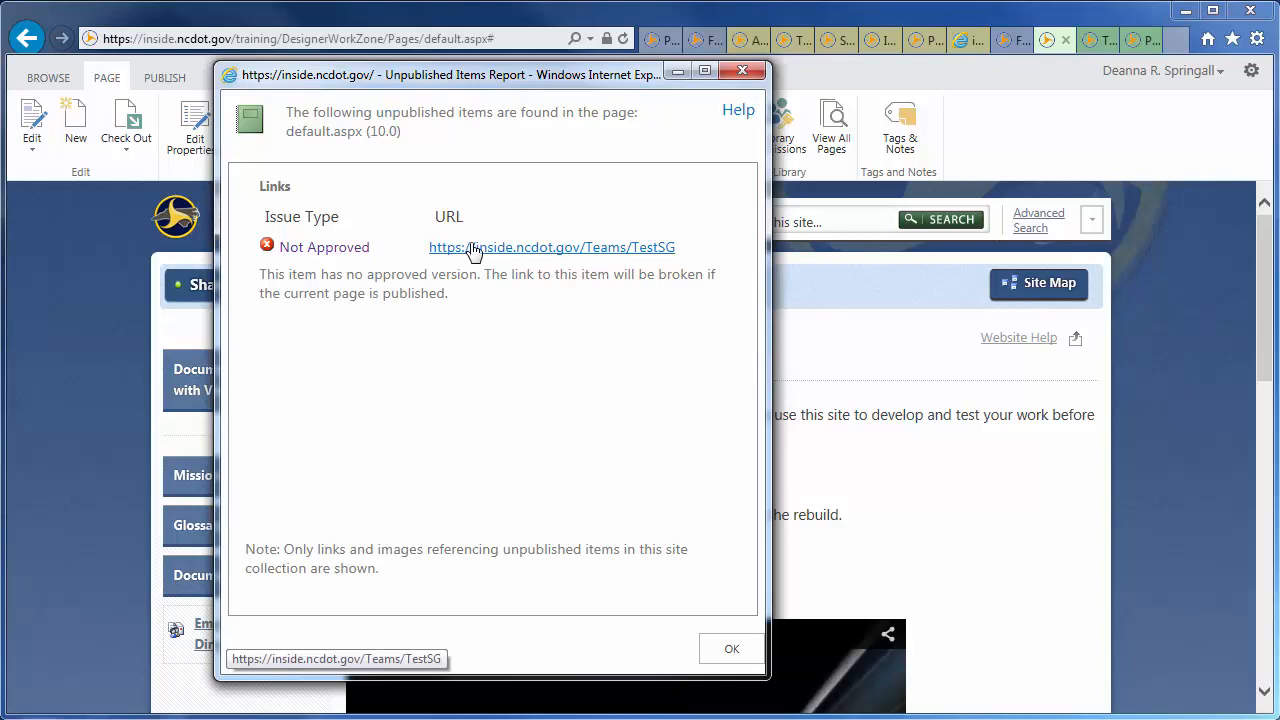
{"action": "left_click", "coordinate": [552, 248]}
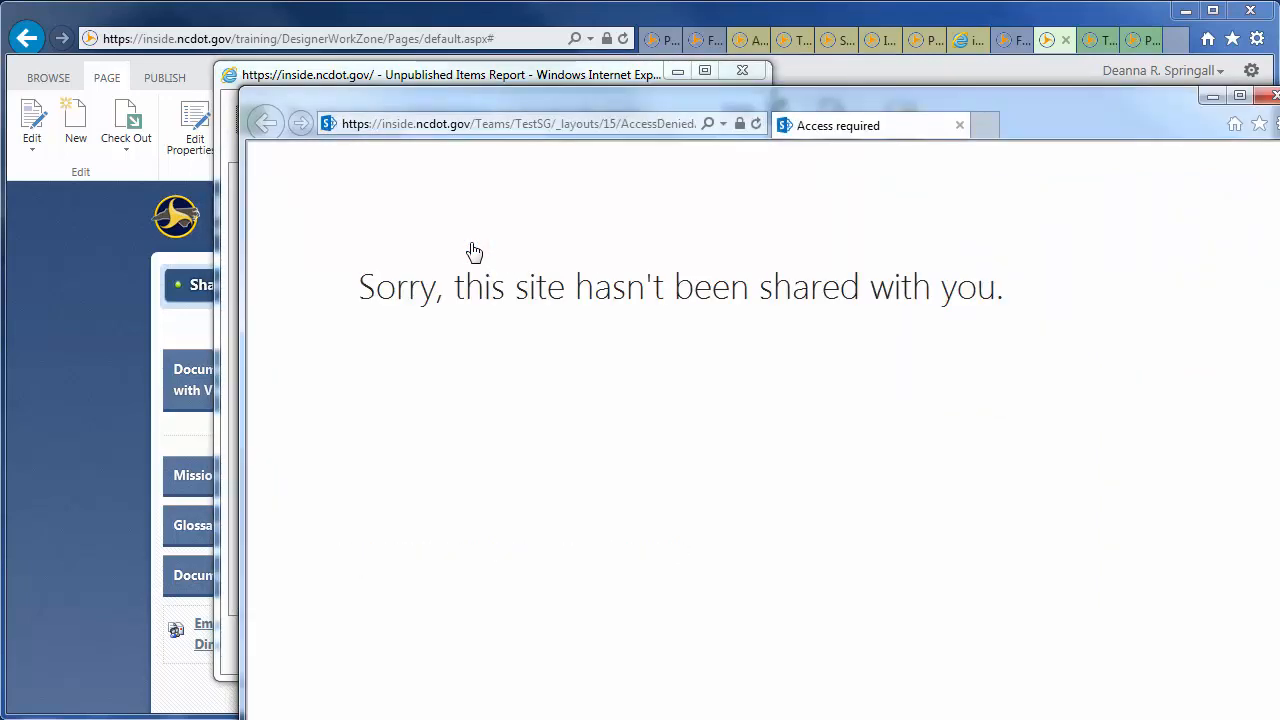
{"action": "mouse_move", "coordinate": [844, 192]}
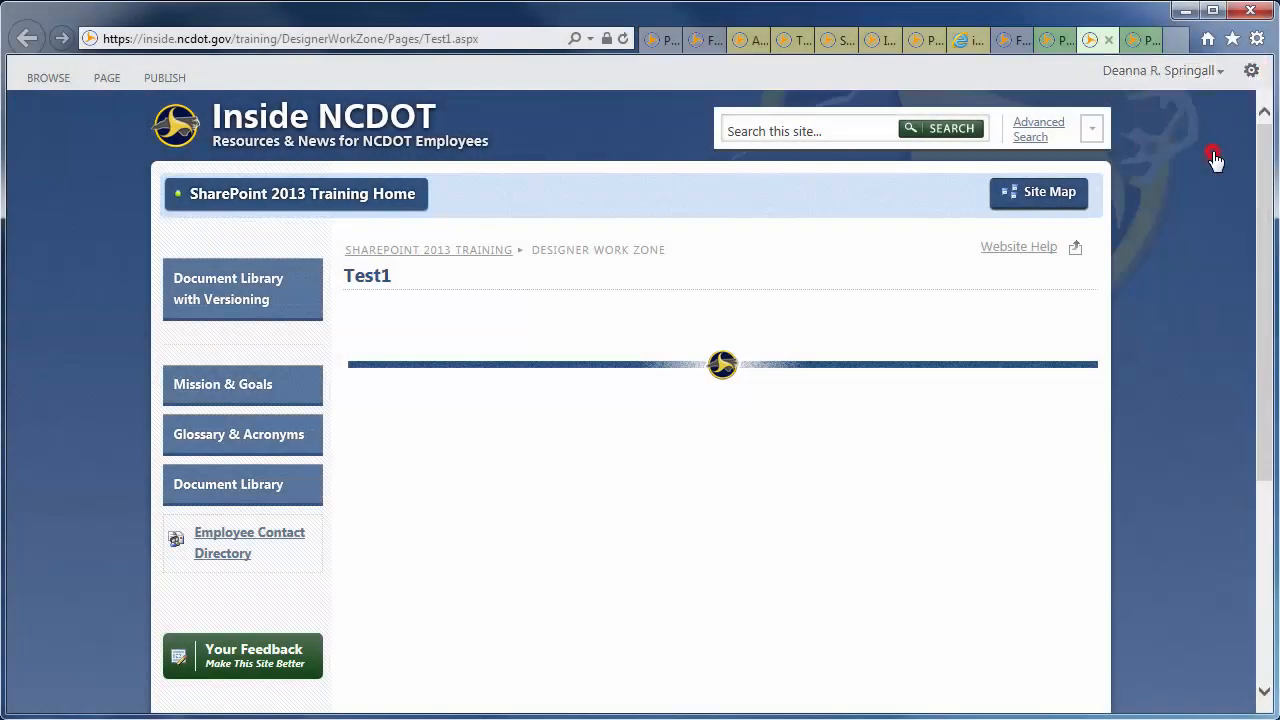
Check out the Test1 page, then delete it to the Recycle Bin.
{"action": "left_click", "coordinate": [724, 608]}
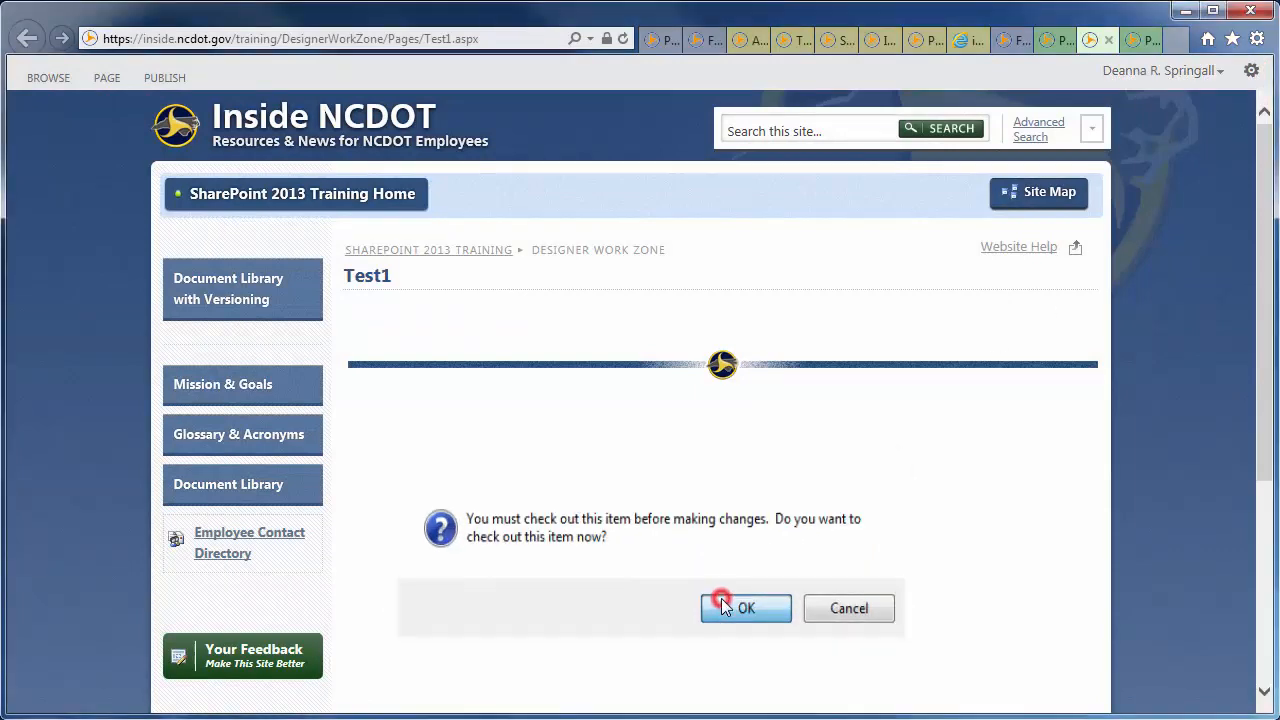
{"action": "left_click", "coordinate": [728, 608]}
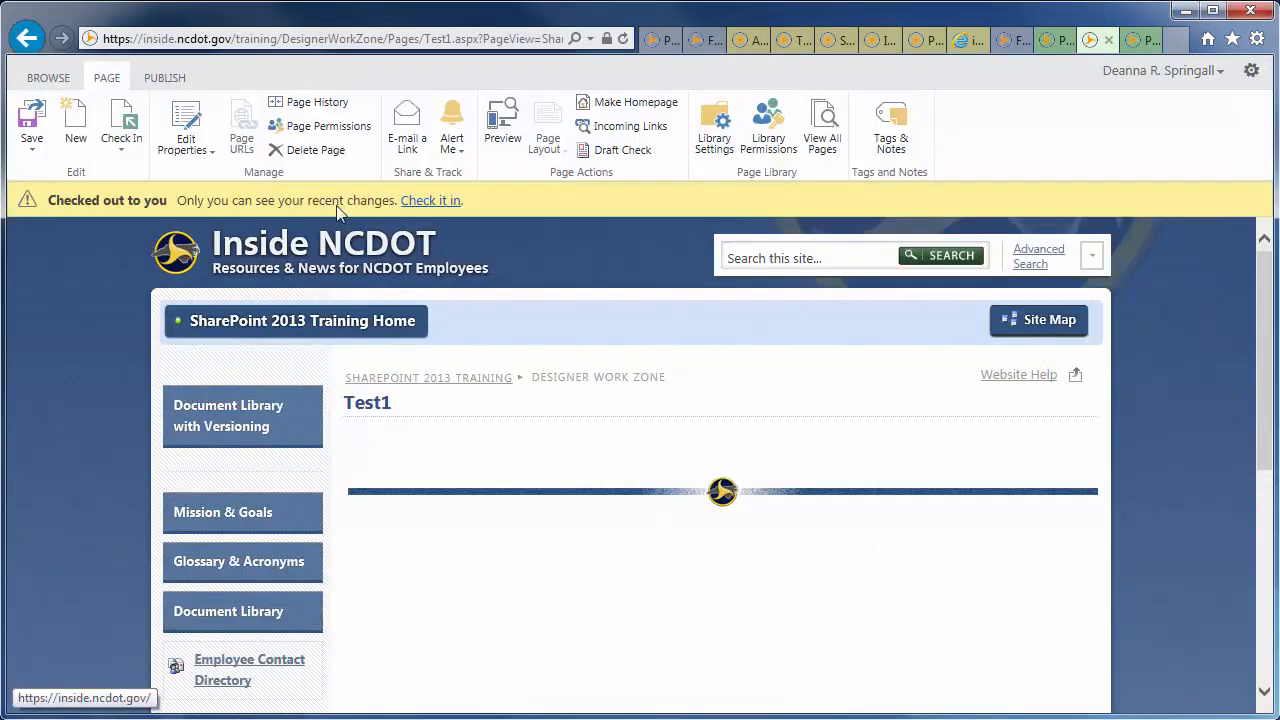
{"action": "left_click", "coordinate": [316, 148]}
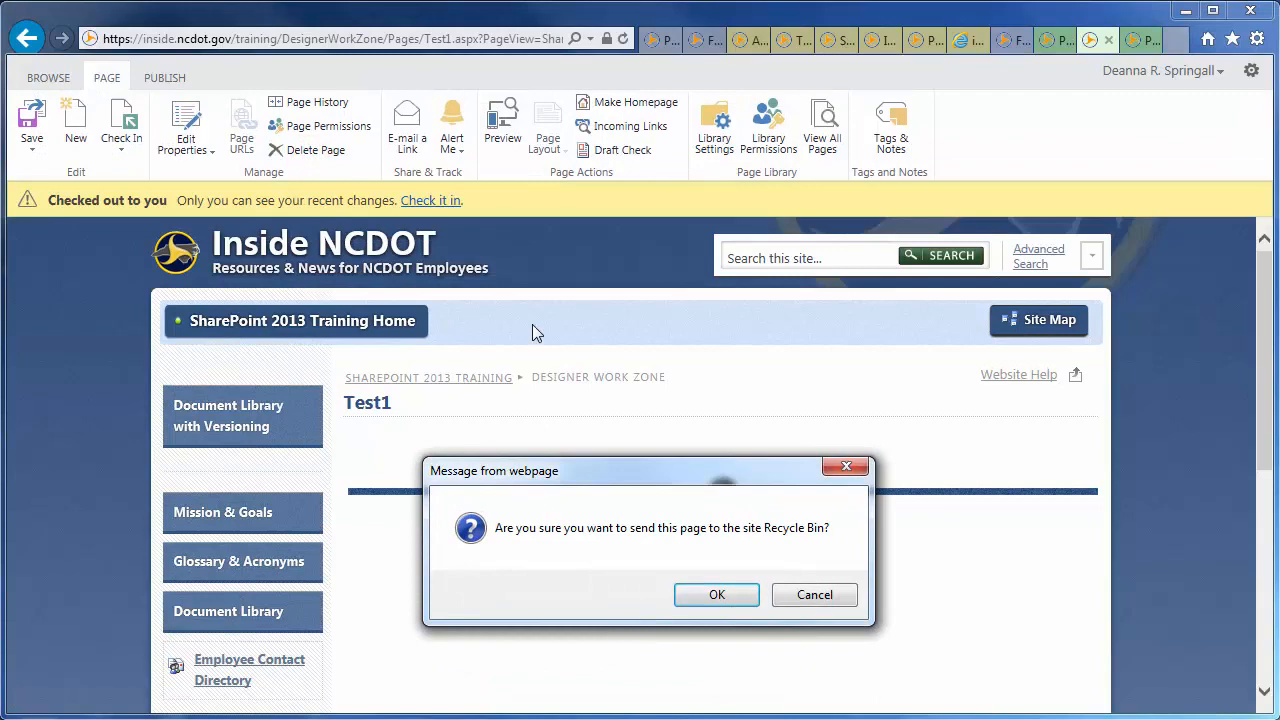
{"action": "left_click", "coordinate": [716, 596]}
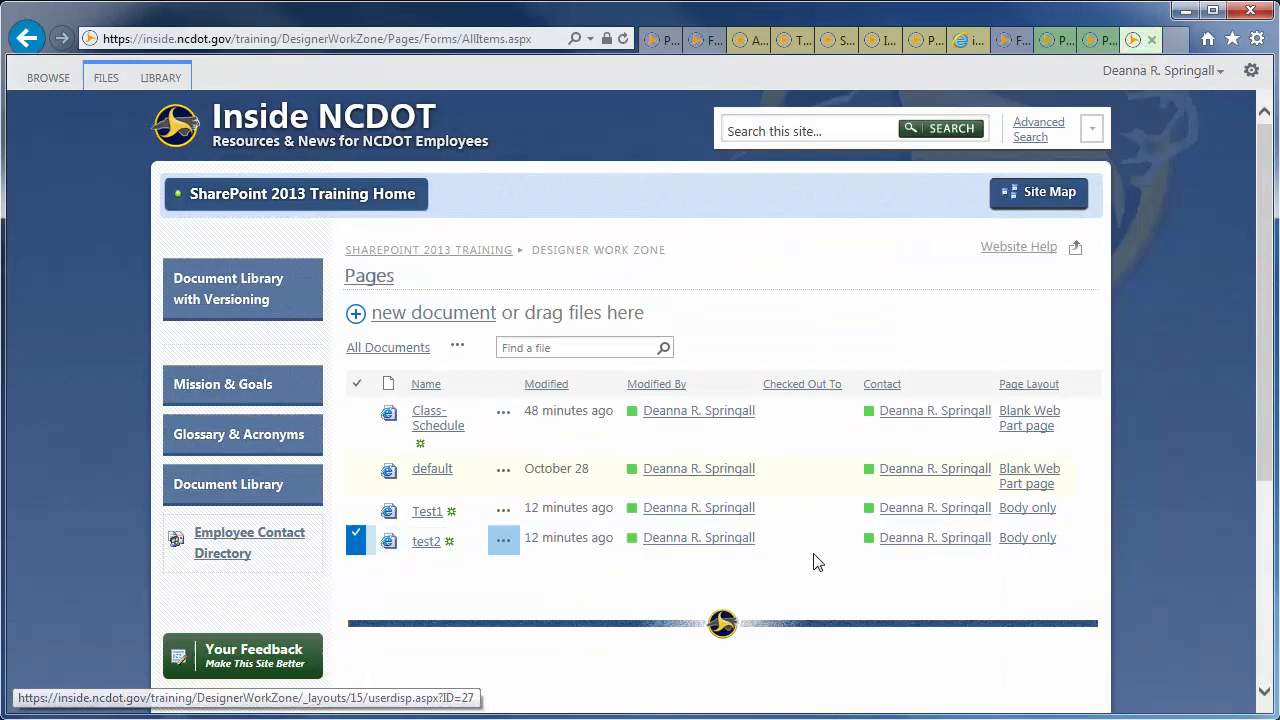
Delete the test2 page via its callout menu, sending it to the Recycle Bin.
{"action": "left_click", "coordinate": [502, 538]}
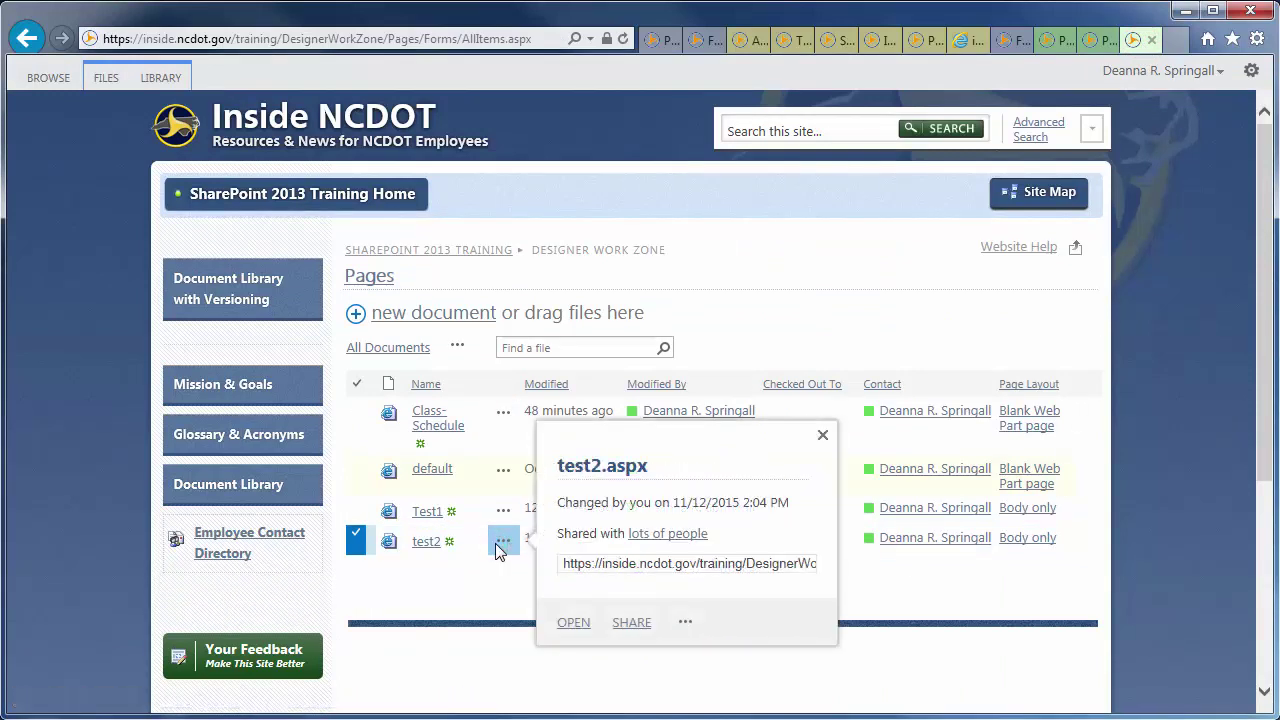
{"action": "left_click", "coordinate": [688, 620]}
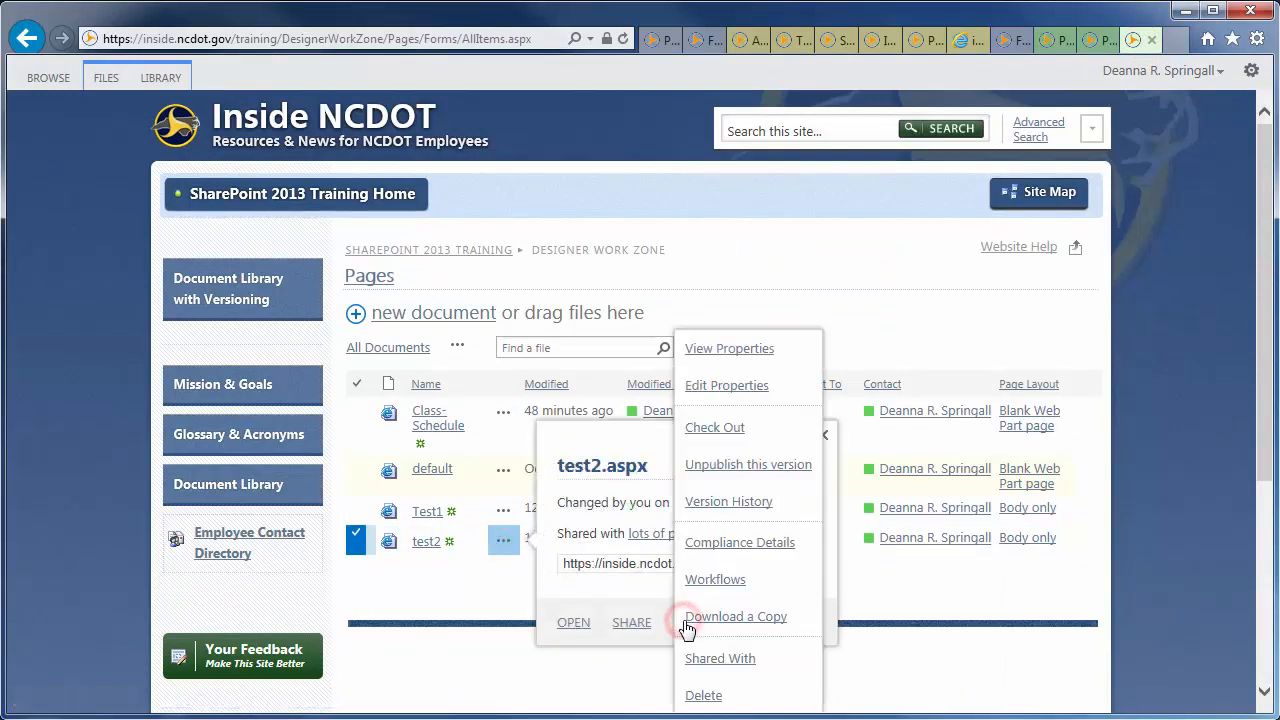
{"action": "mouse_move", "coordinate": [704, 696]}
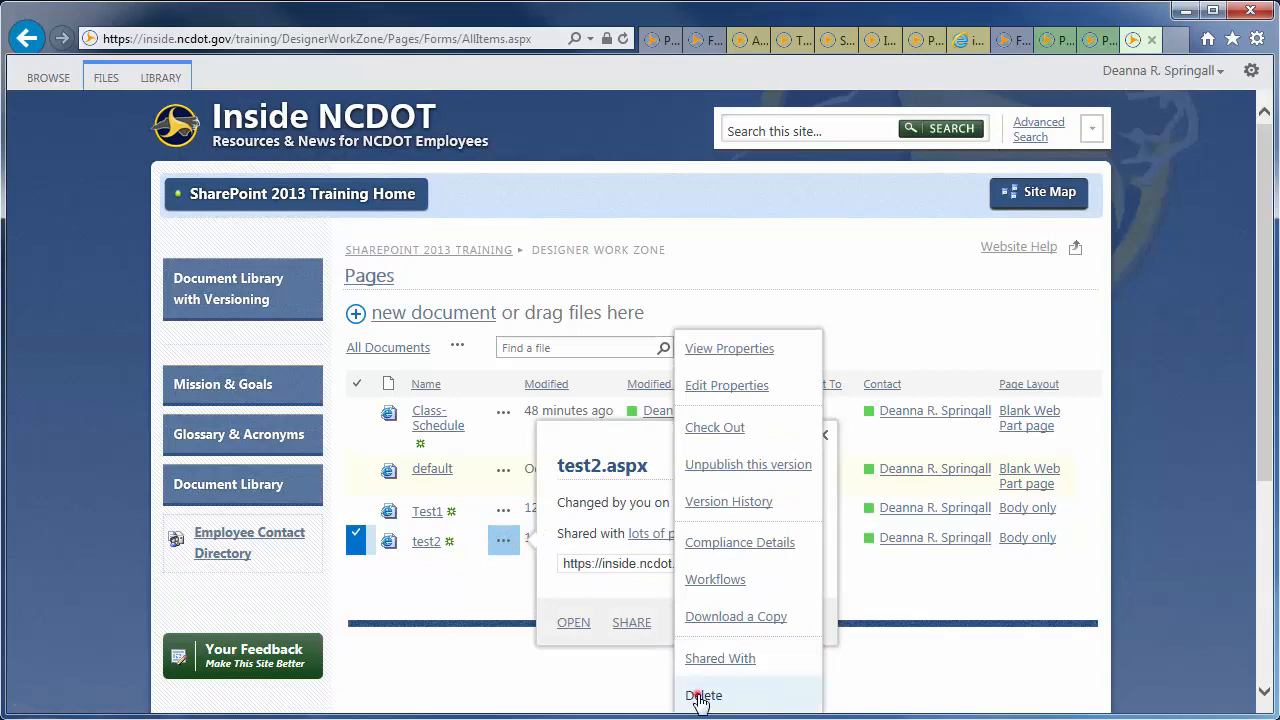
{"action": "left_click", "coordinate": [702, 696]}
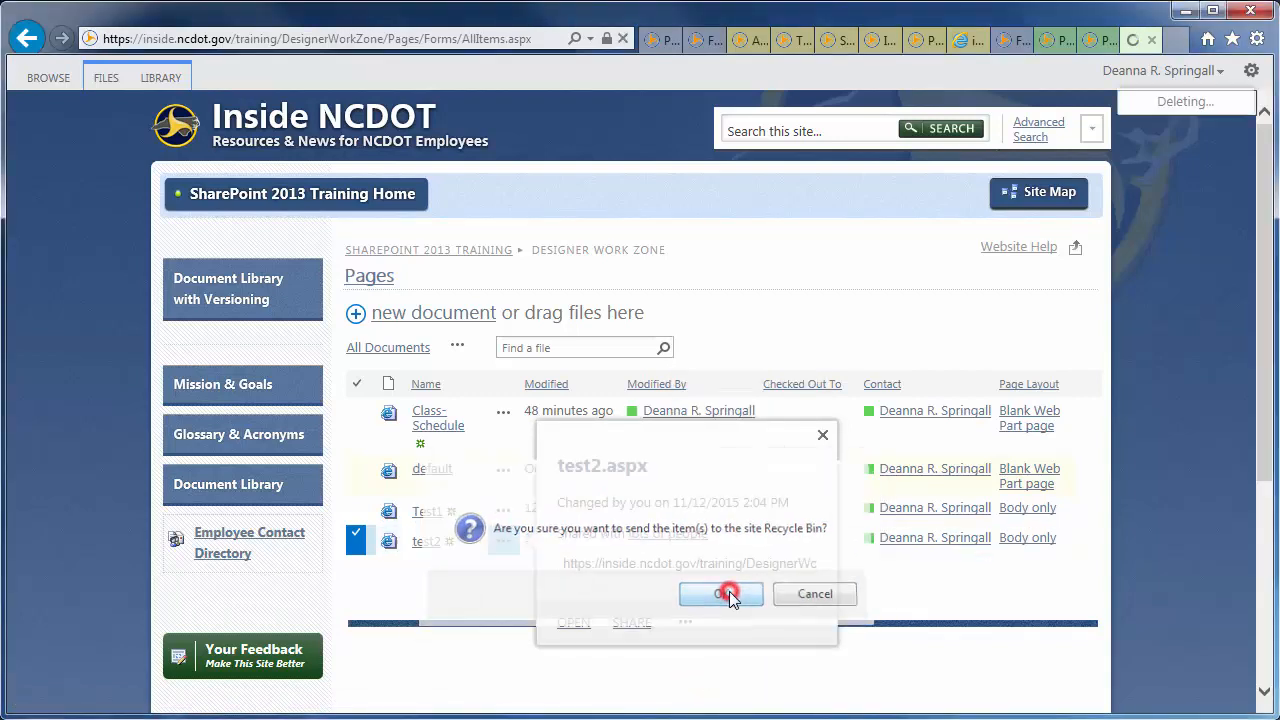
{"action": "left_click", "coordinate": [720, 594]}
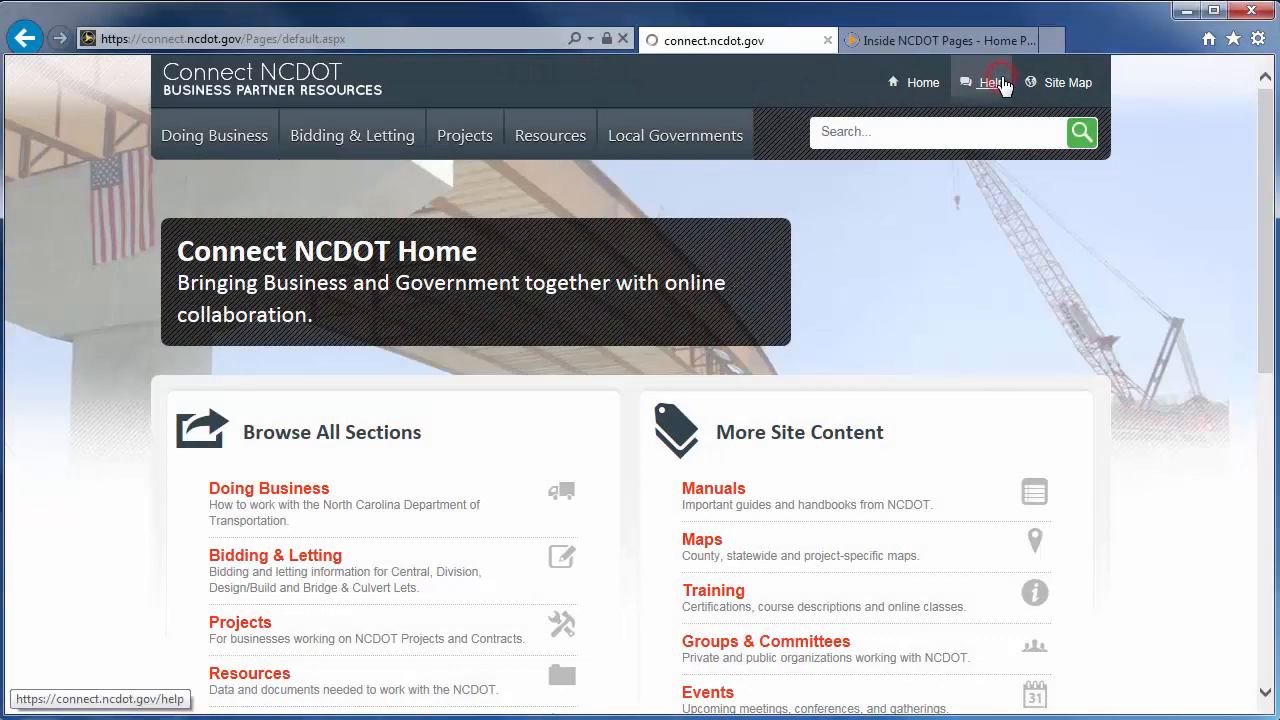
From Connect NCDOT Help, locate and open the SharePoint Help site.
{"action": "left_click", "coordinate": [992, 82]}
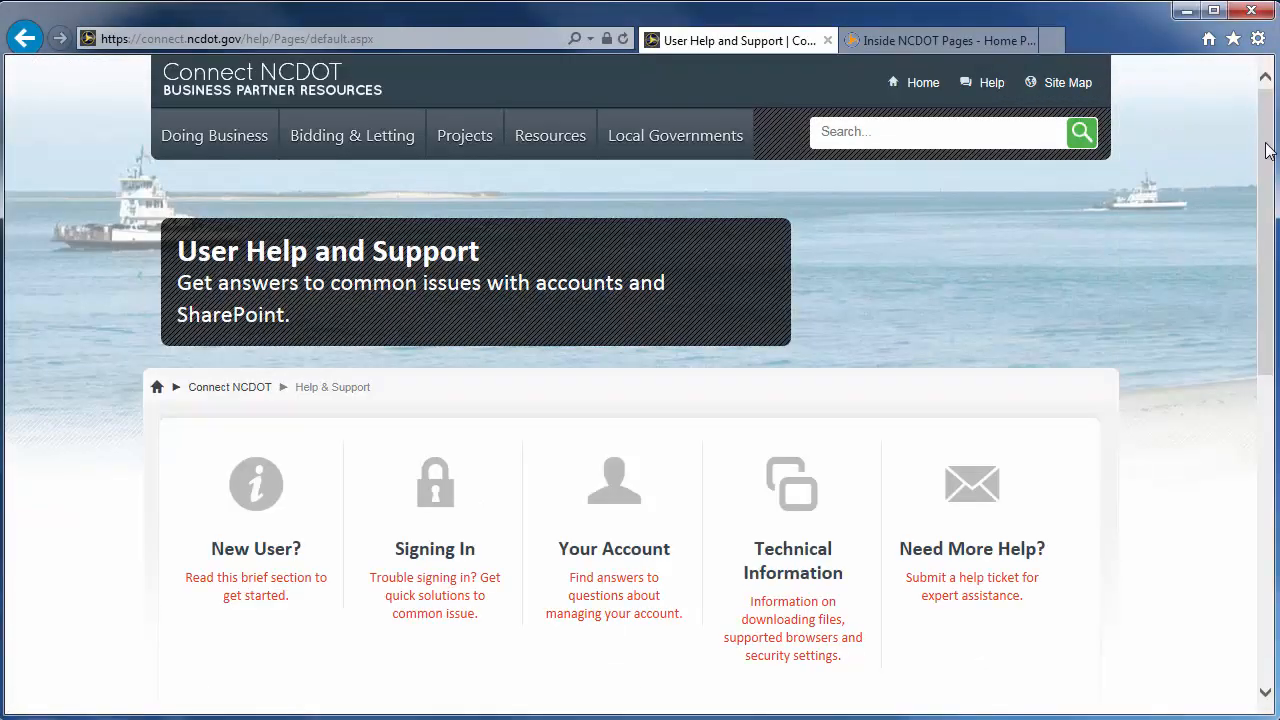
{"action": "scroll", "scroll_direction": "down", "scroll_amount": 3}
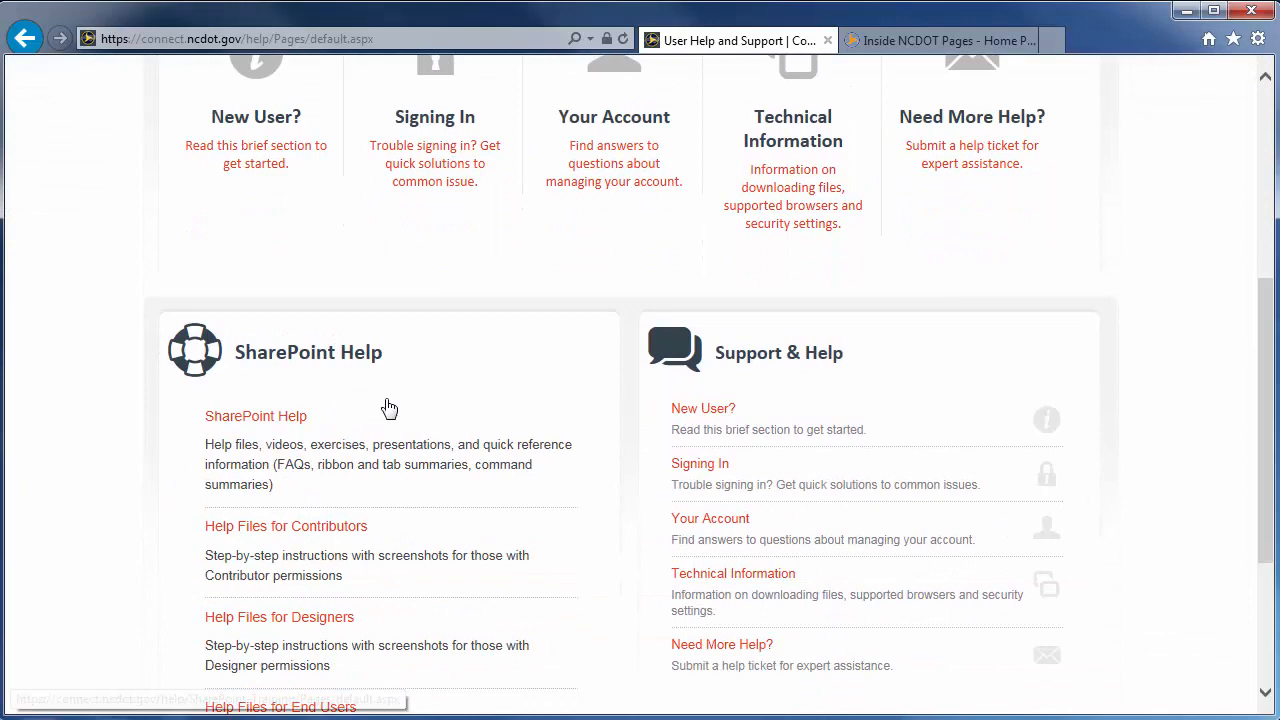
{"action": "left_click", "coordinate": [256, 416]}
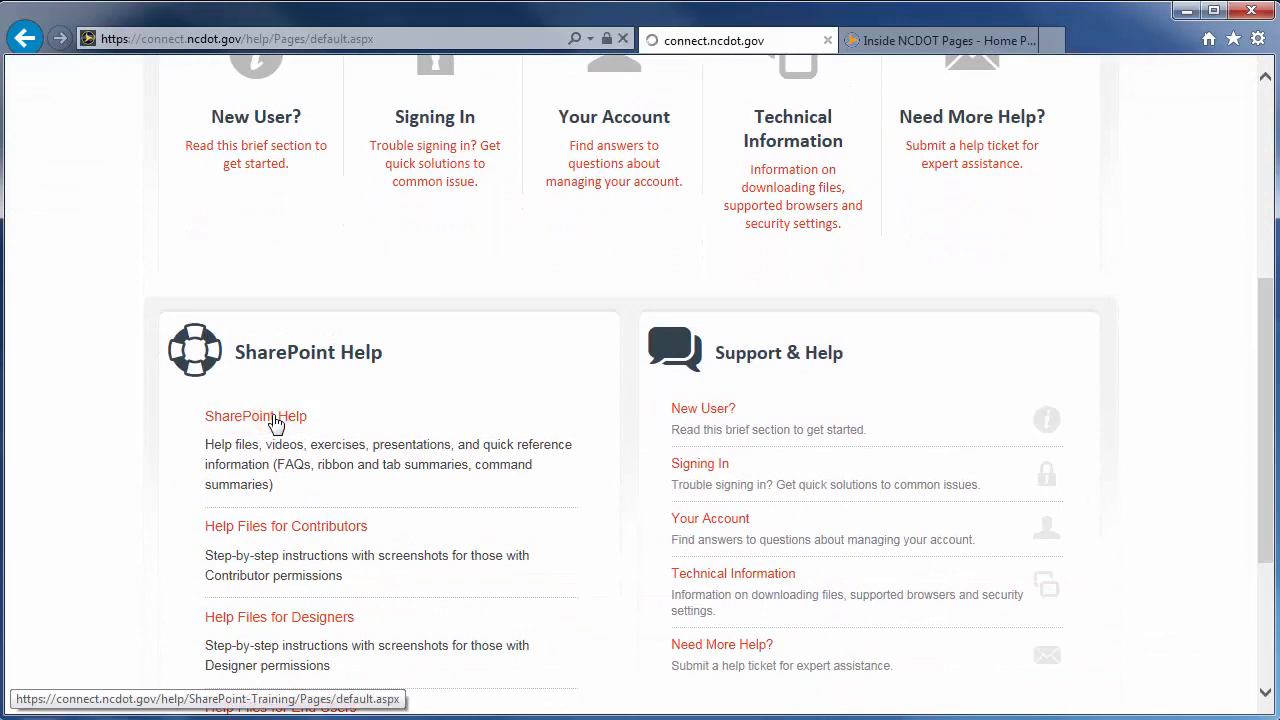
{"action": "left_click", "coordinate": [256, 416]}
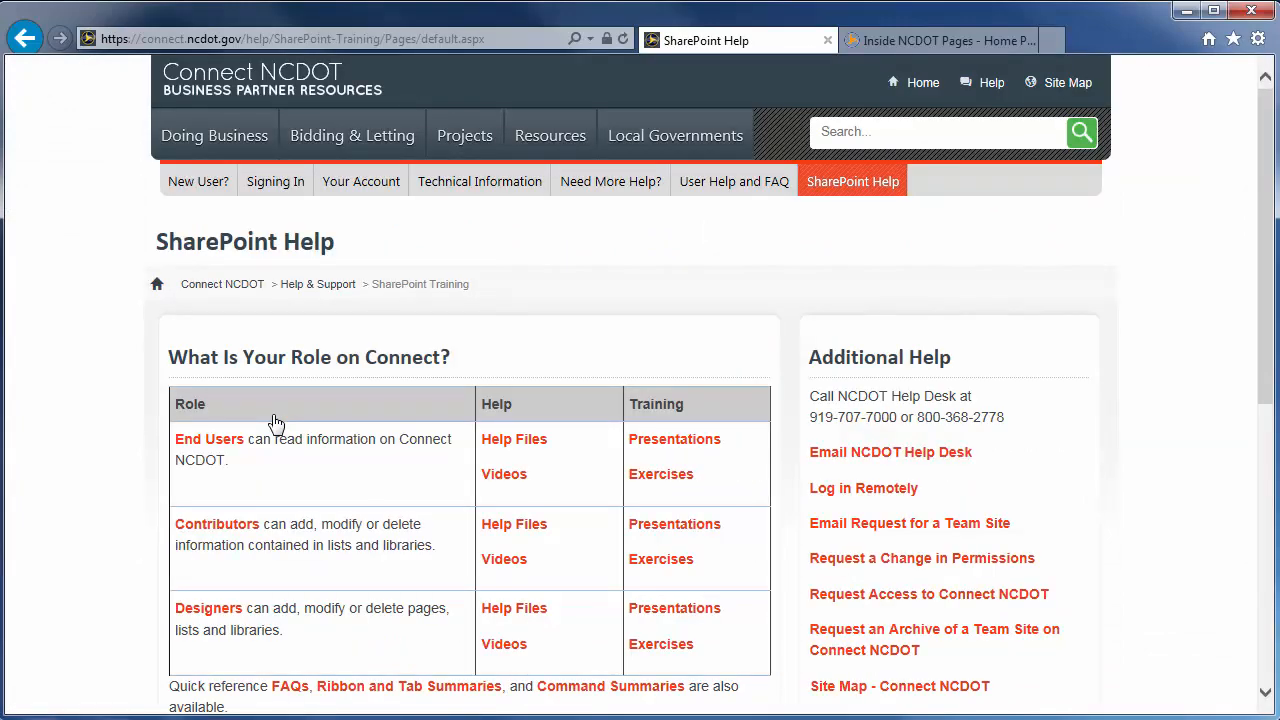
Return to the Inside NCDOT home page and scroll to its Get Help footer.
{"action": "left_click", "coordinate": [940, 40]}
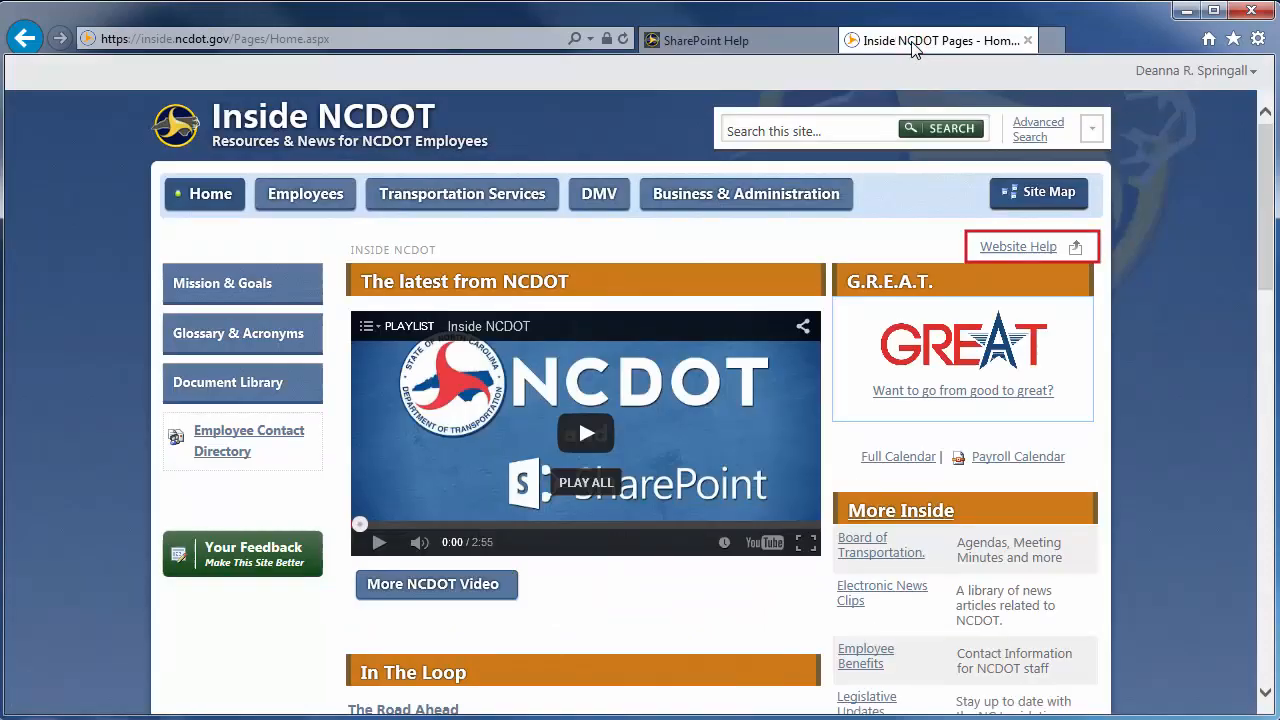
{"action": "scroll", "scroll_direction": "down", "scroll_amount": 3}
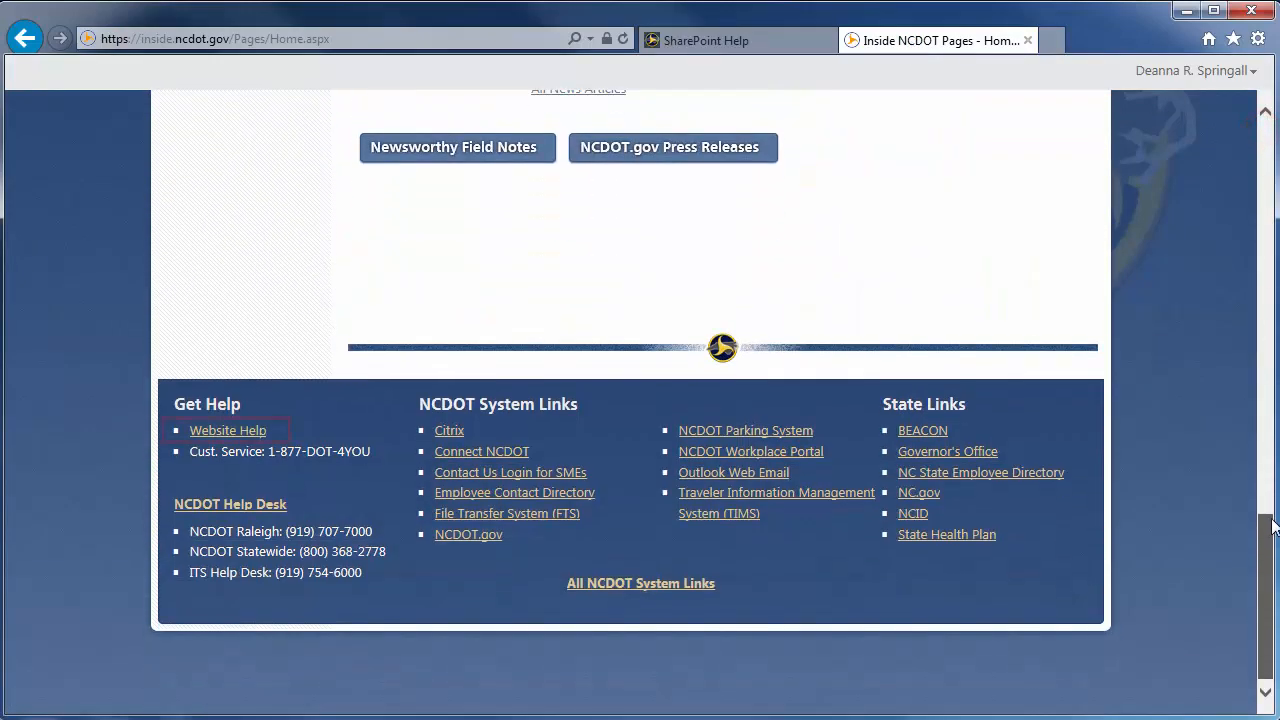